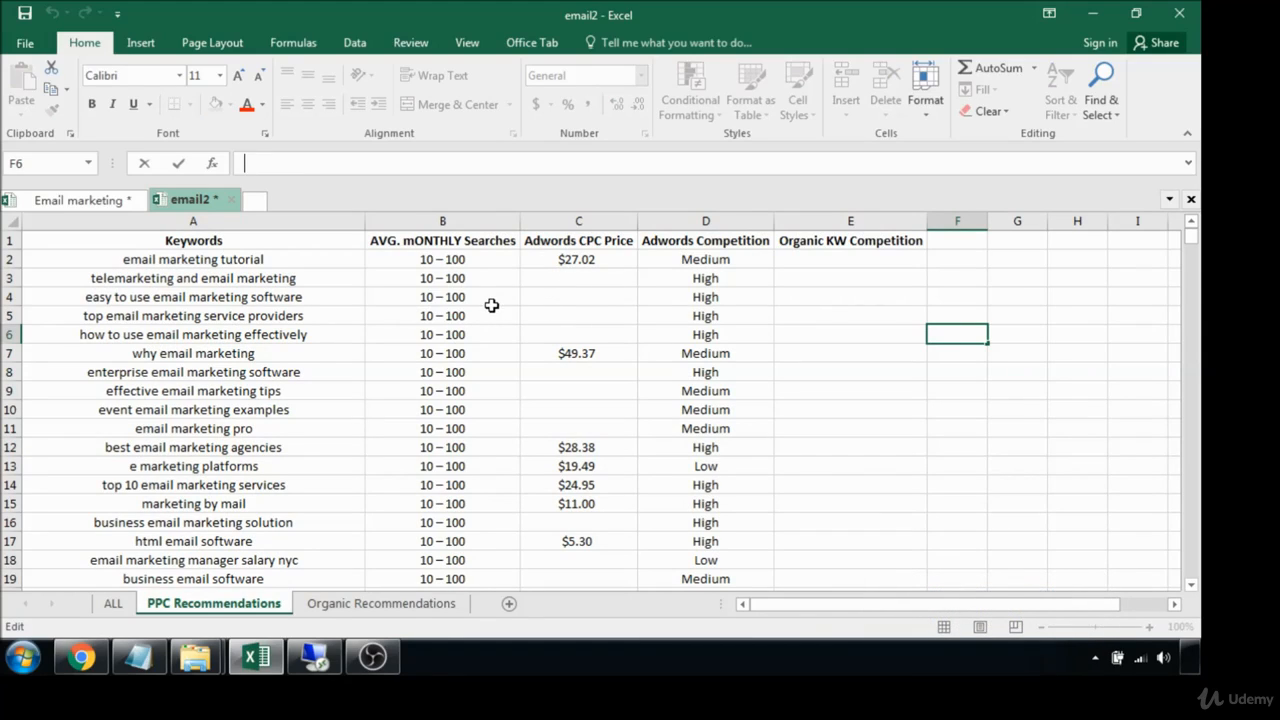
pyautogui.moveTo(312, 236)
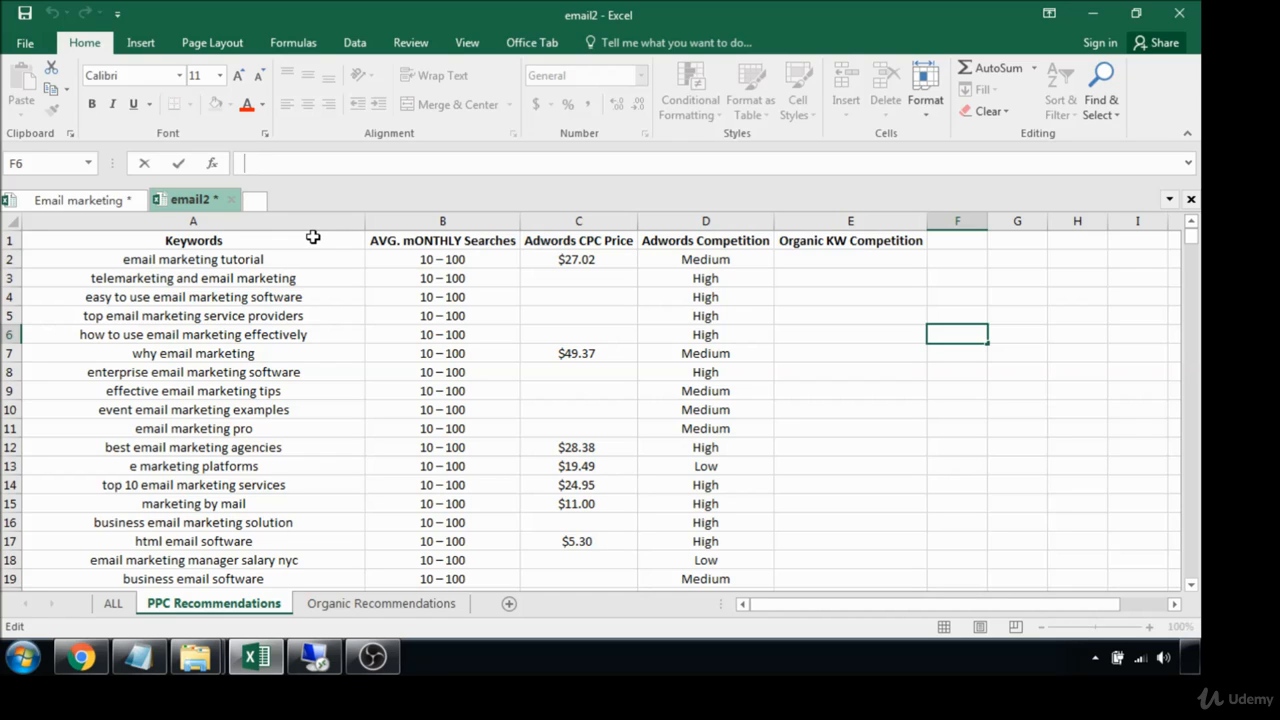
pyautogui.moveTo(600, 242)
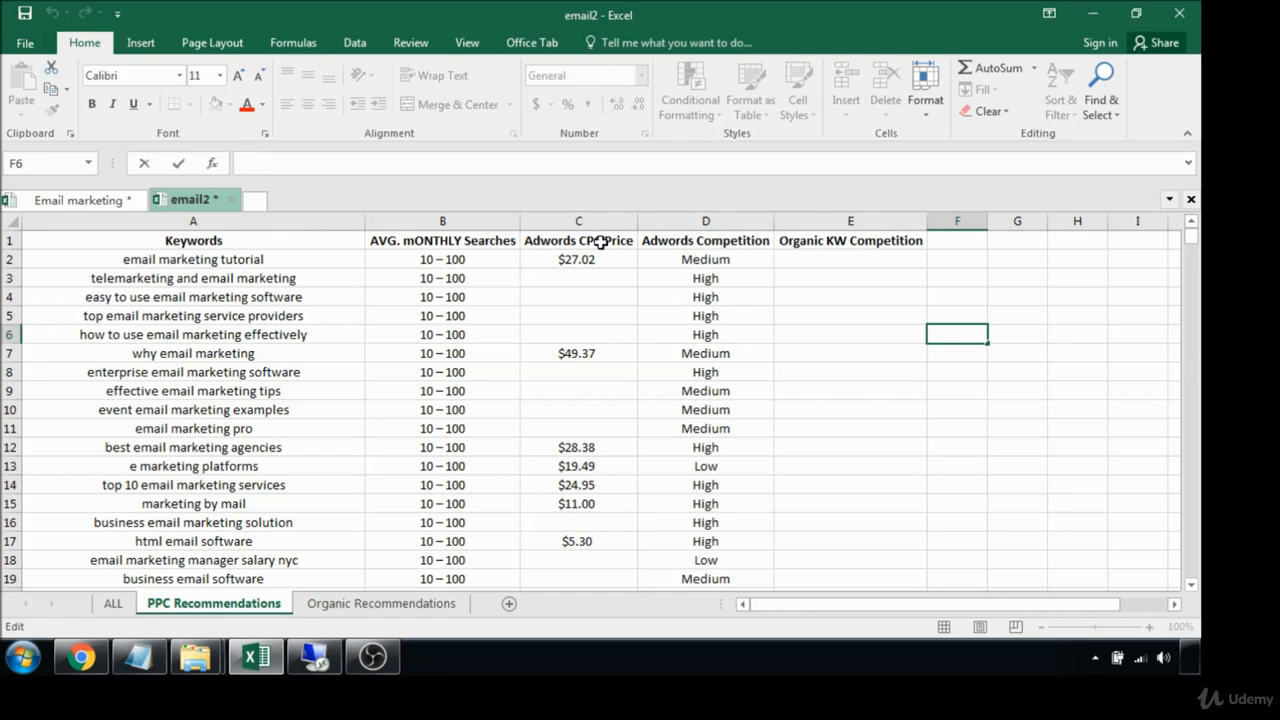
# - Select the keyword table from the header row, checking the first CPC price
pyautogui.click(192, 220)
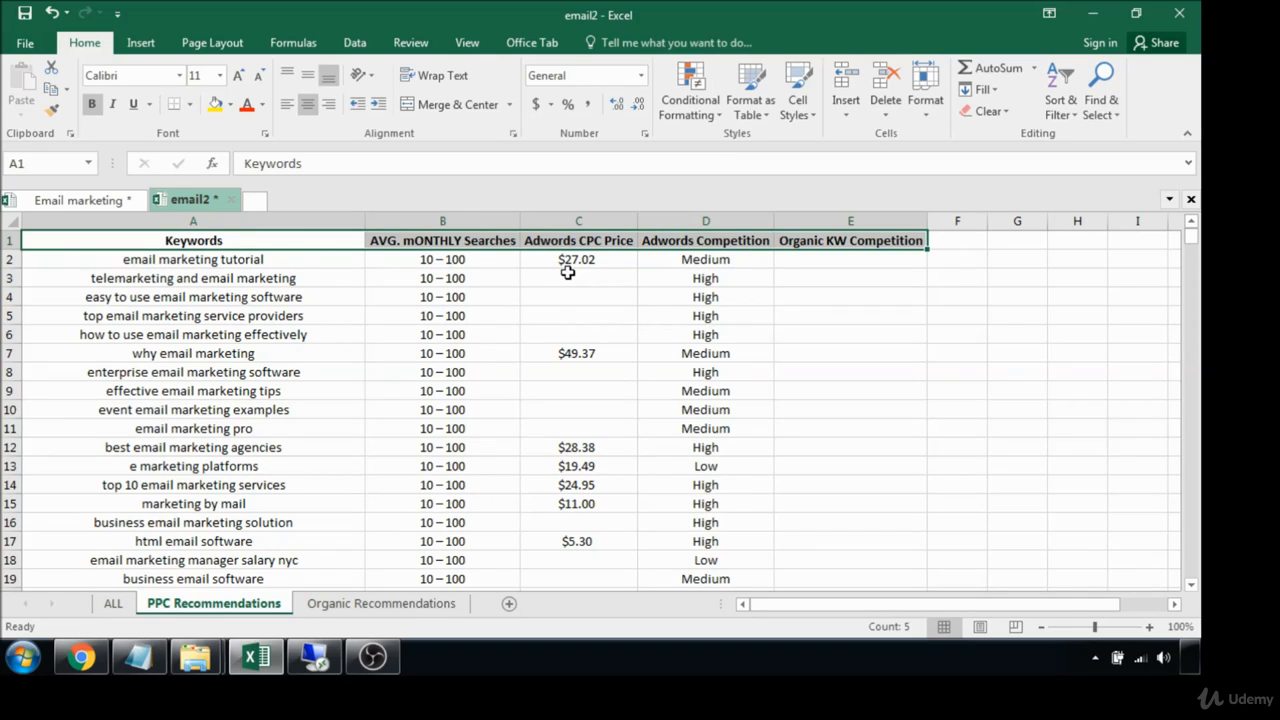
pyautogui.click(578, 260)
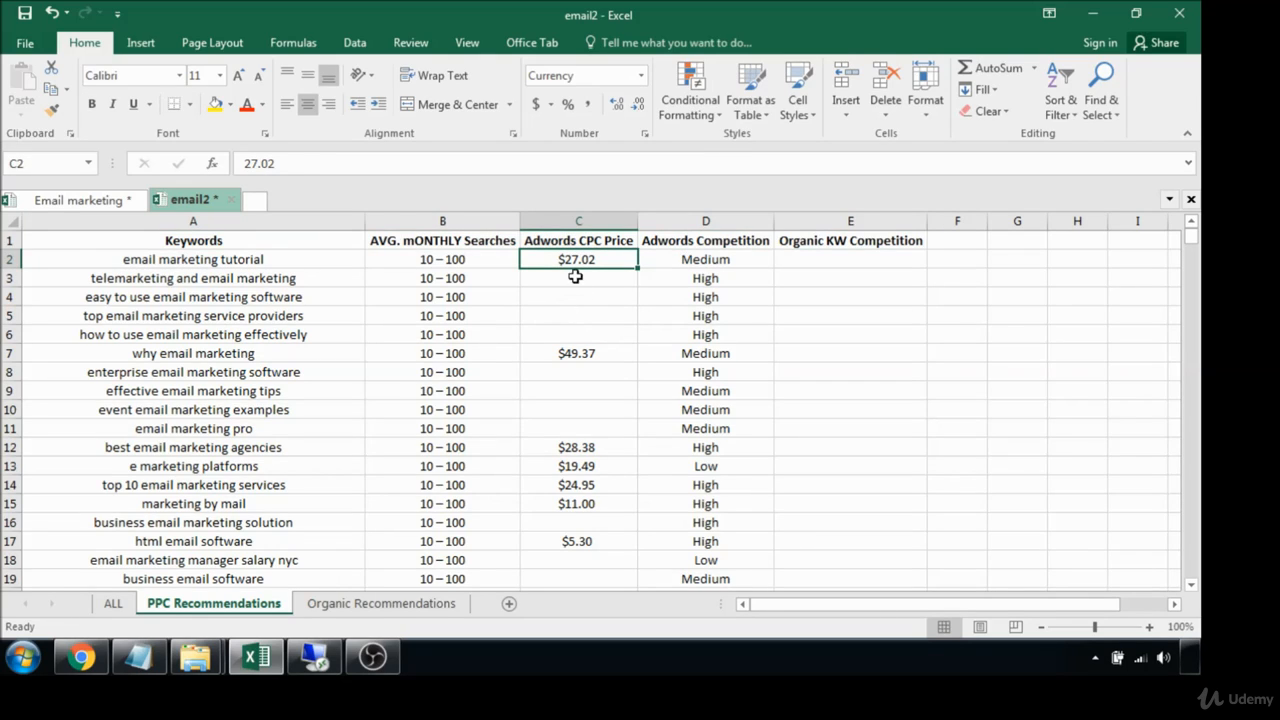
pyautogui.moveTo(576, 270)
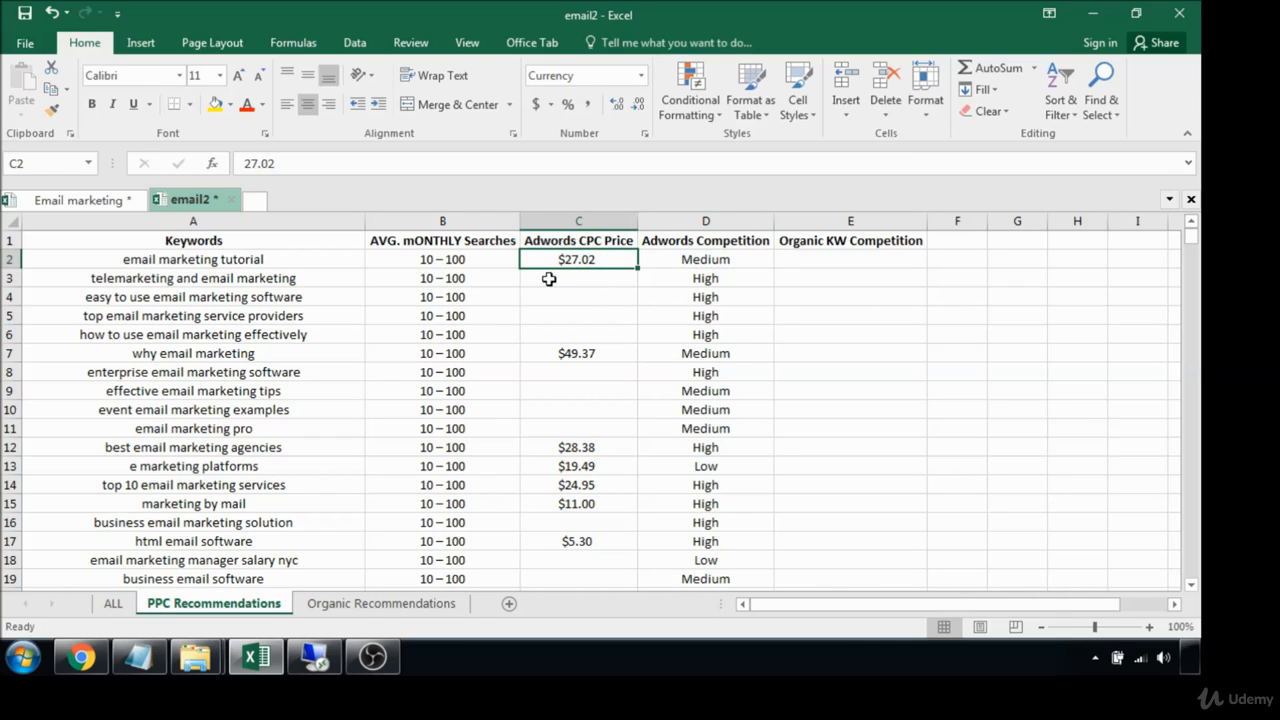
pyautogui.moveTo(596, 278)
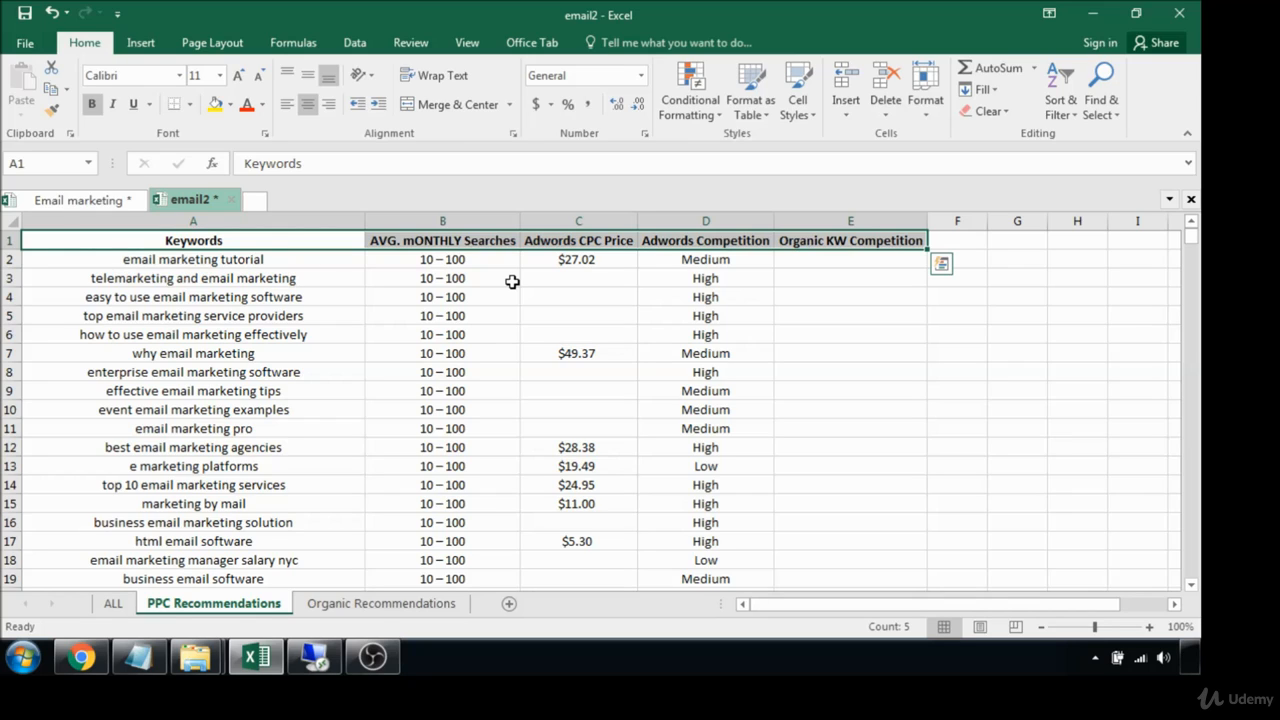
pyautogui.moveTo(486, 296)
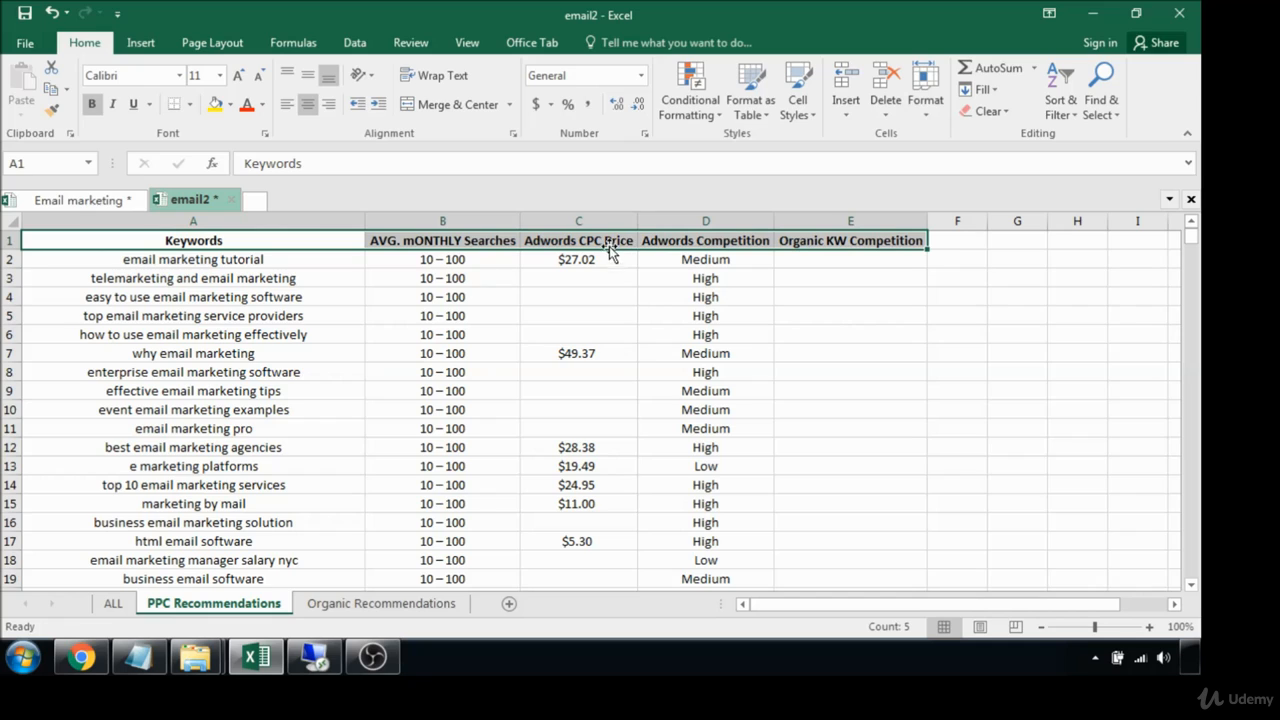
pyautogui.click(578, 220)
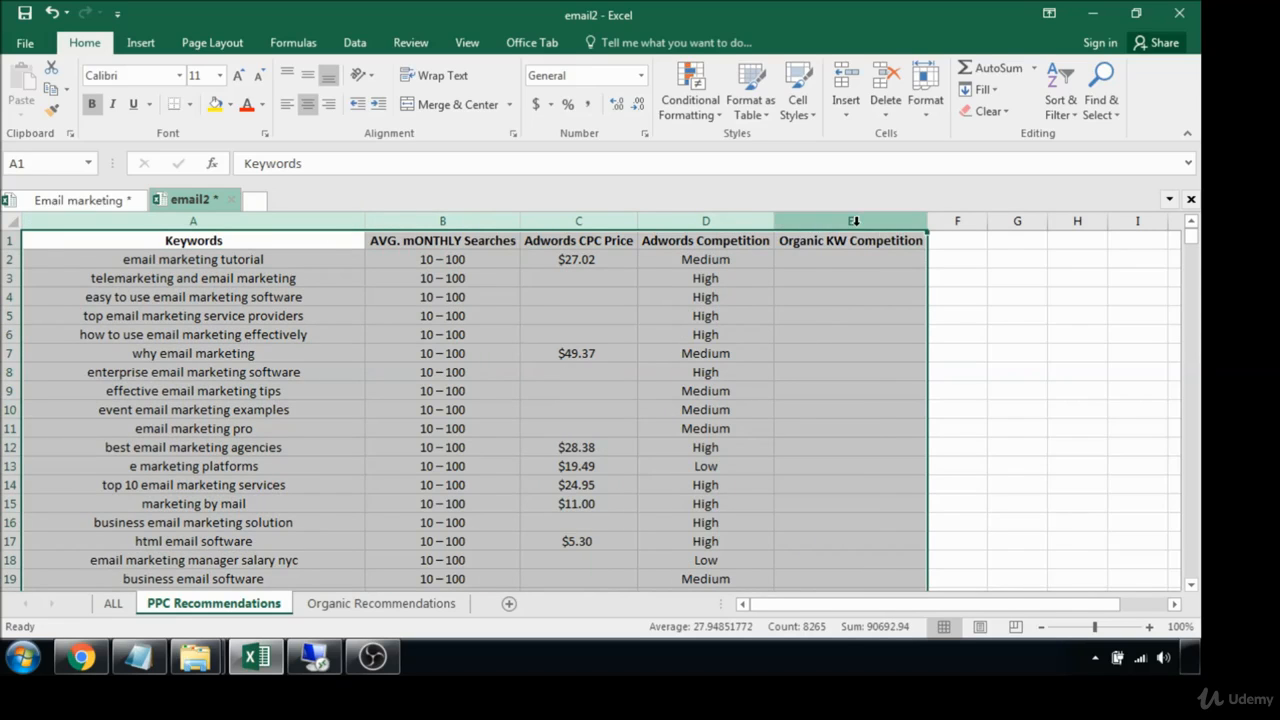
# - Custom-sort the table by Adwords CPC Price from lowest to highest
pyautogui.click(1060, 90)
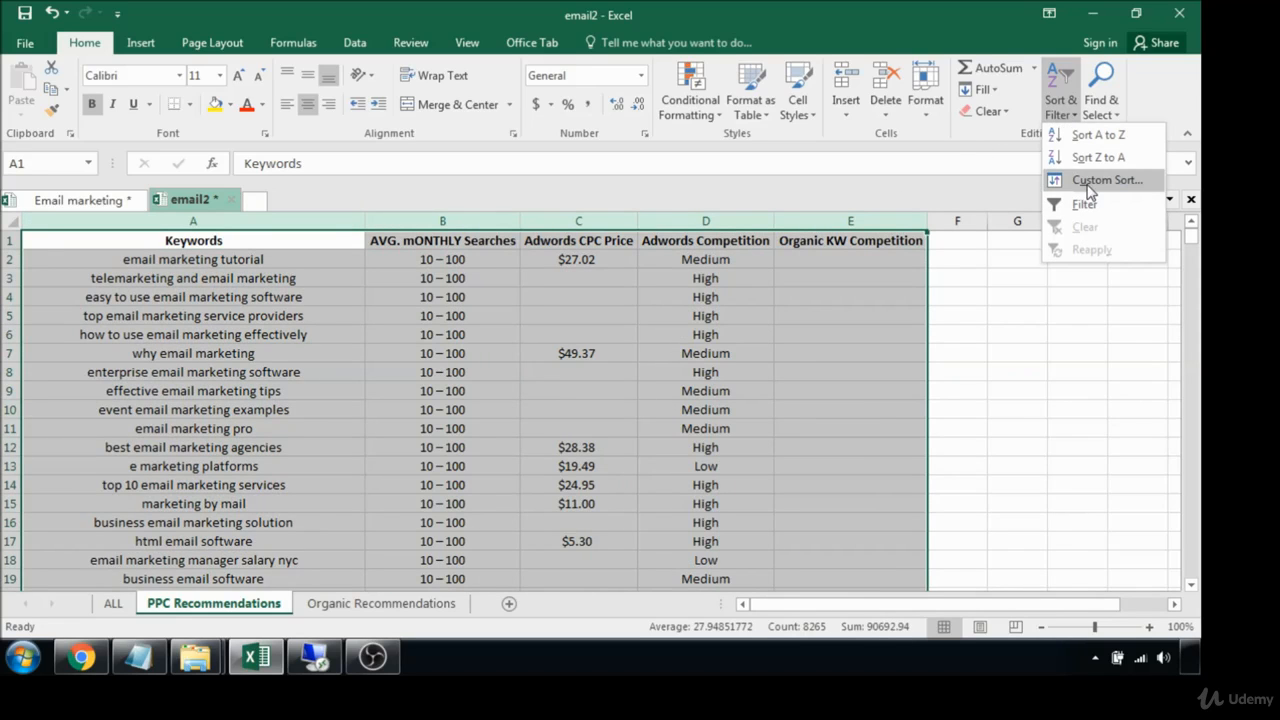
pyautogui.click(1106, 180)
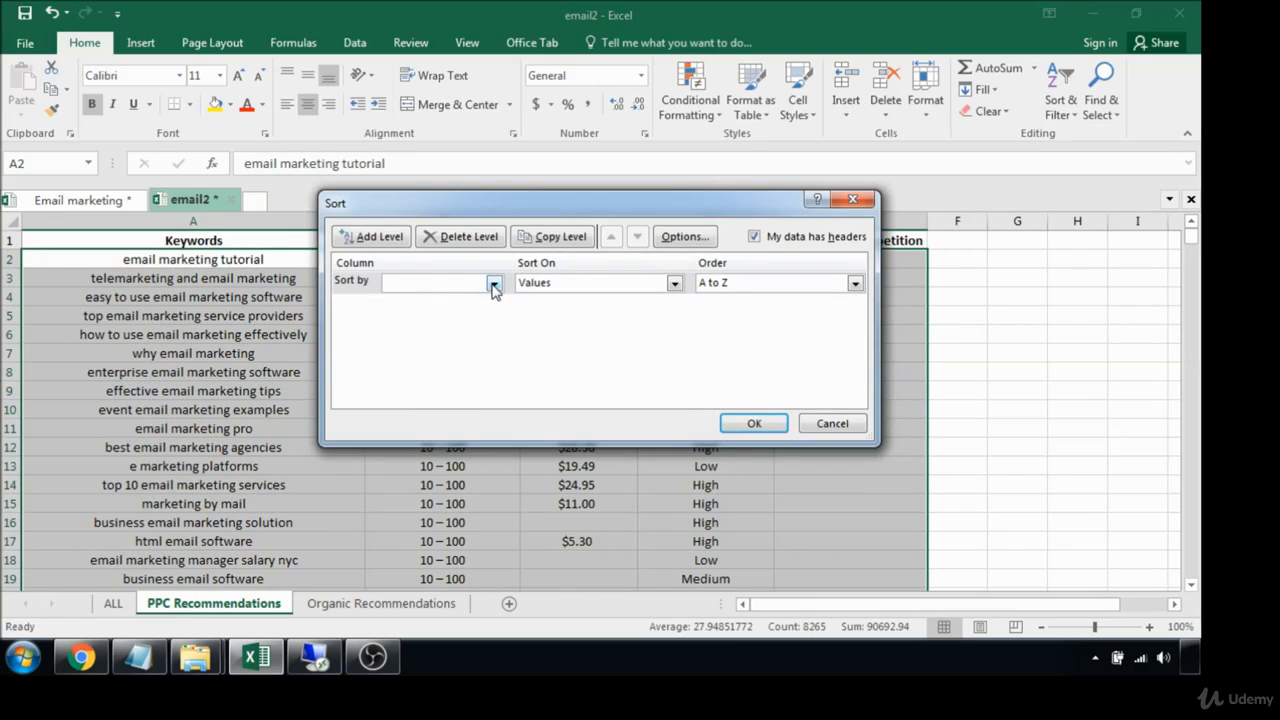
pyautogui.click(492, 282)
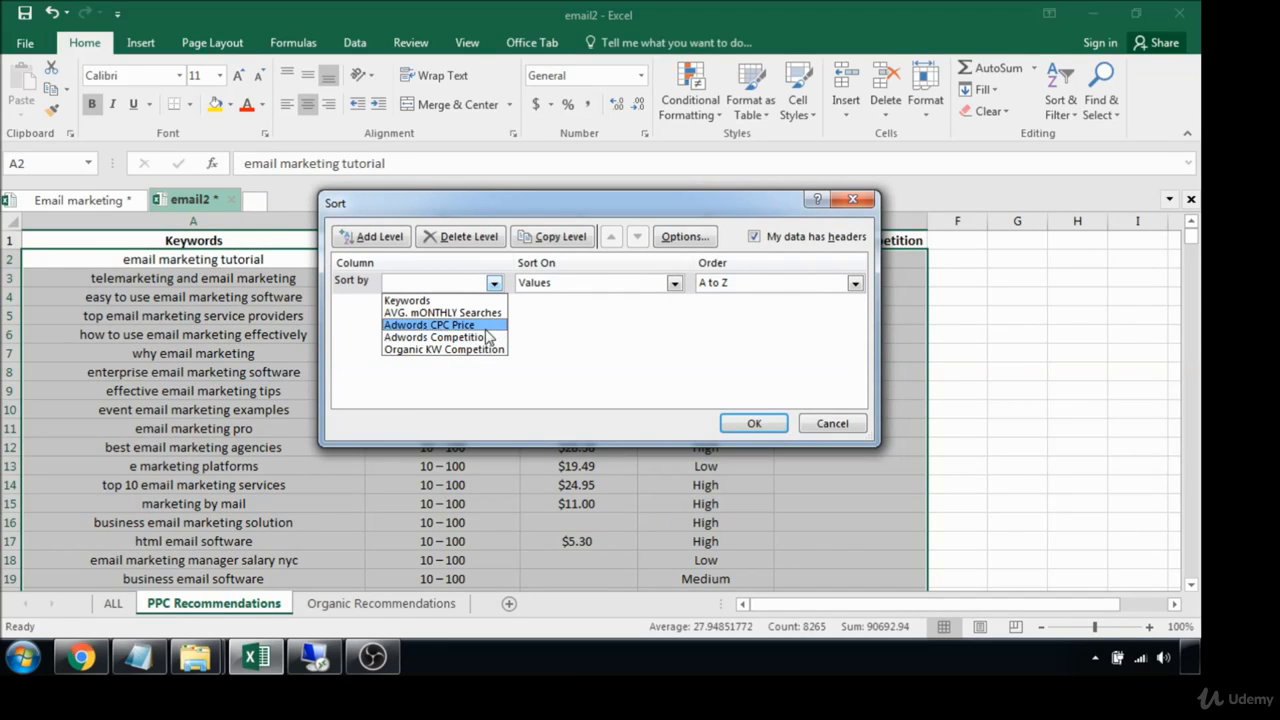
pyautogui.click(754, 424)
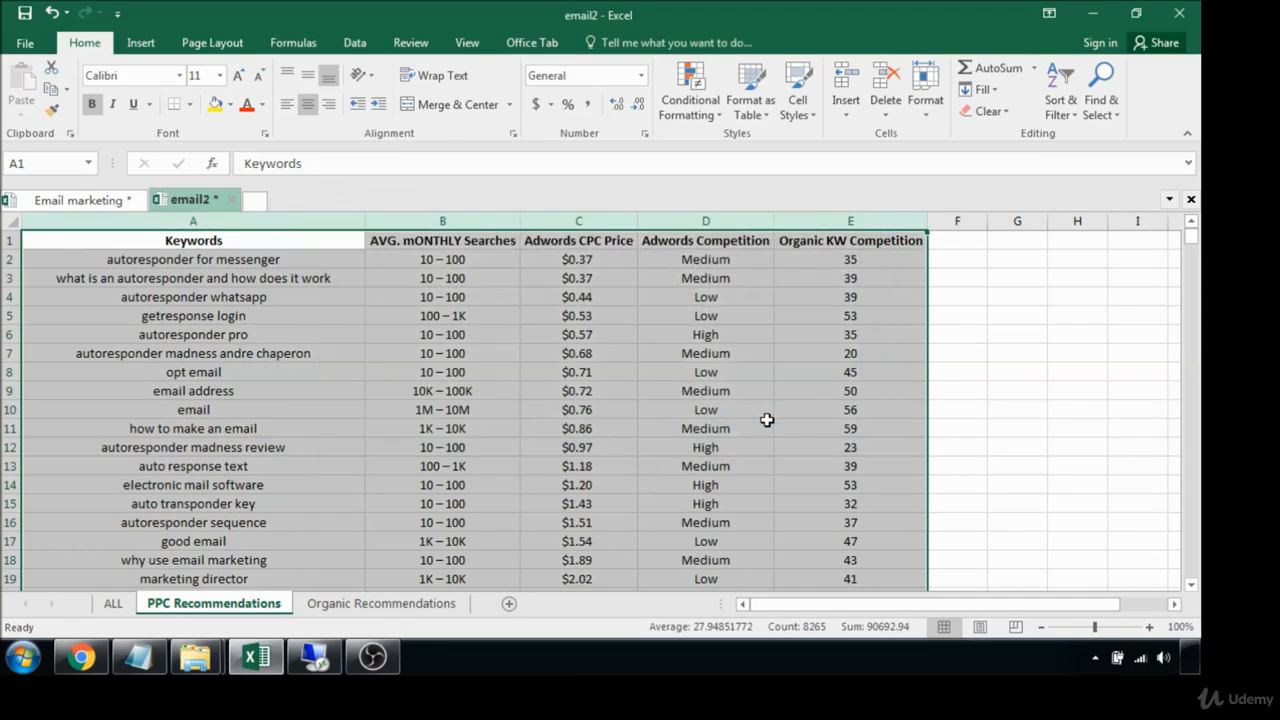
# - Colour the $0.37–$0.97 prices and the $2.02–$2.97 prices orange via Font Color
pyautogui.click(578, 316)
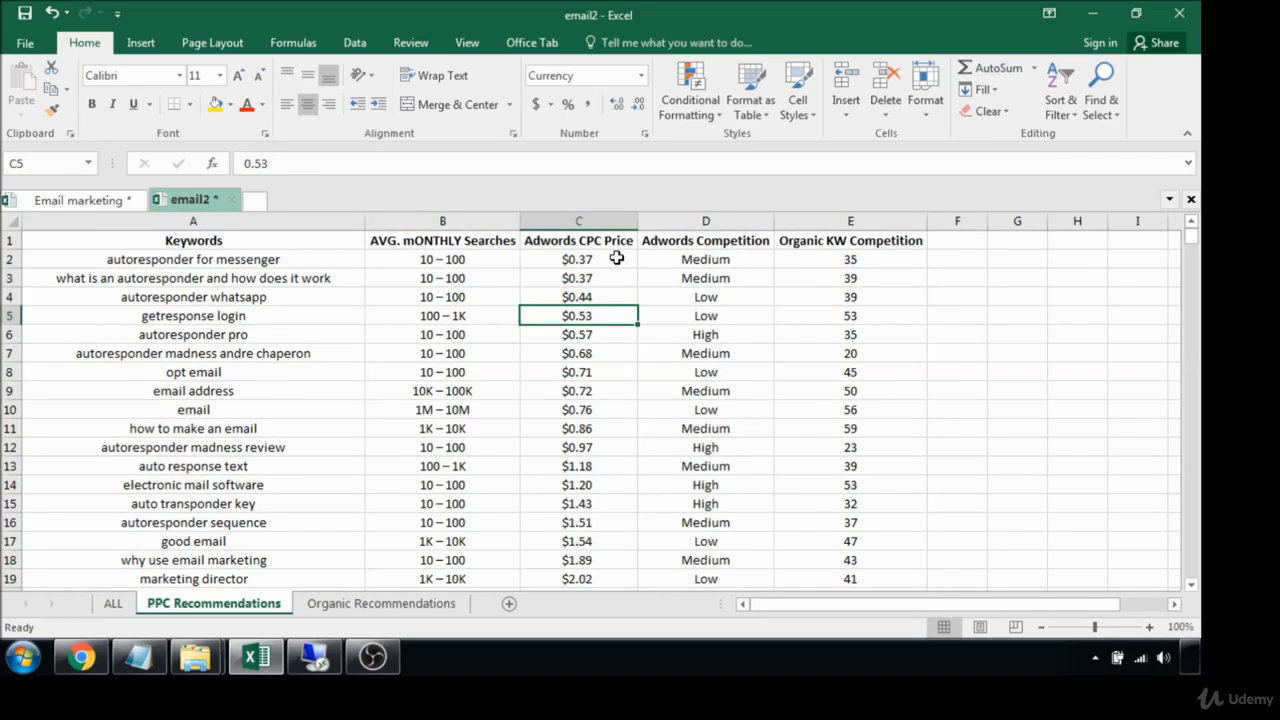
pyautogui.moveTo(578, 260); pyautogui.dragTo(578, 408)
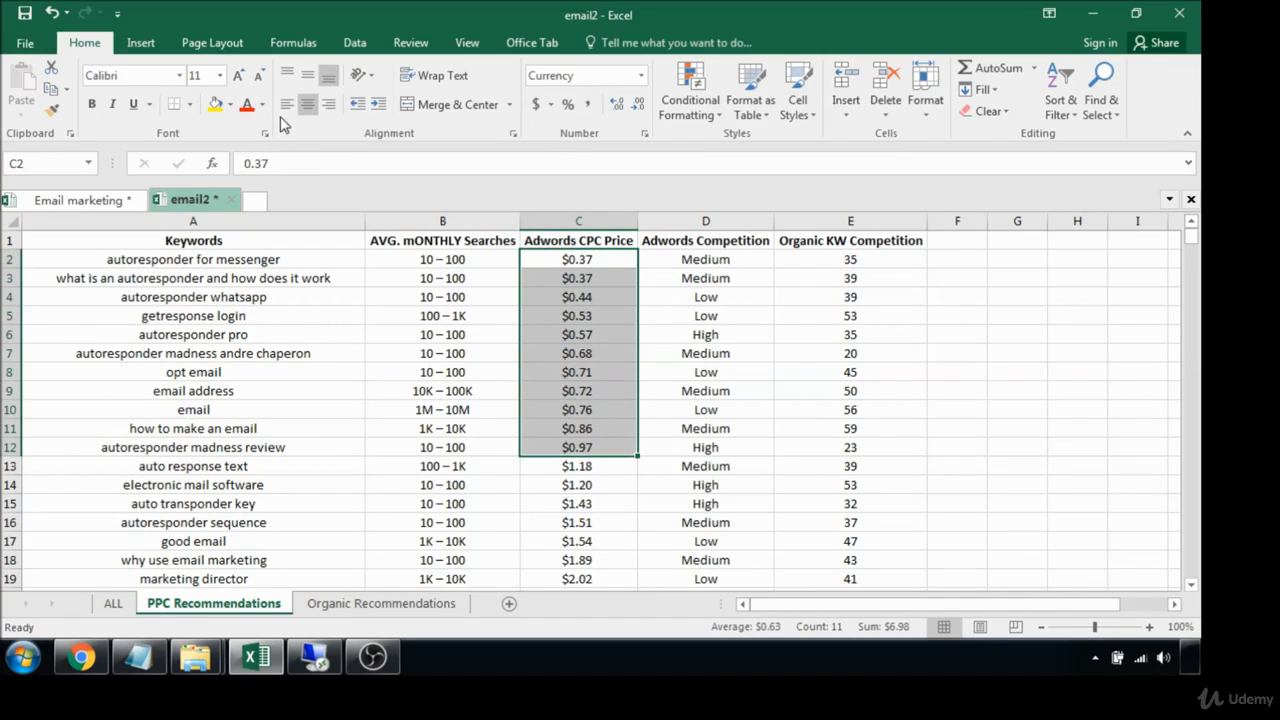
pyautogui.click(260, 104)
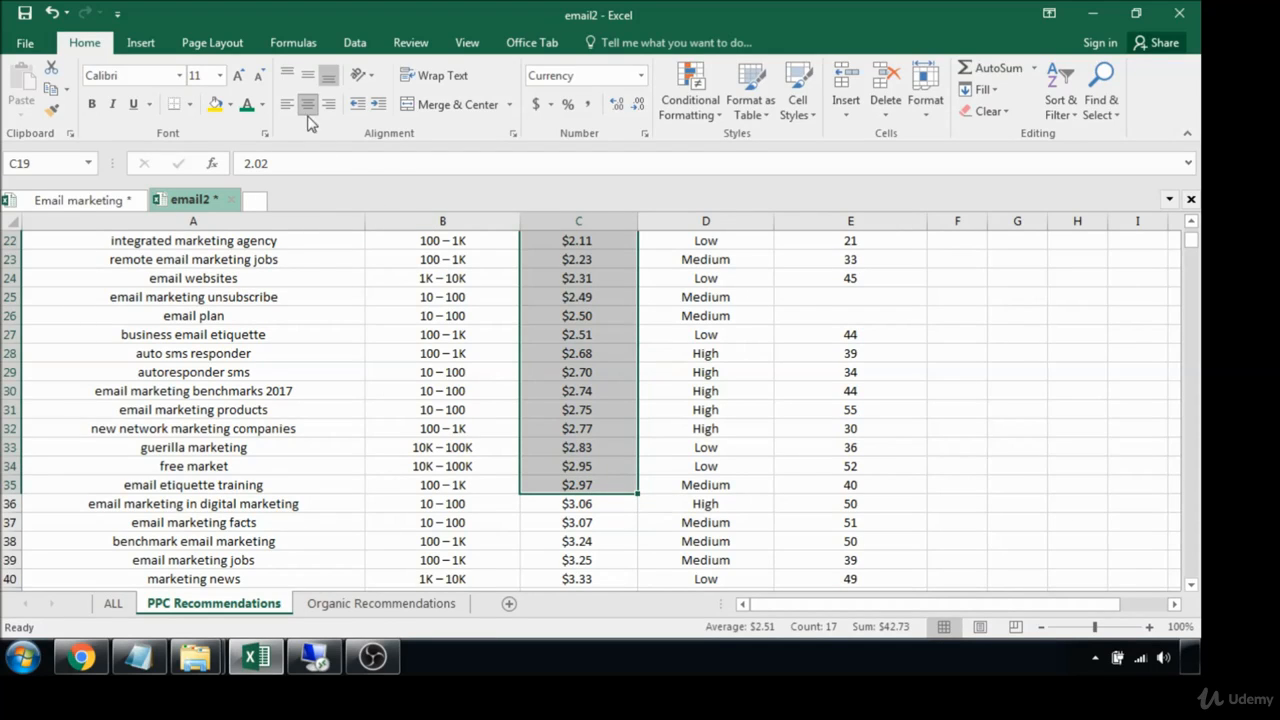
pyautogui.click(260, 104)
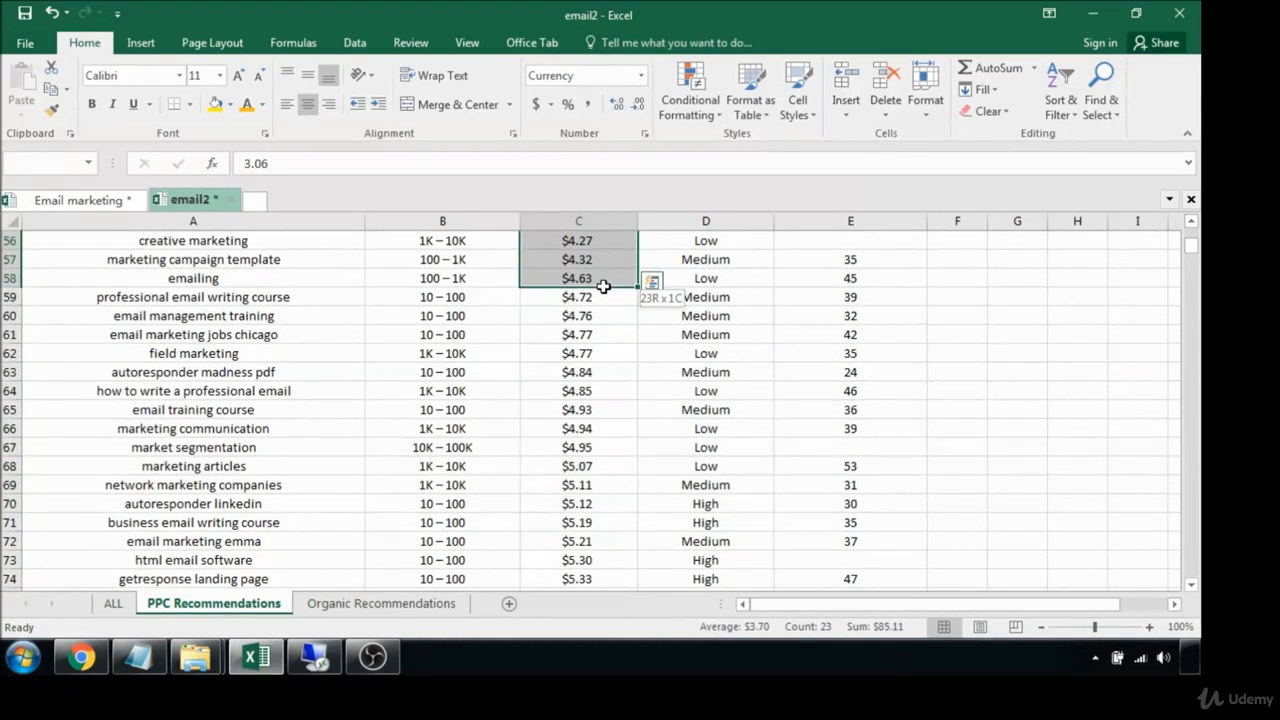
# - Colour the $3.06–$4.94 prices orange and the $5.07–$5.93 prices red, then check the bands
pyautogui.moveTo(578, 278); pyautogui.dragTo(578, 390)
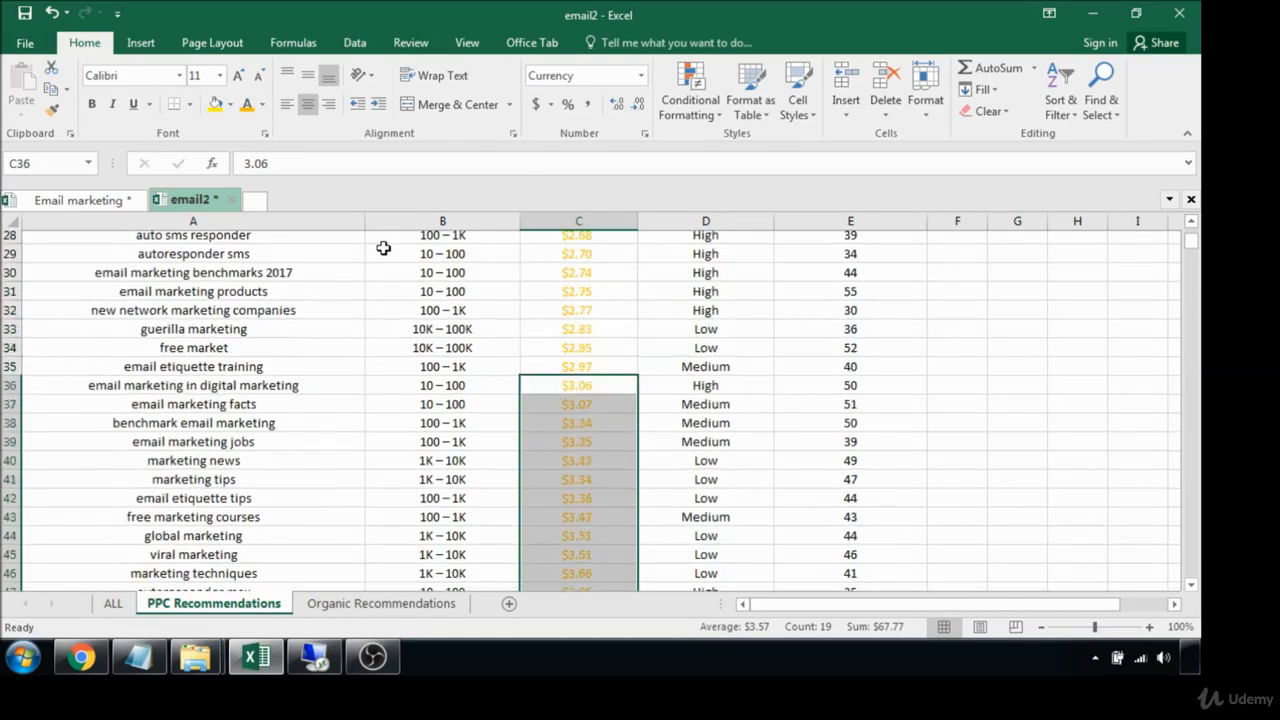
pyautogui.scroll(-3)
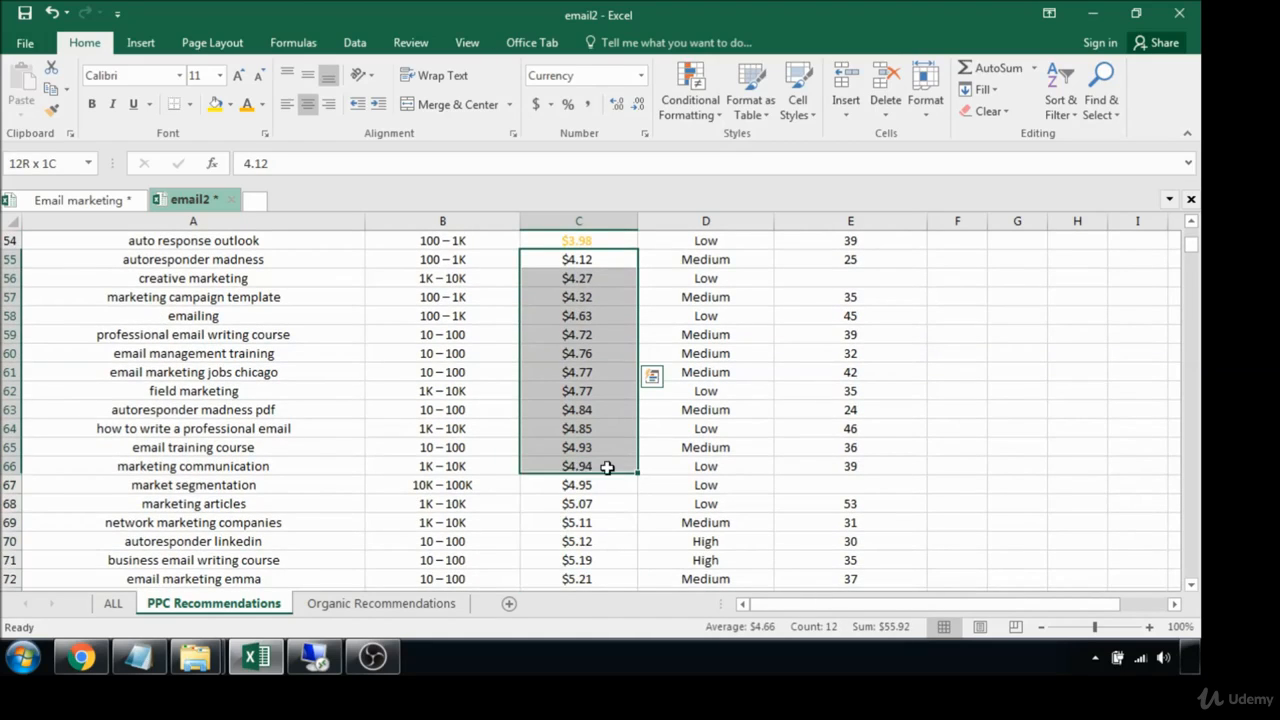
pyautogui.click(264, 104)
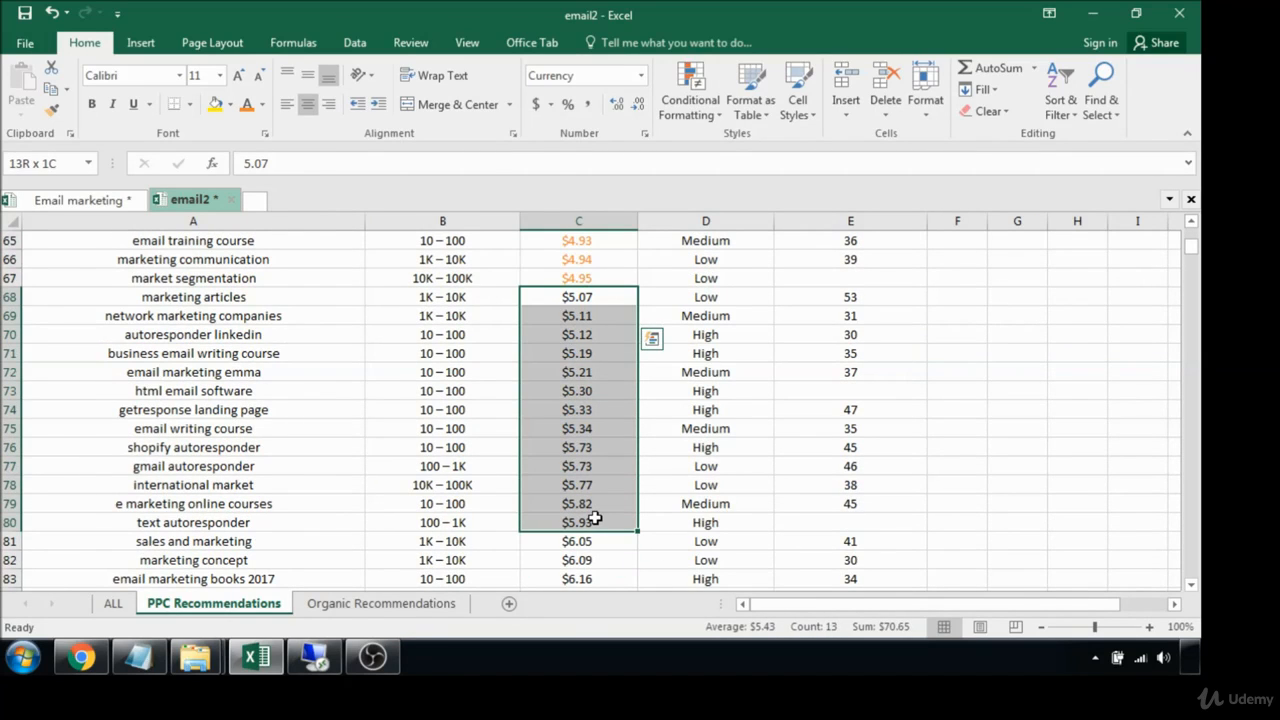
pyautogui.click(262, 104)
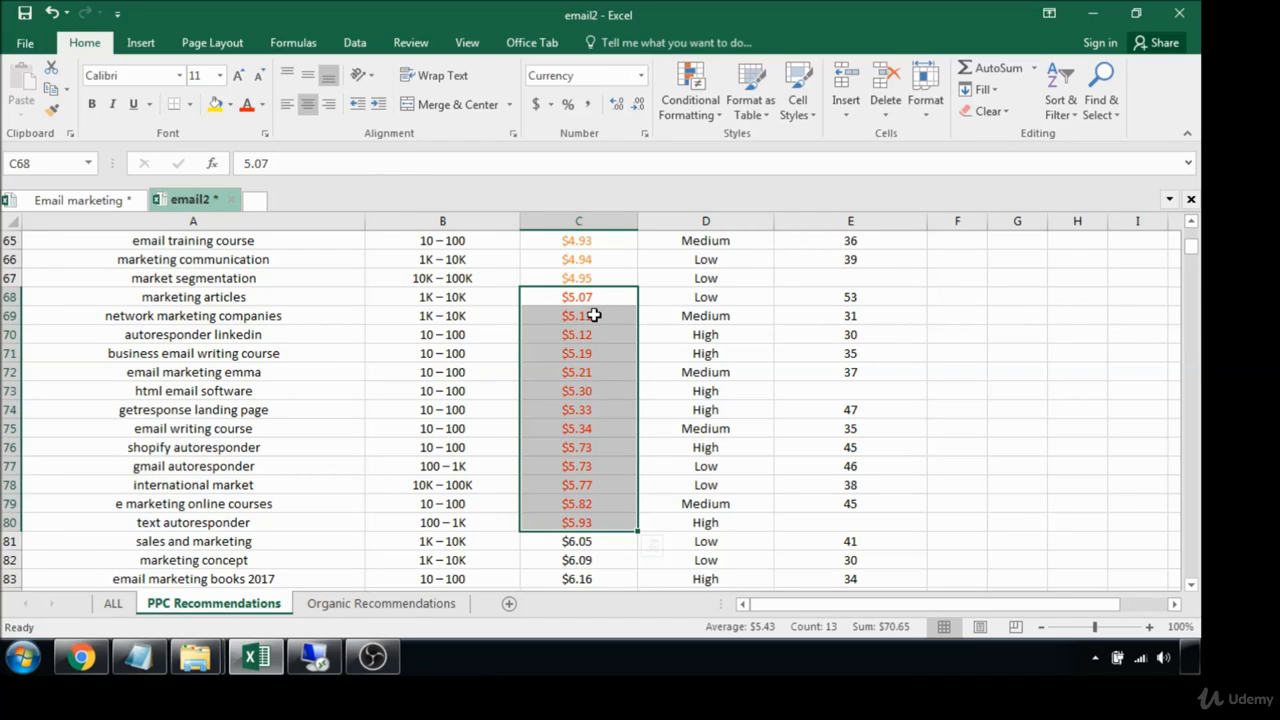
pyautogui.click(578, 352)
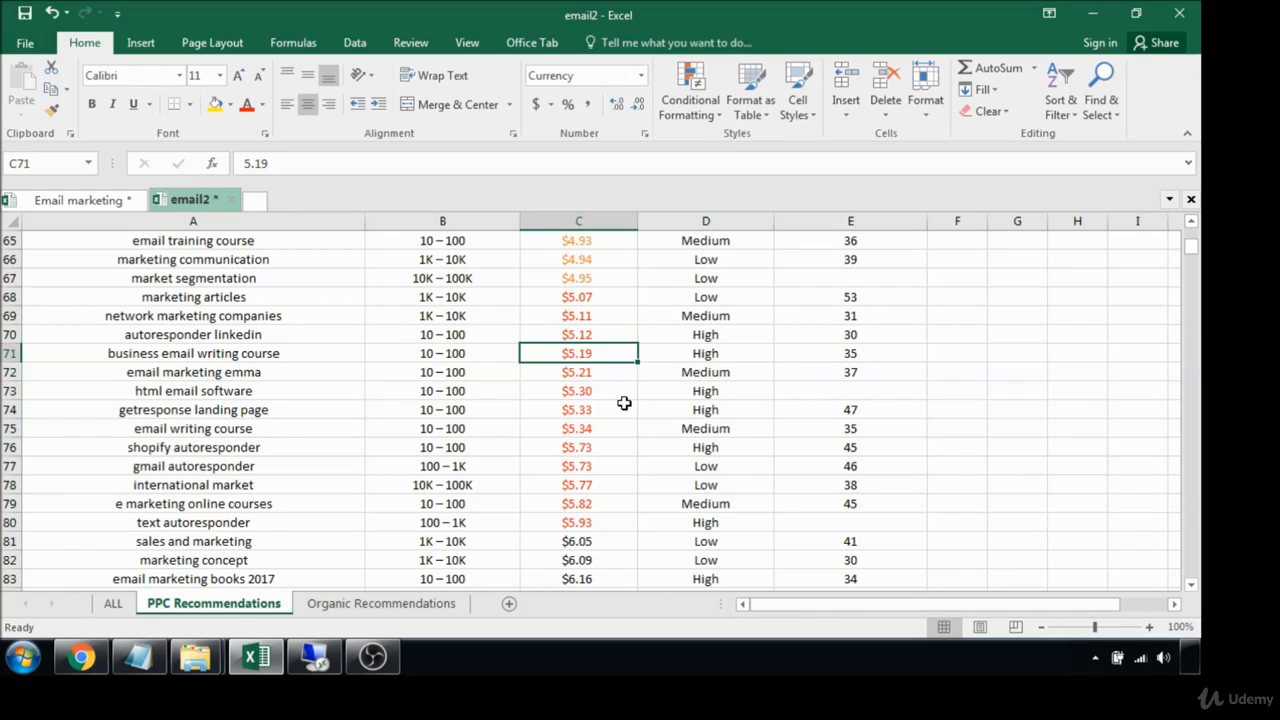
pyautogui.scroll(-3)
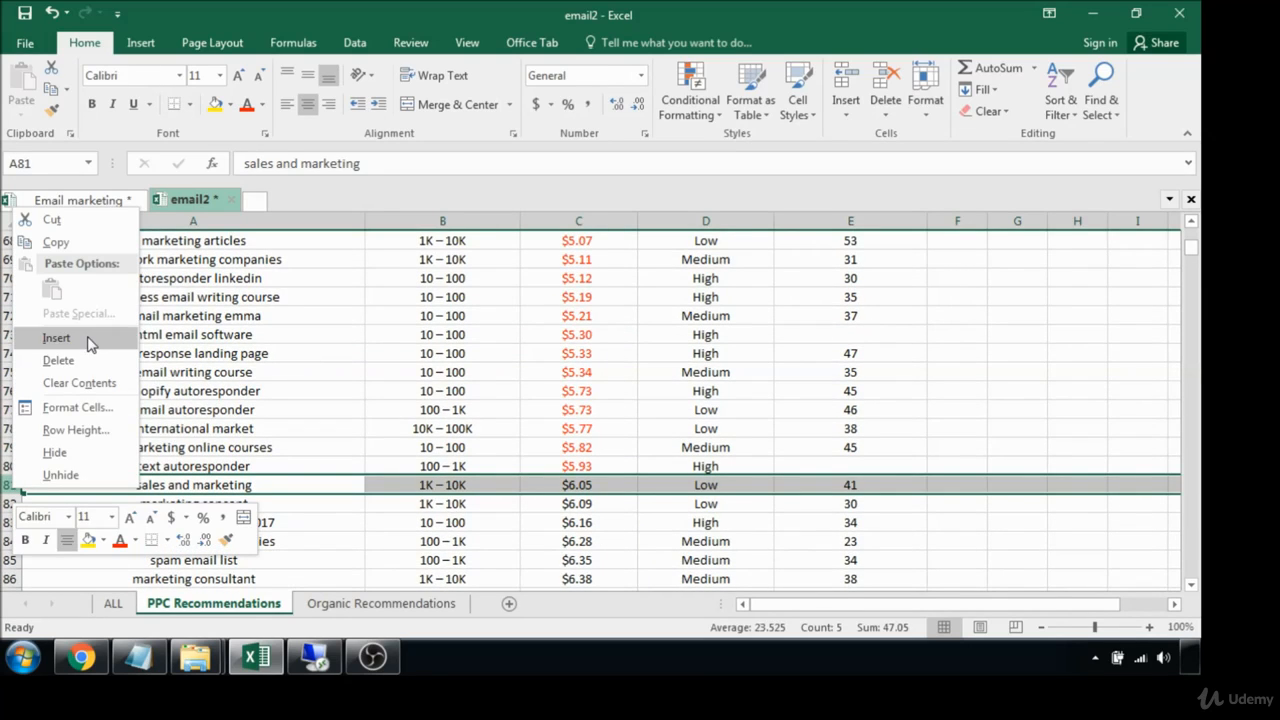
# - Insert blank rows above sales and marketing and label the gap 'KWs with High CPC Price'
pyautogui.click(56, 336)
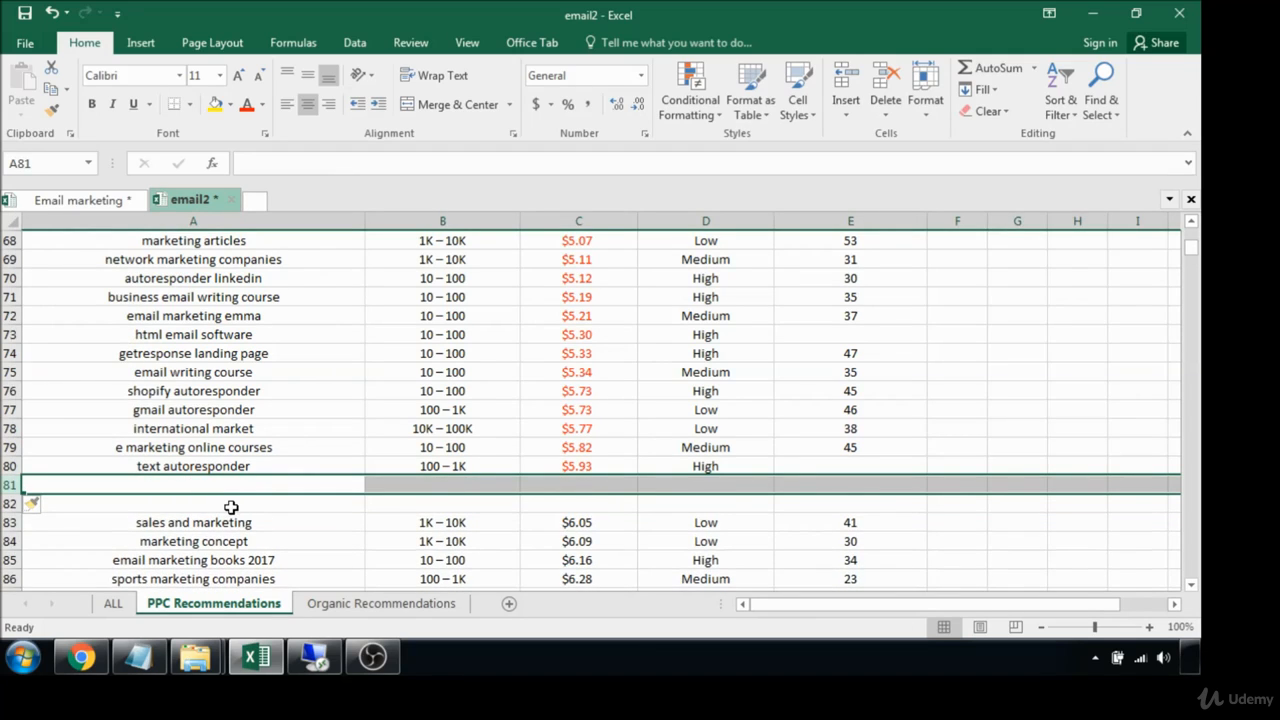
pyautogui.click(192, 504)
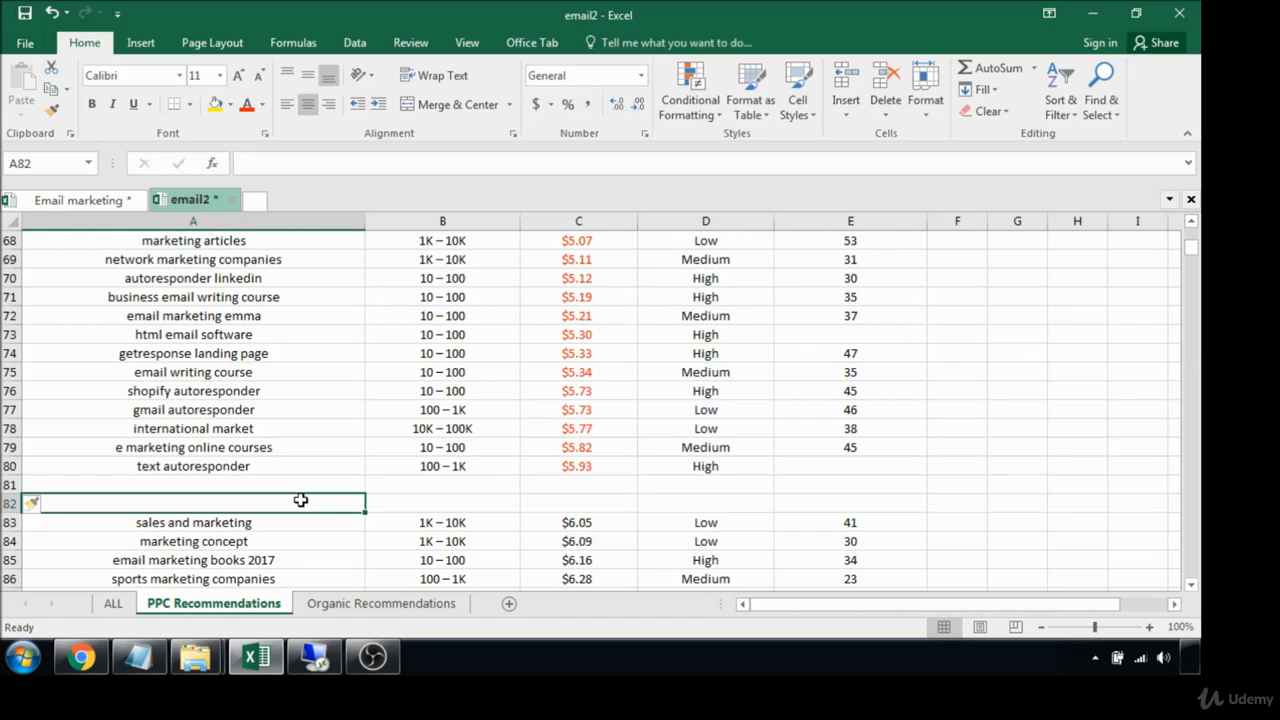
pyautogui.write('KWs with')
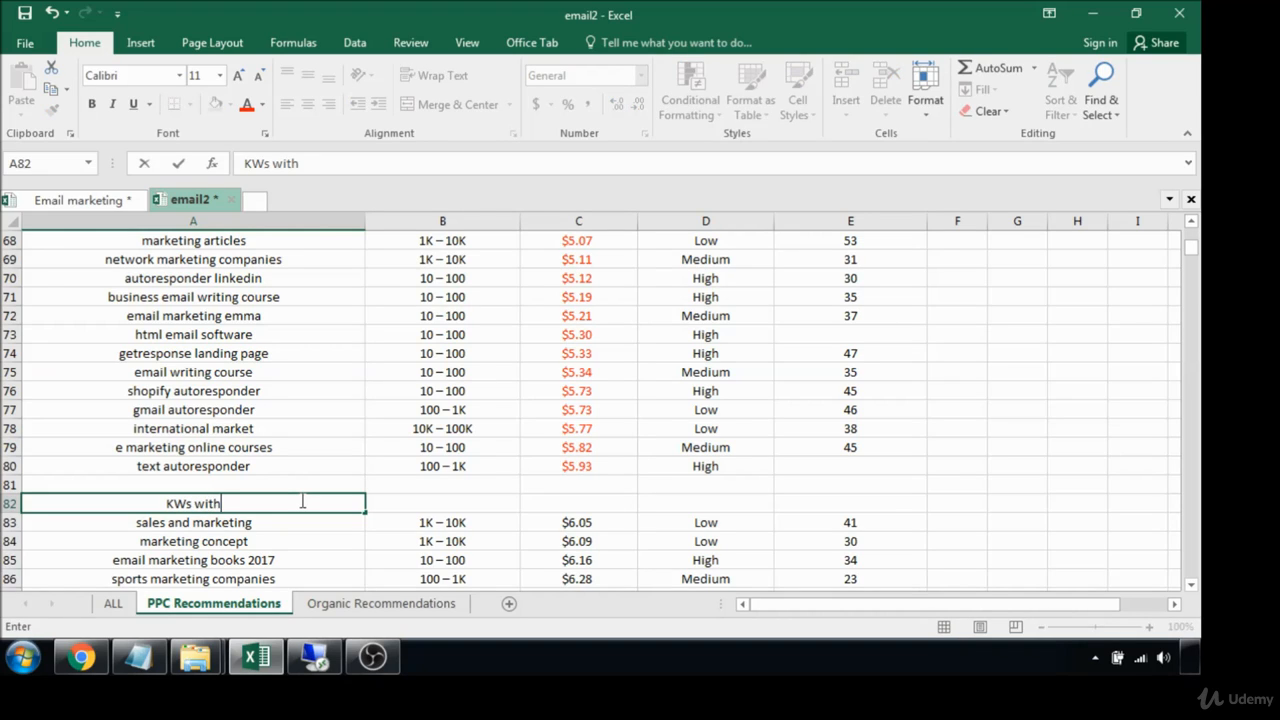
pyautogui.write('High CO')
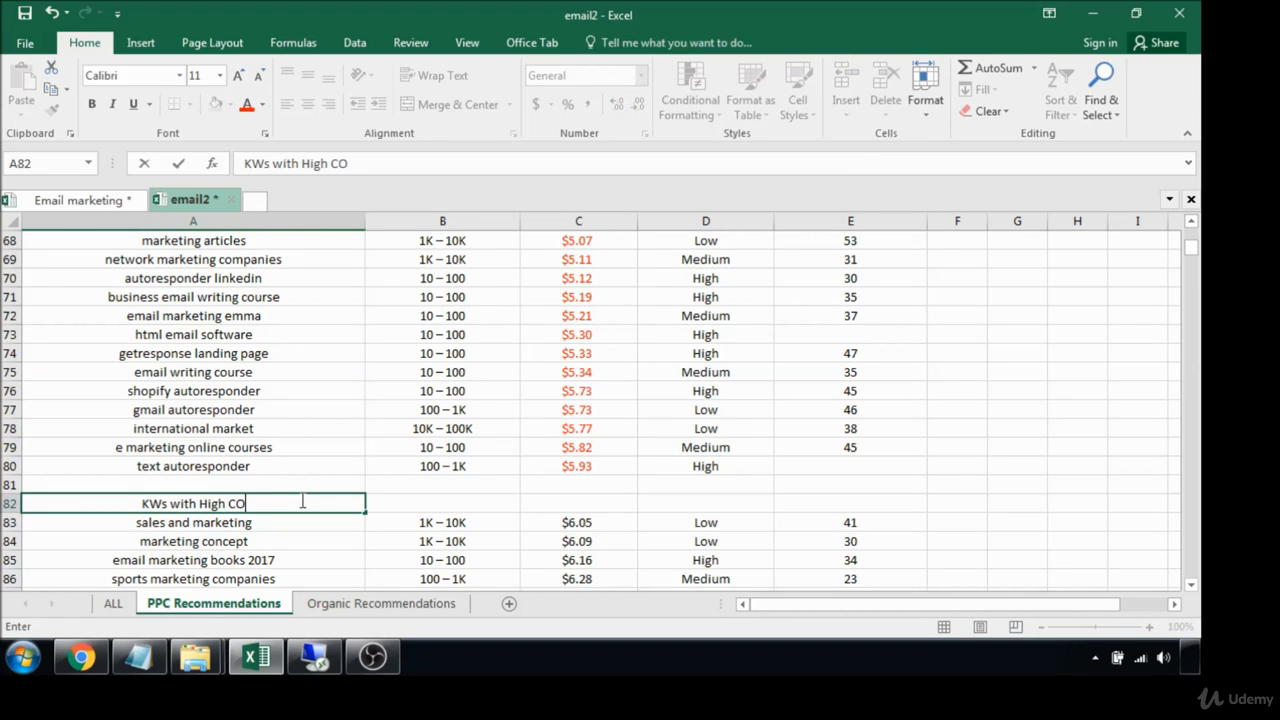
pyautogui.write('p')
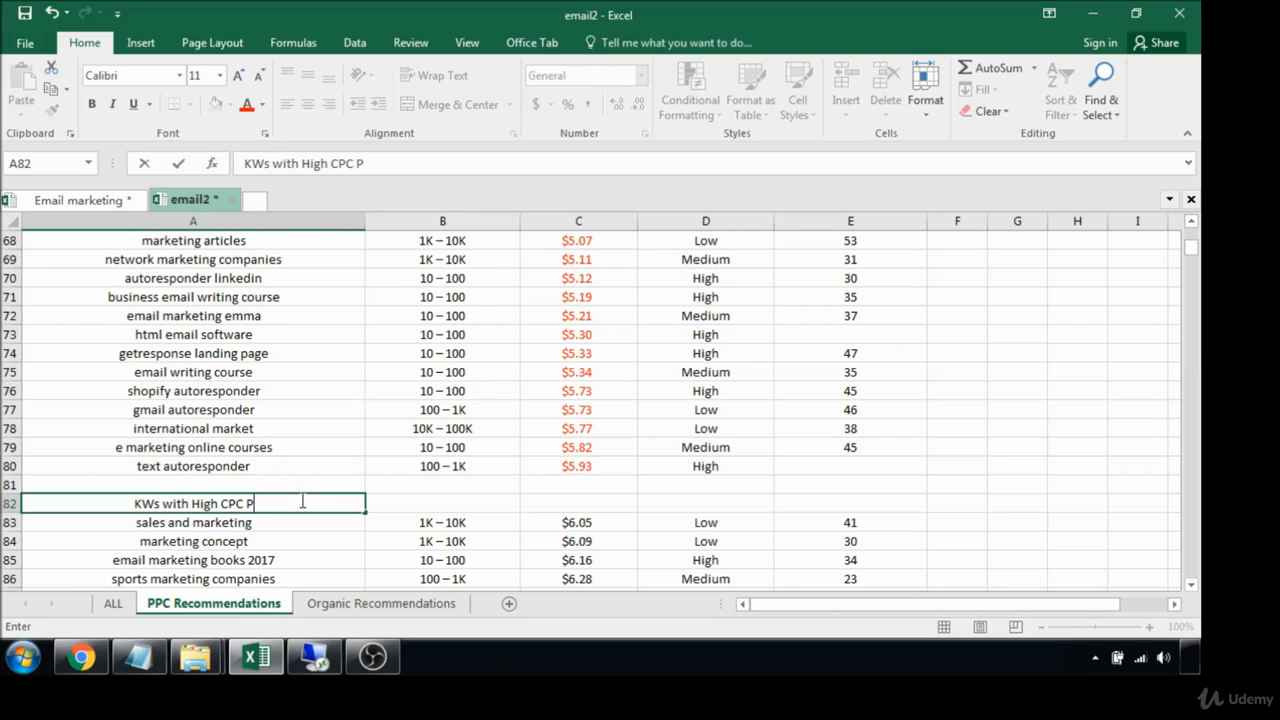
pyautogui.write('rice')
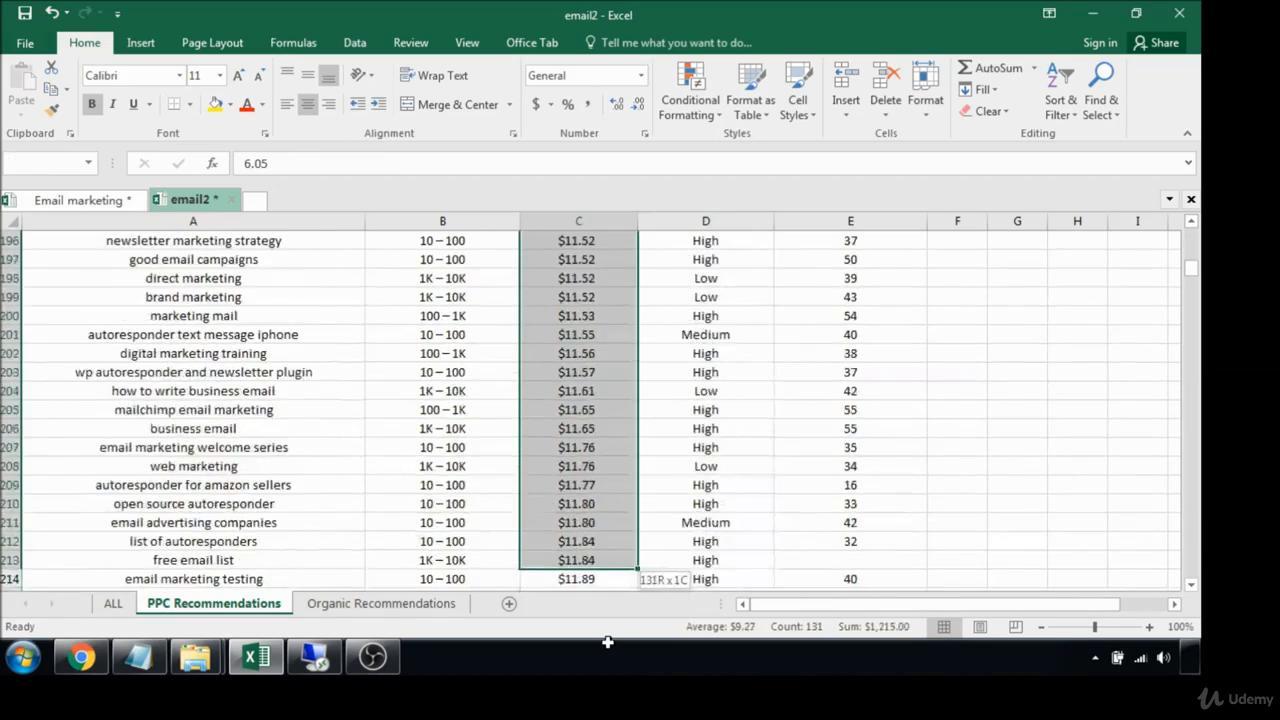
pyautogui.scroll(-3)
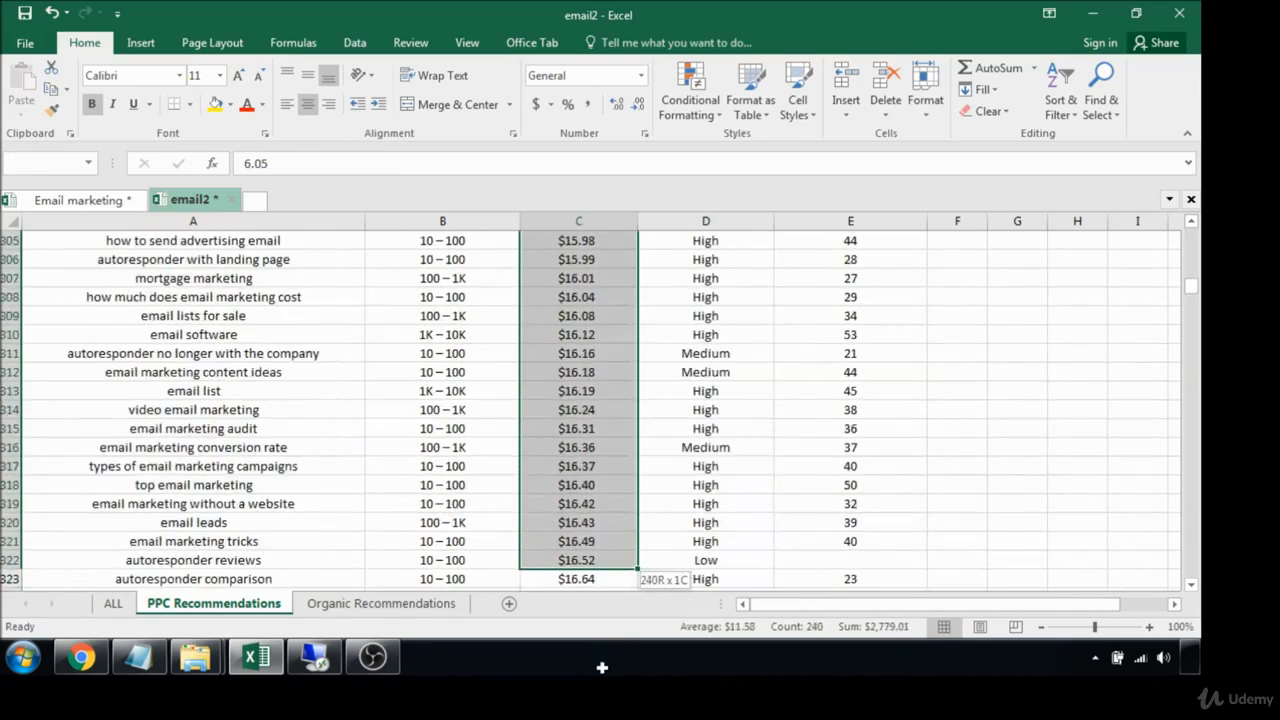
pyautogui.scroll(-3)
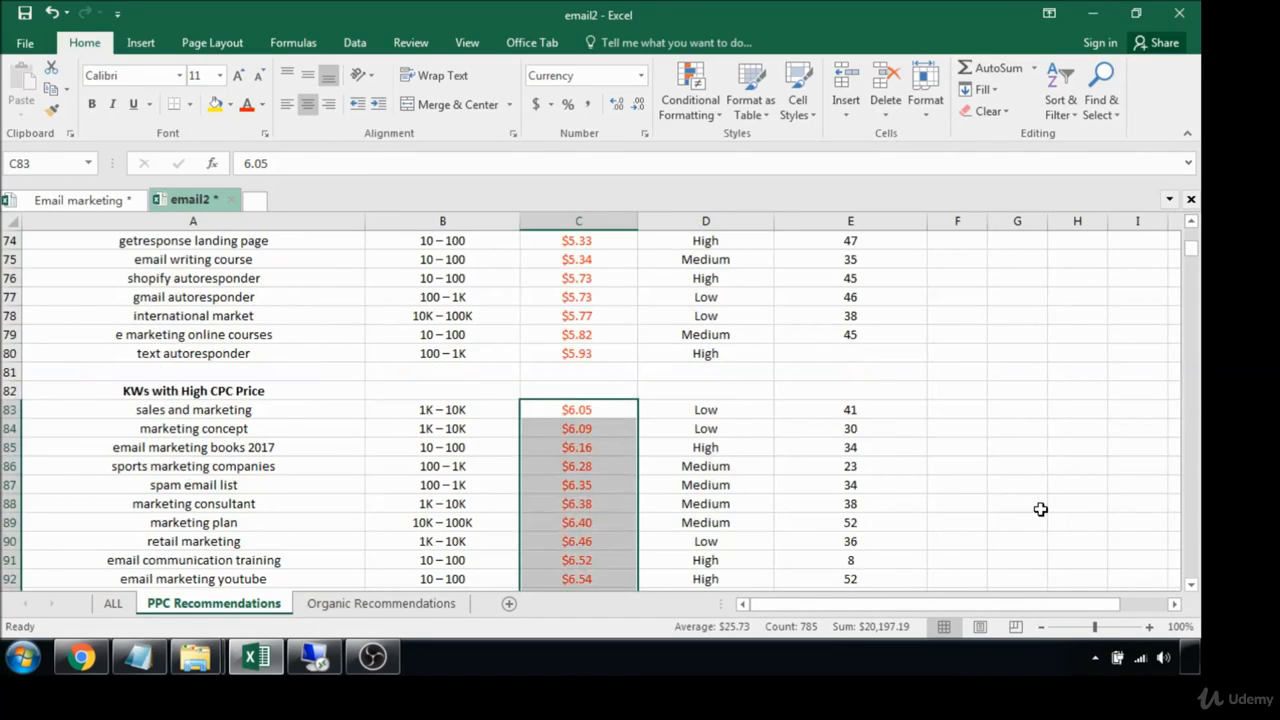
pyautogui.click(262, 104)
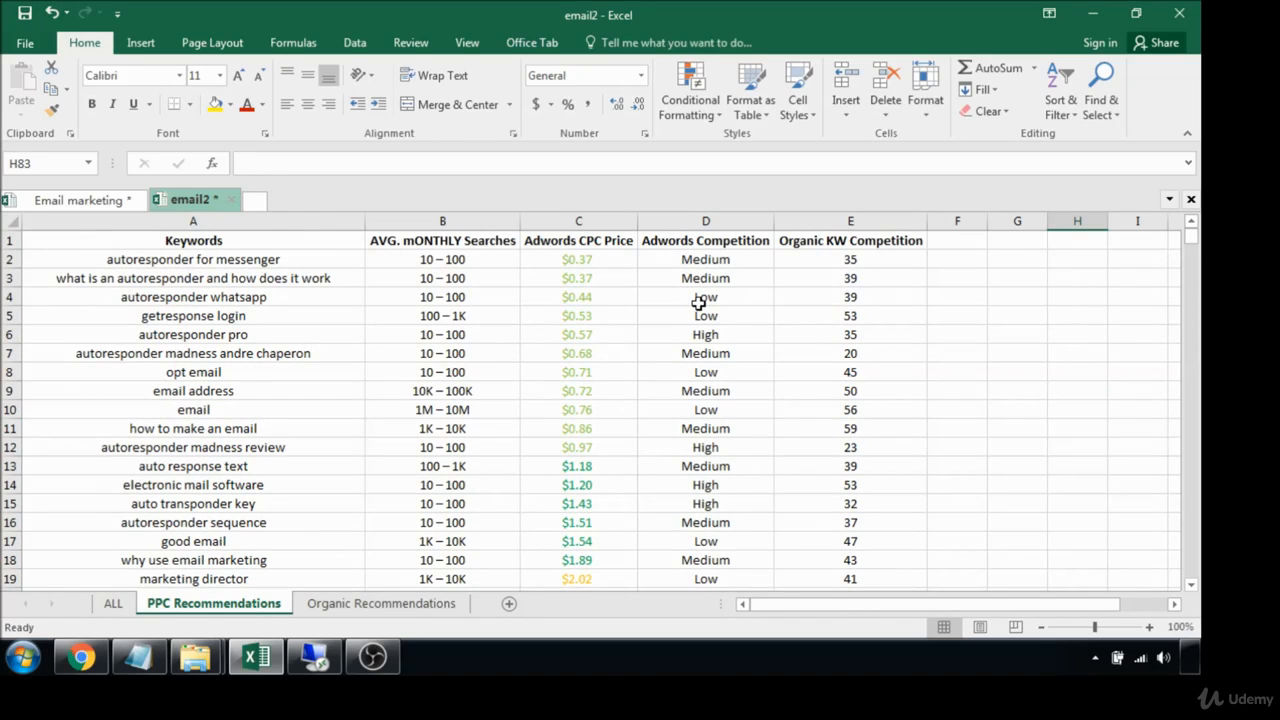
pyautogui.scroll(-3)
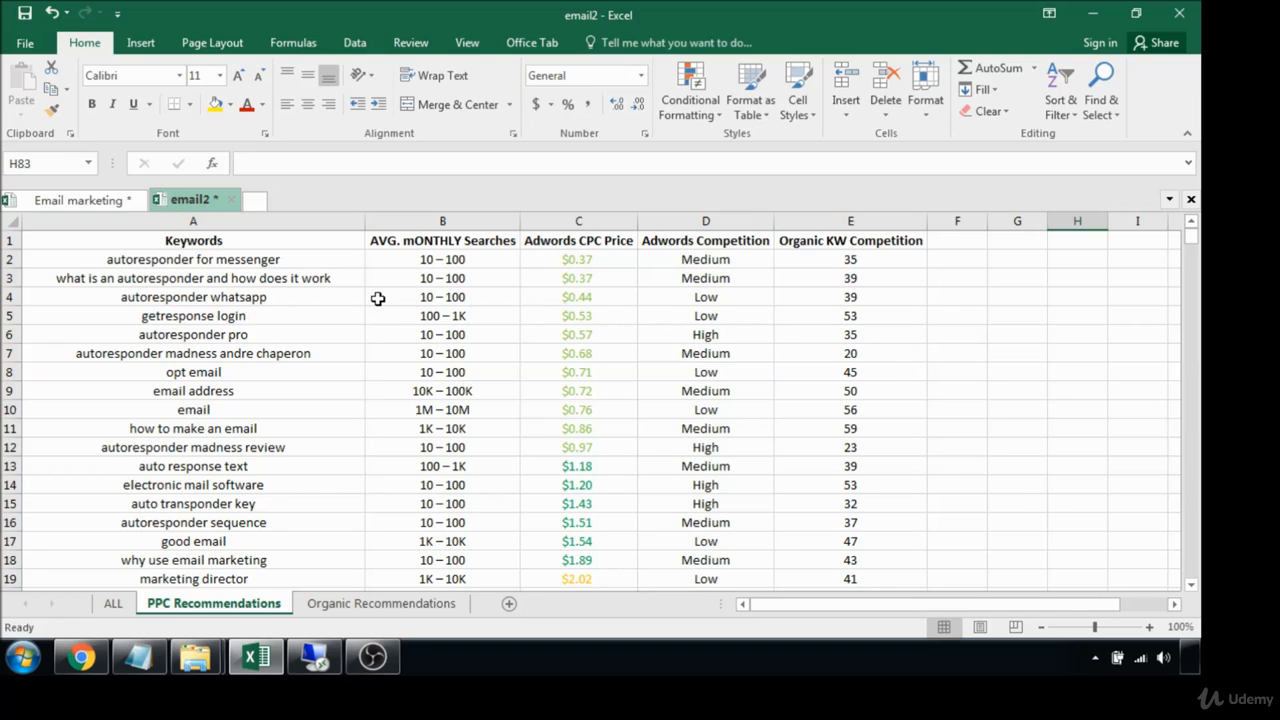
pyautogui.moveTo(390, 322)
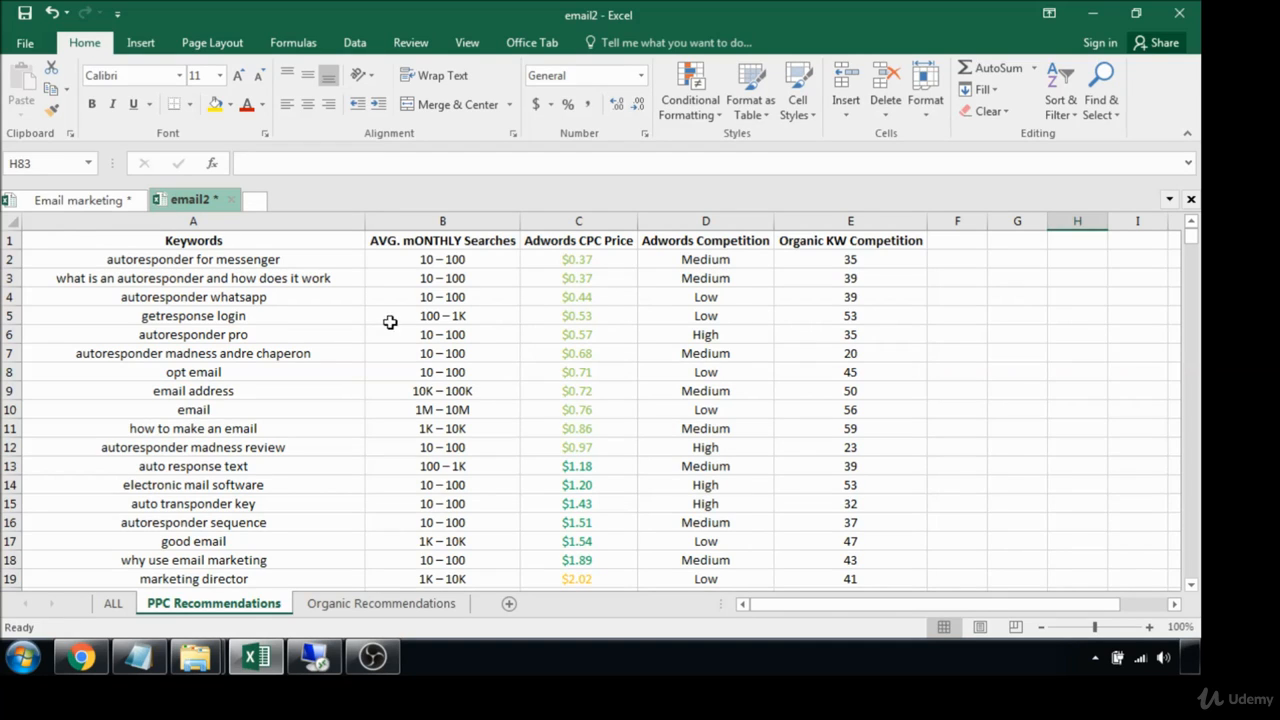
pyautogui.moveTo(880, 320)
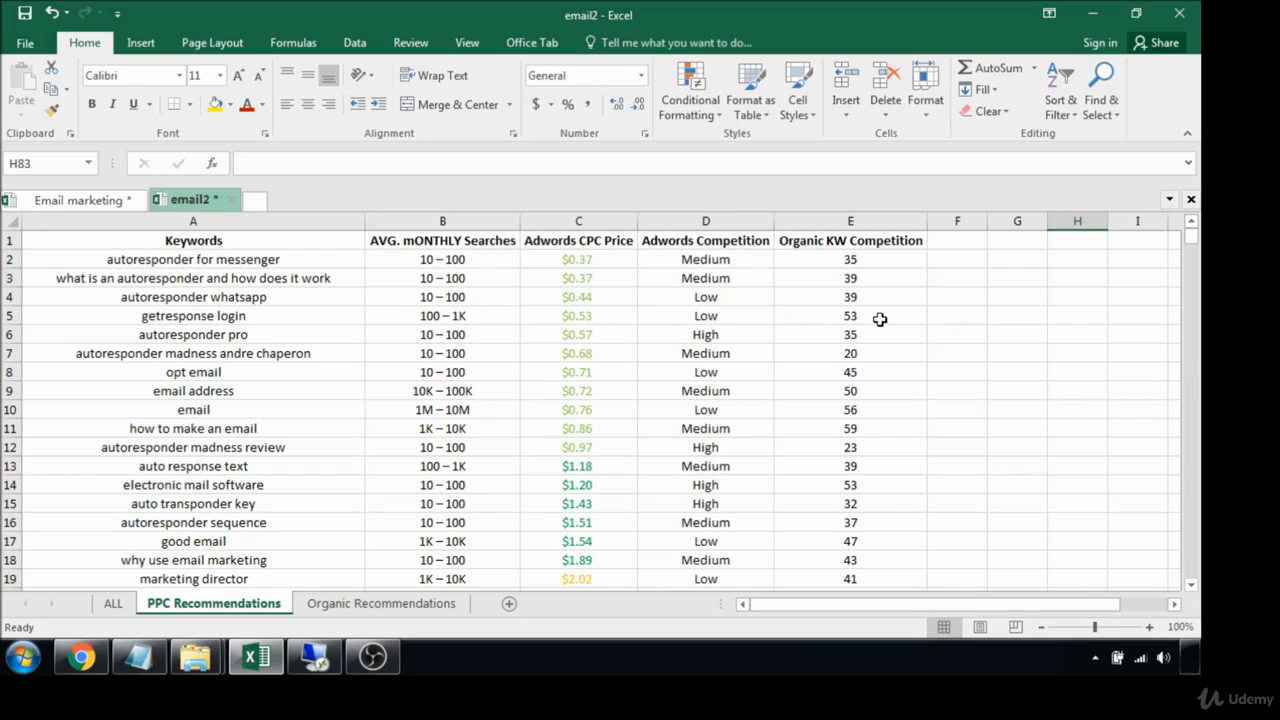
pyautogui.moveTo(524, 340)
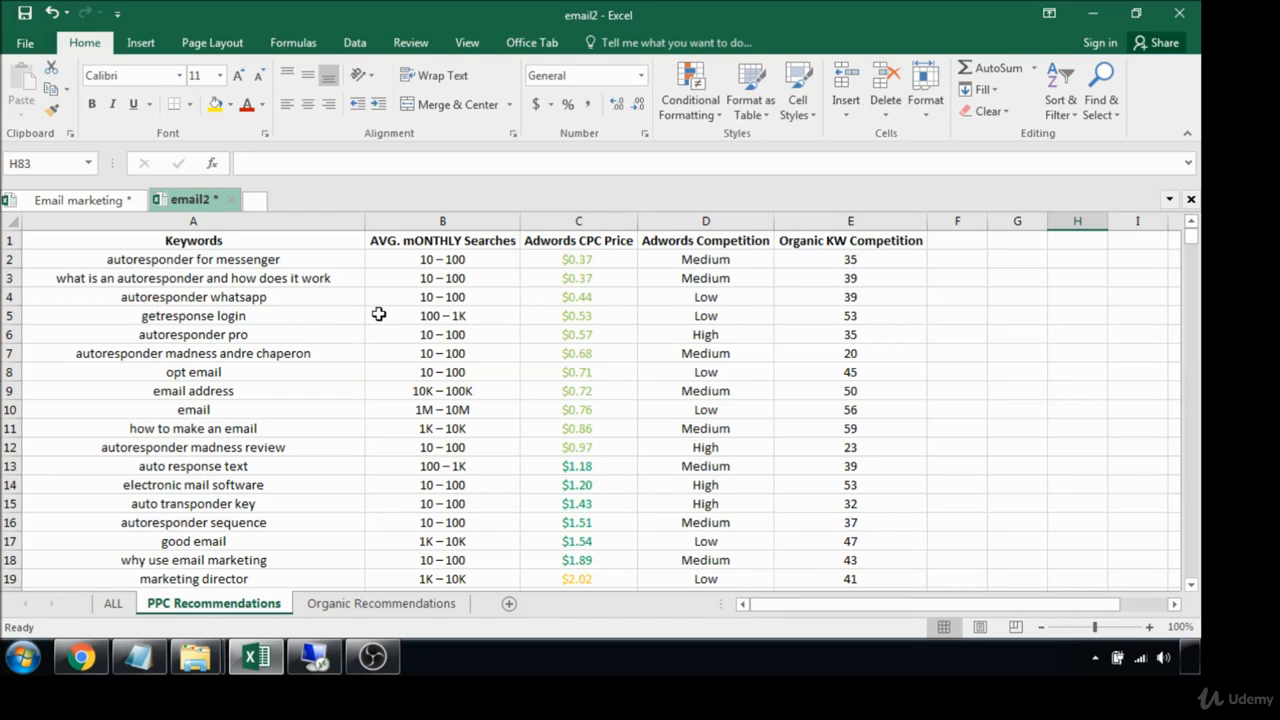
pyautogui.moveTo(492, 332)
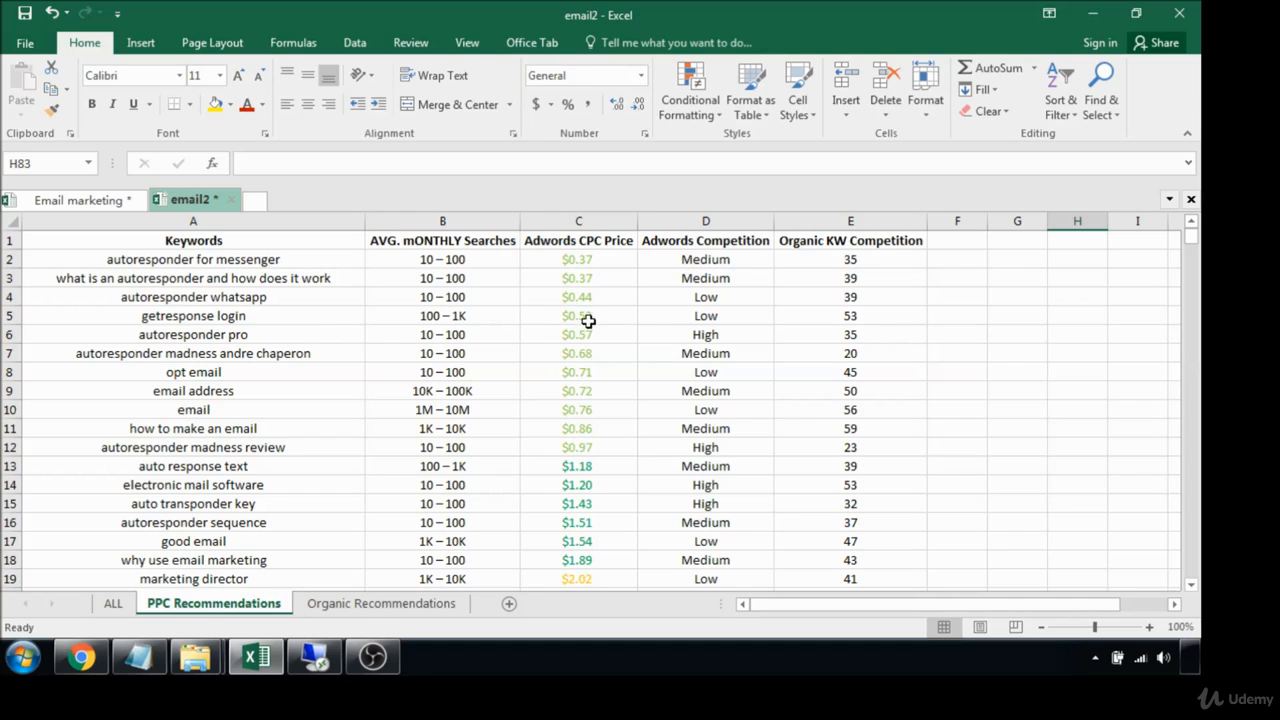
pyautogui.moveTo(392, 324)
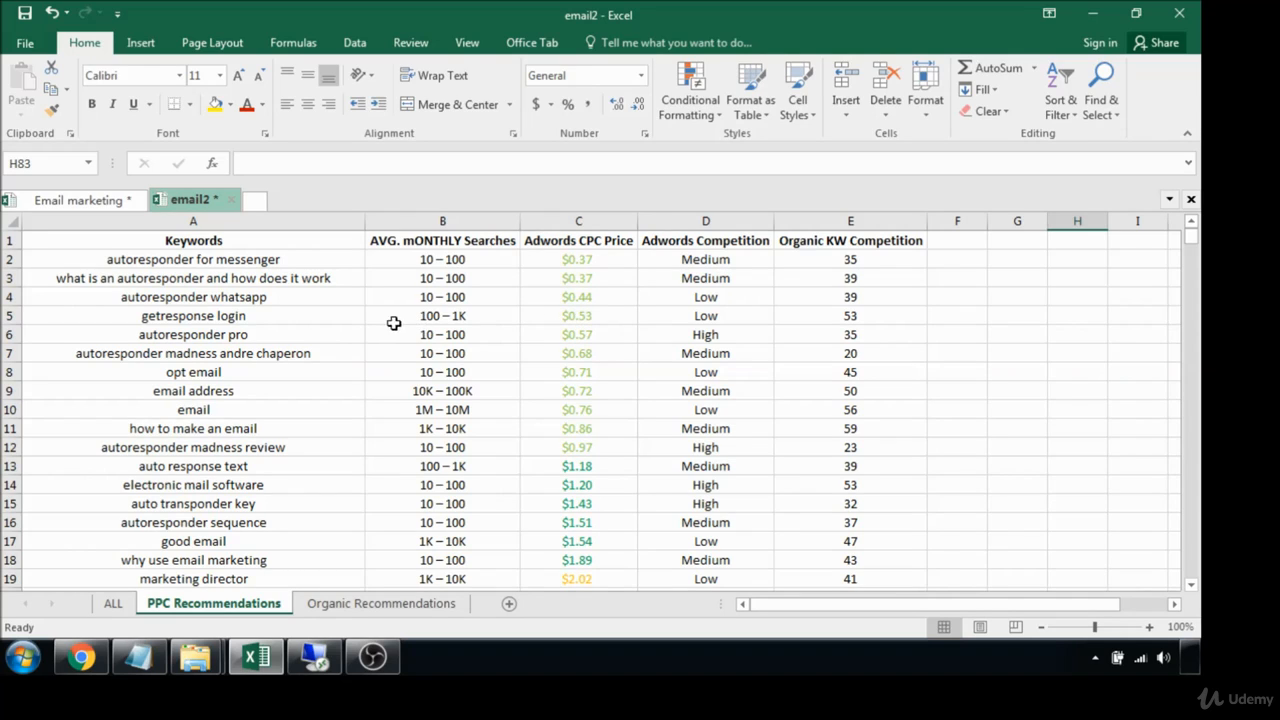
pyautogui.moveTo(338, 318)
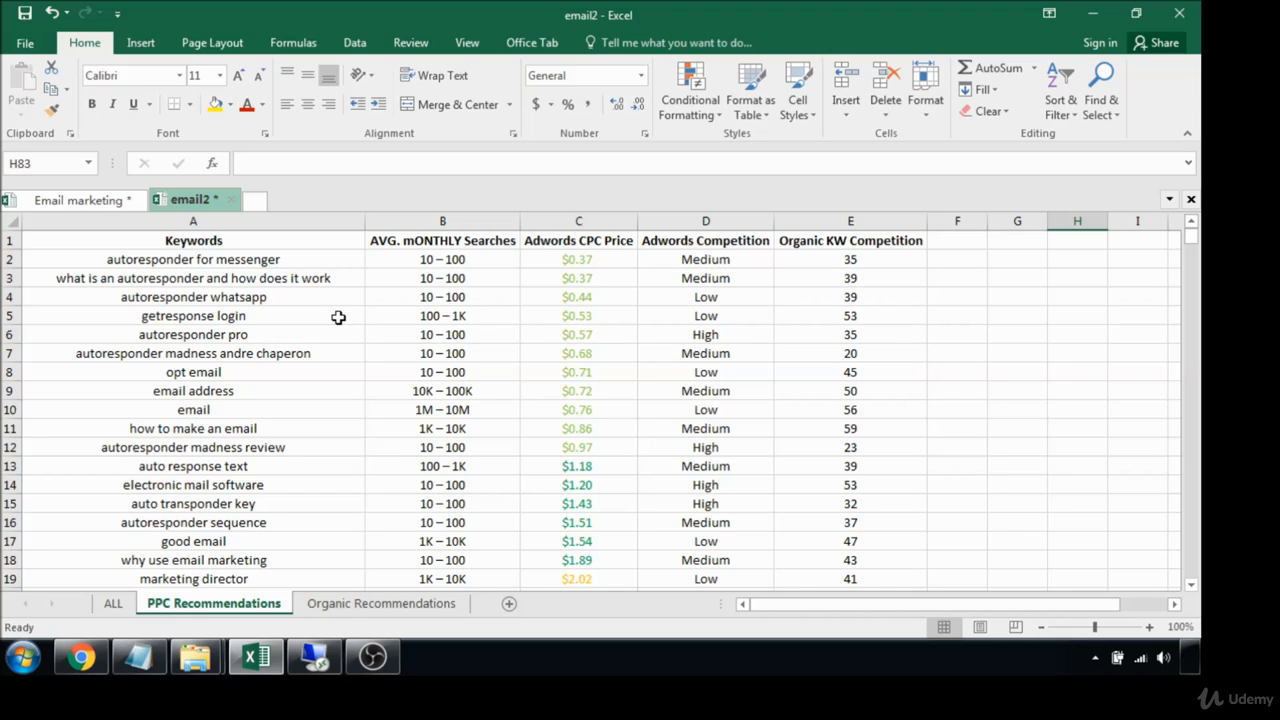
pyautogui.moveTo(348, 320)
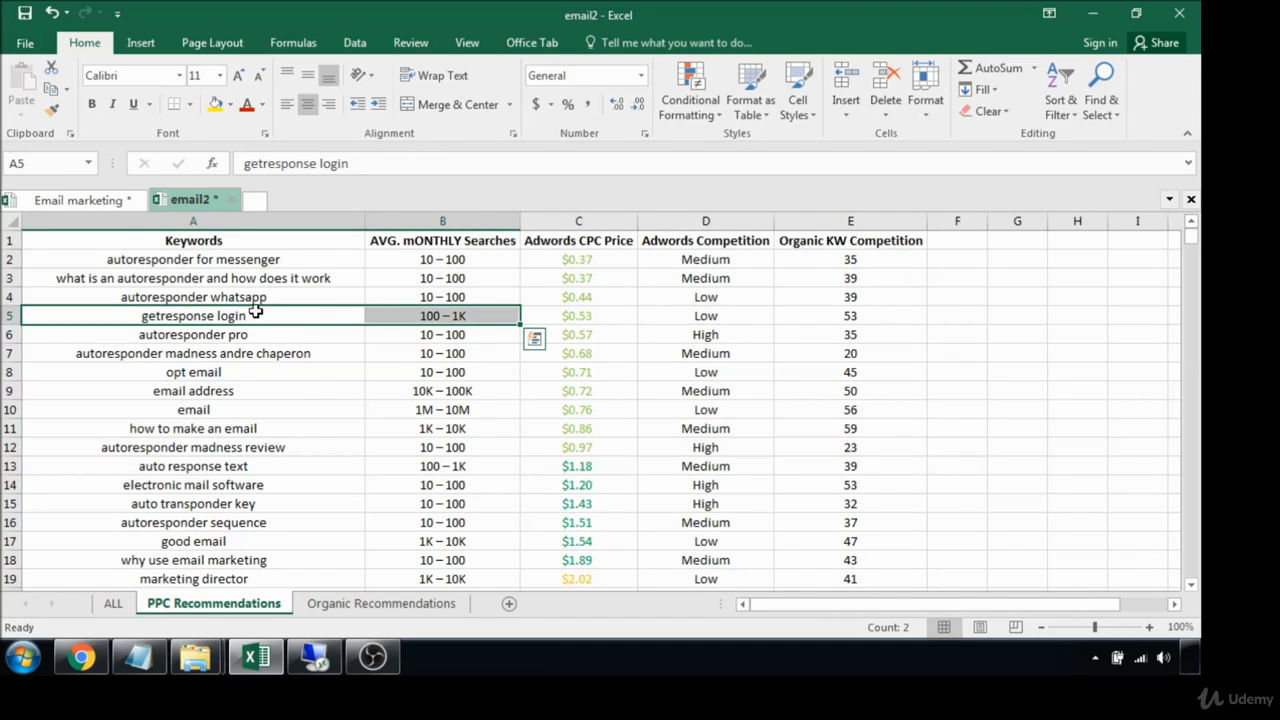
pyautogui.moveTo(358, 396)
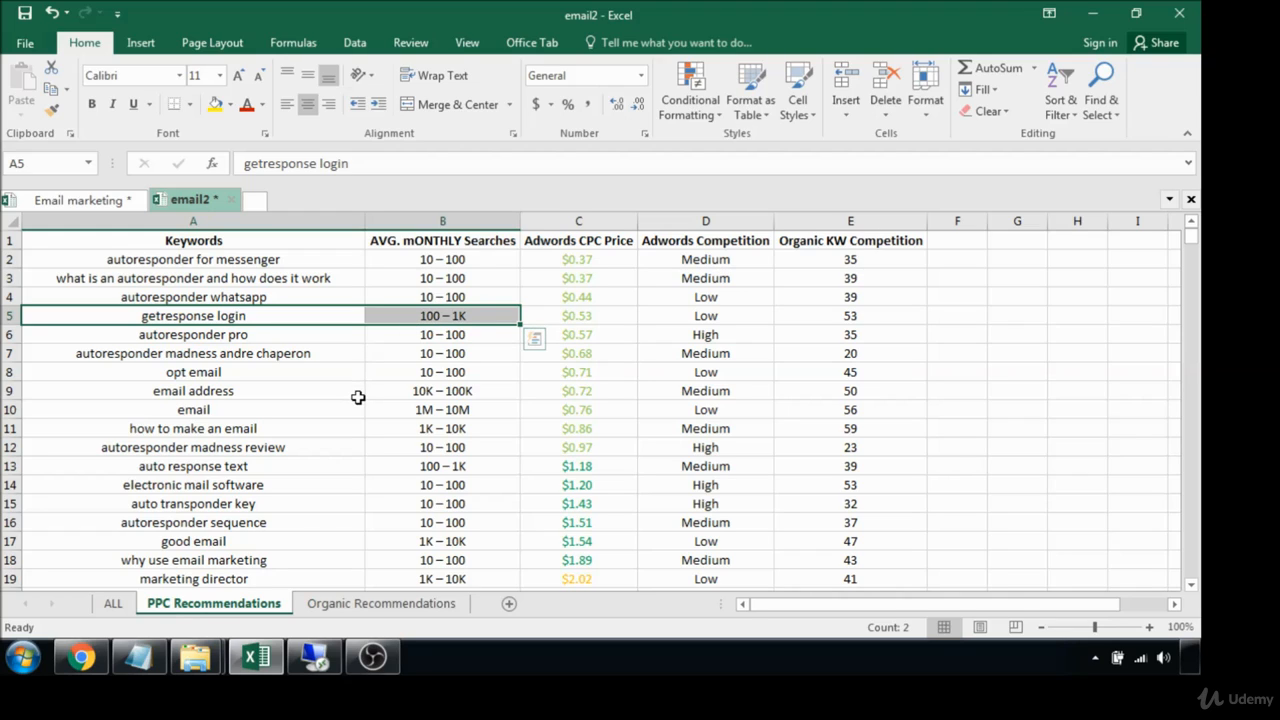
pyautogui.moveTo(354, 390)
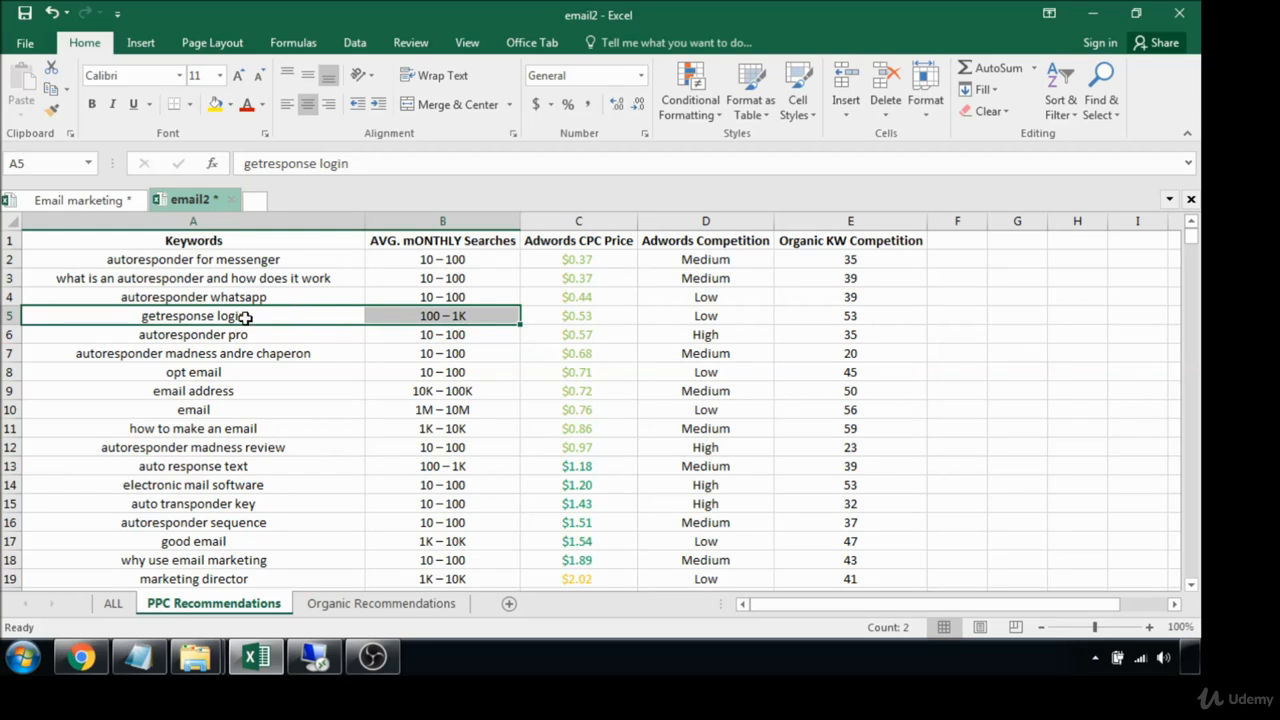
pyautogui.moveTo(252, 316)
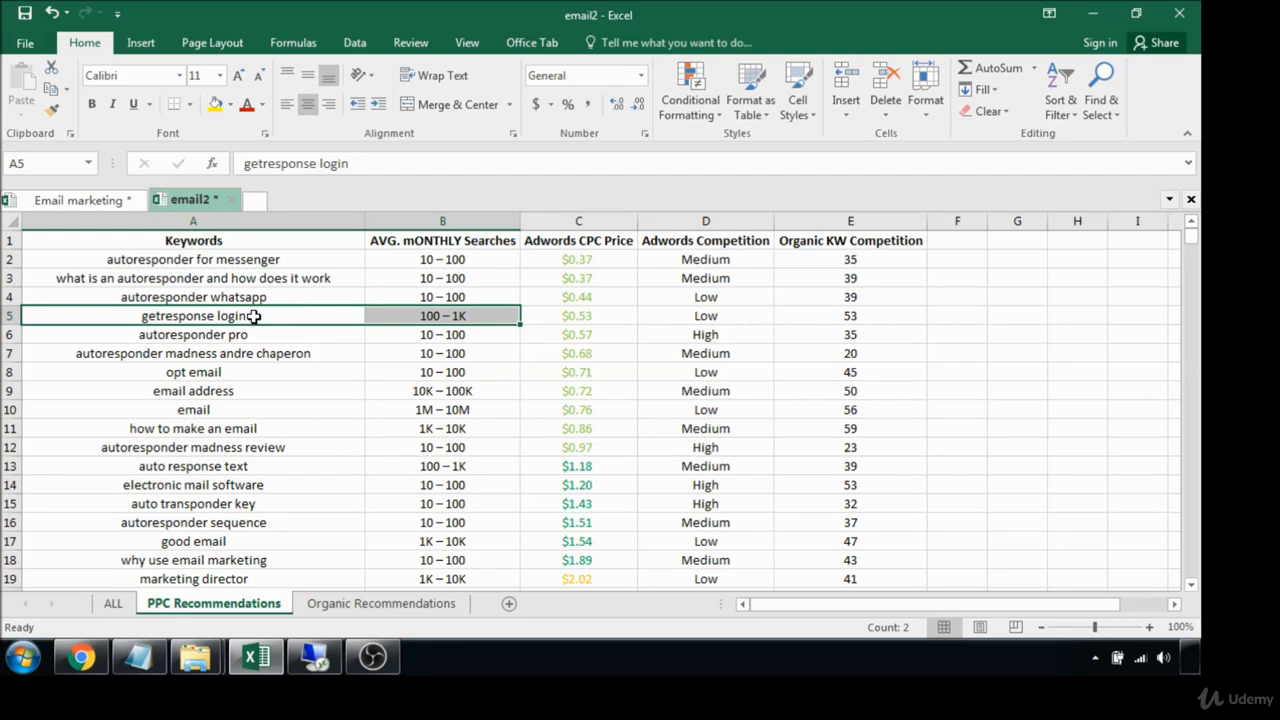
pyautogui.moveTo(272, 320)
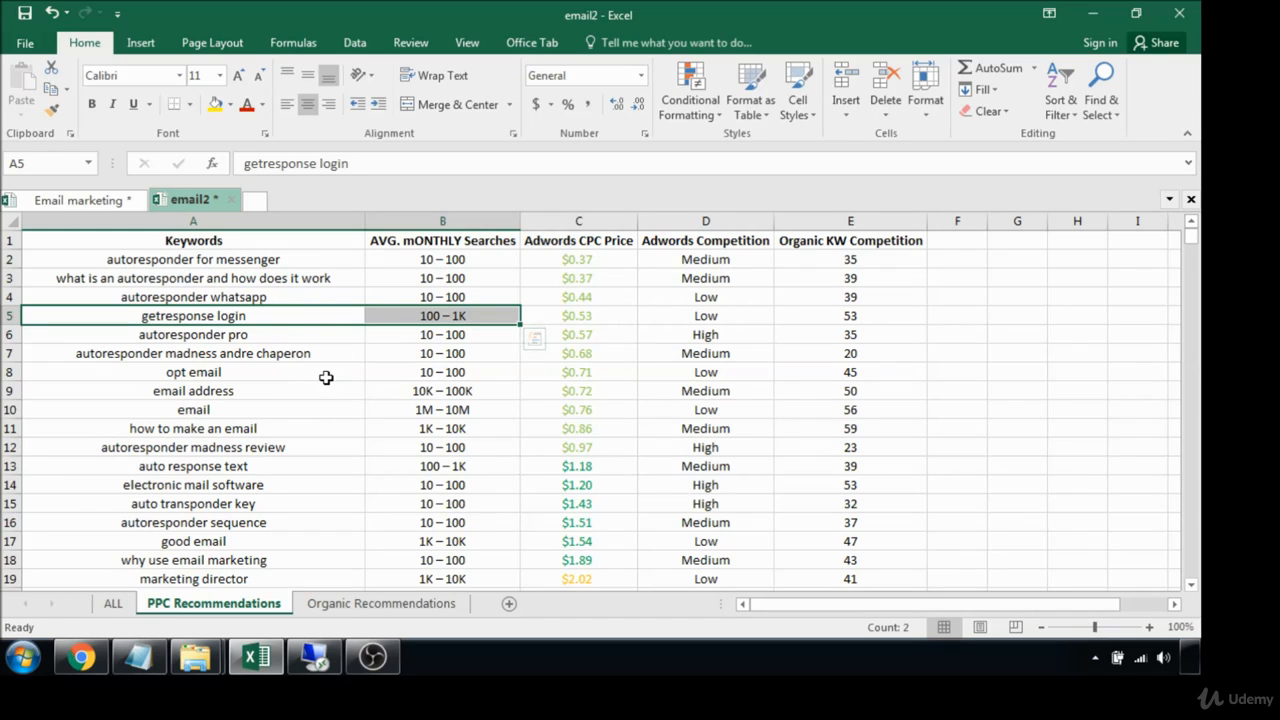
# - Select the email address row, enter an x beside it in column F and copy it
pyautogui.click(192, 390)
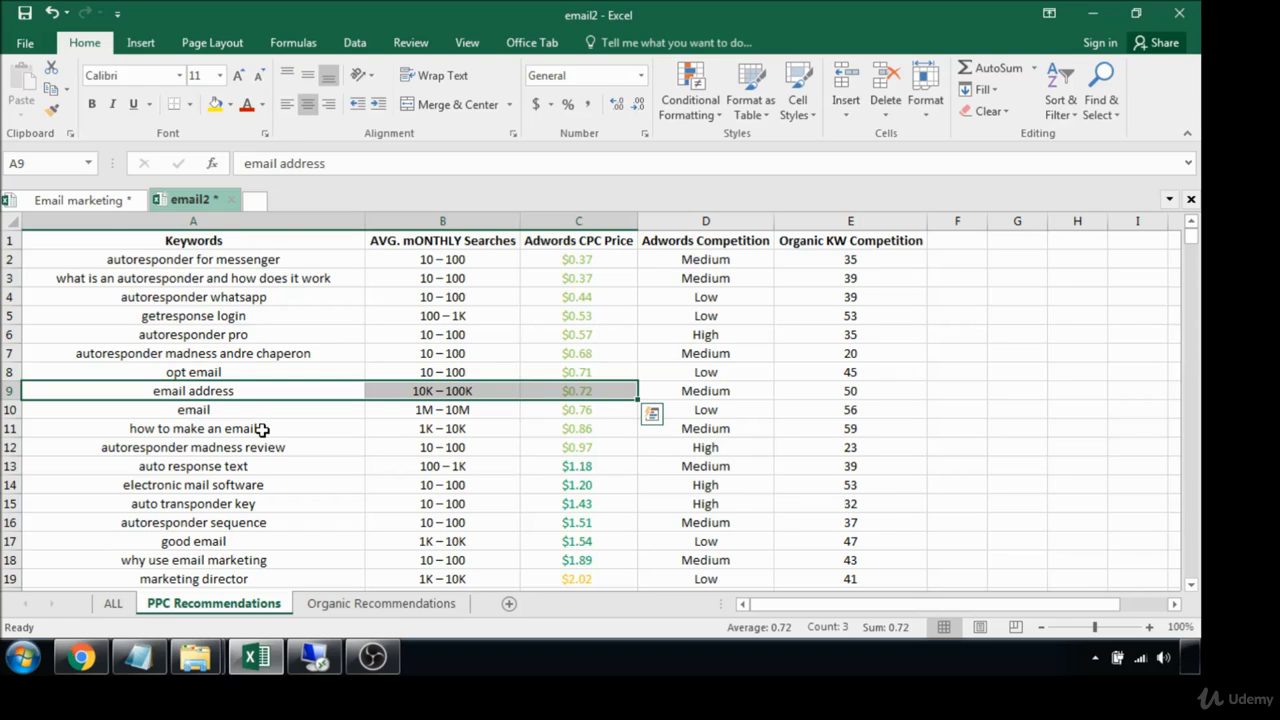
pyautogui.moveTo(320, 414)
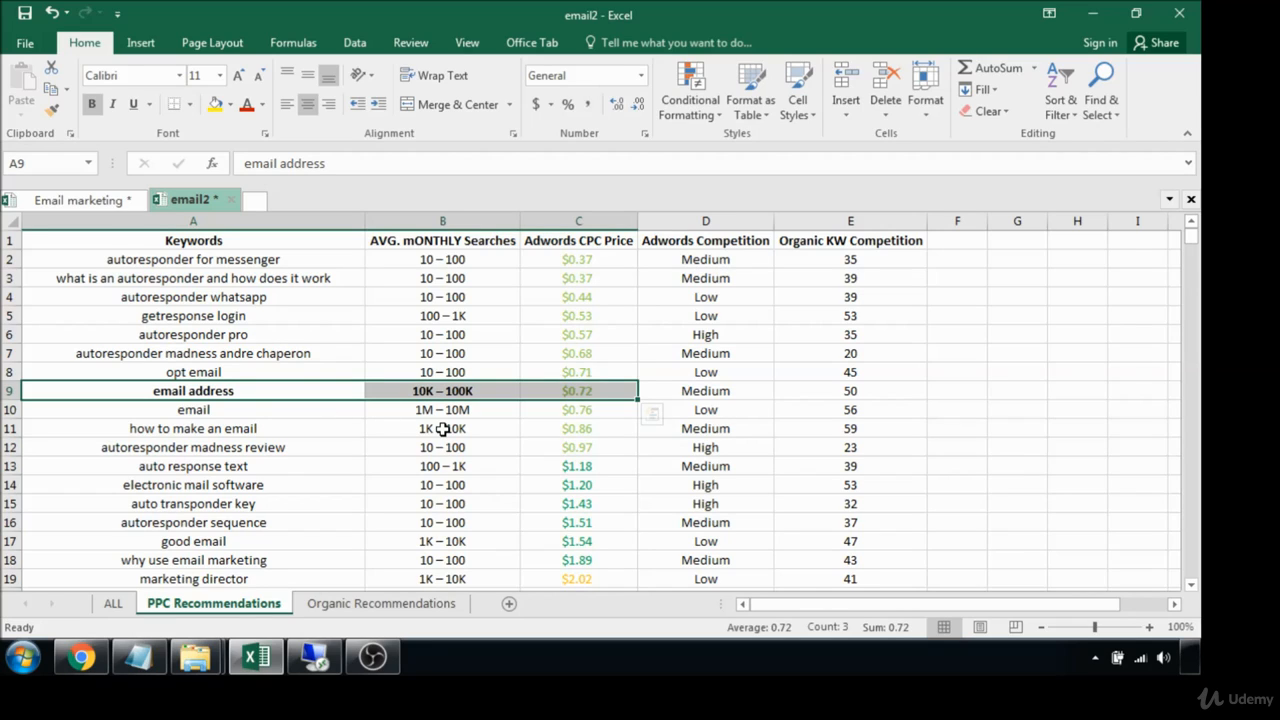
pyautogui.click(956, 390)
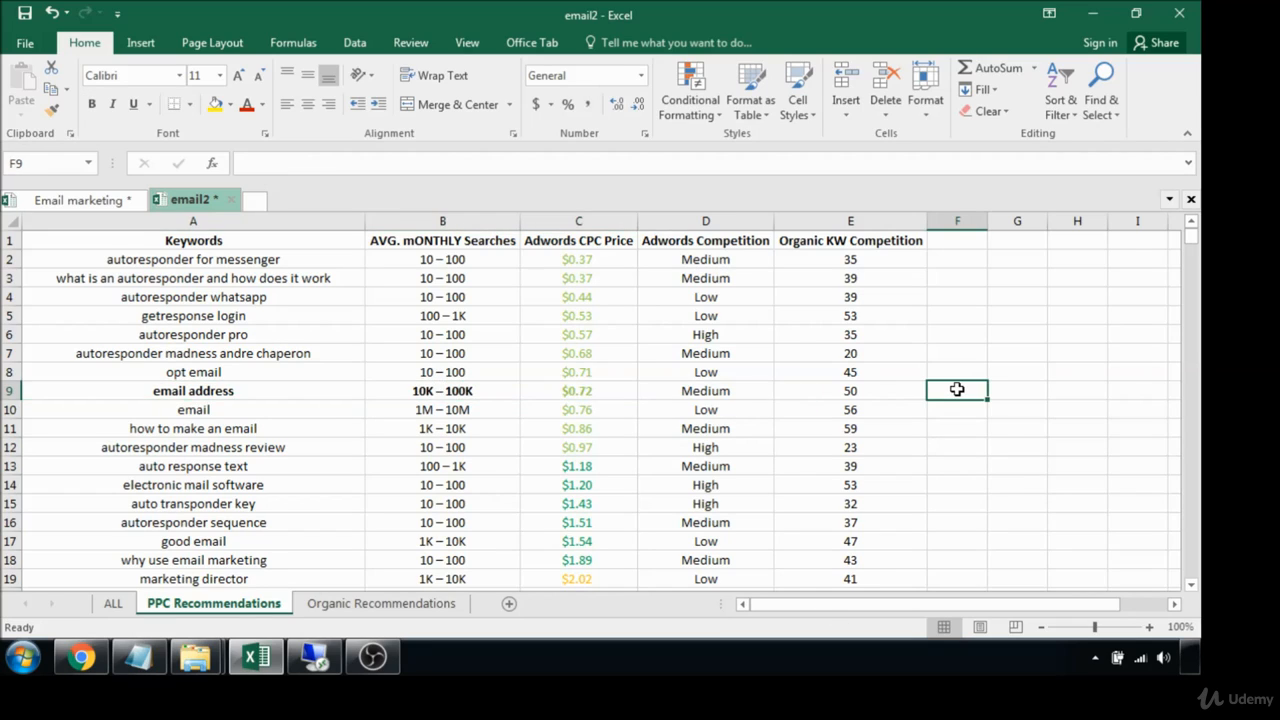
pyautogui.write('x')
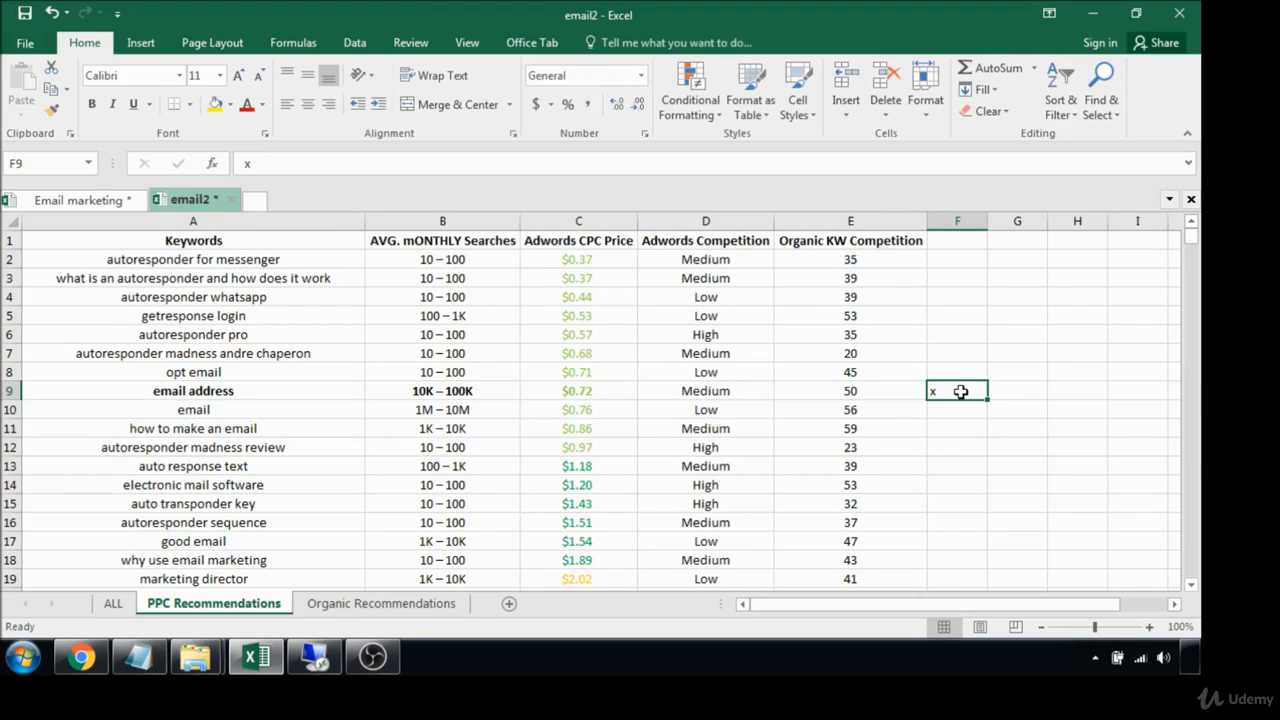
pyautogui.press('ctrl+c')
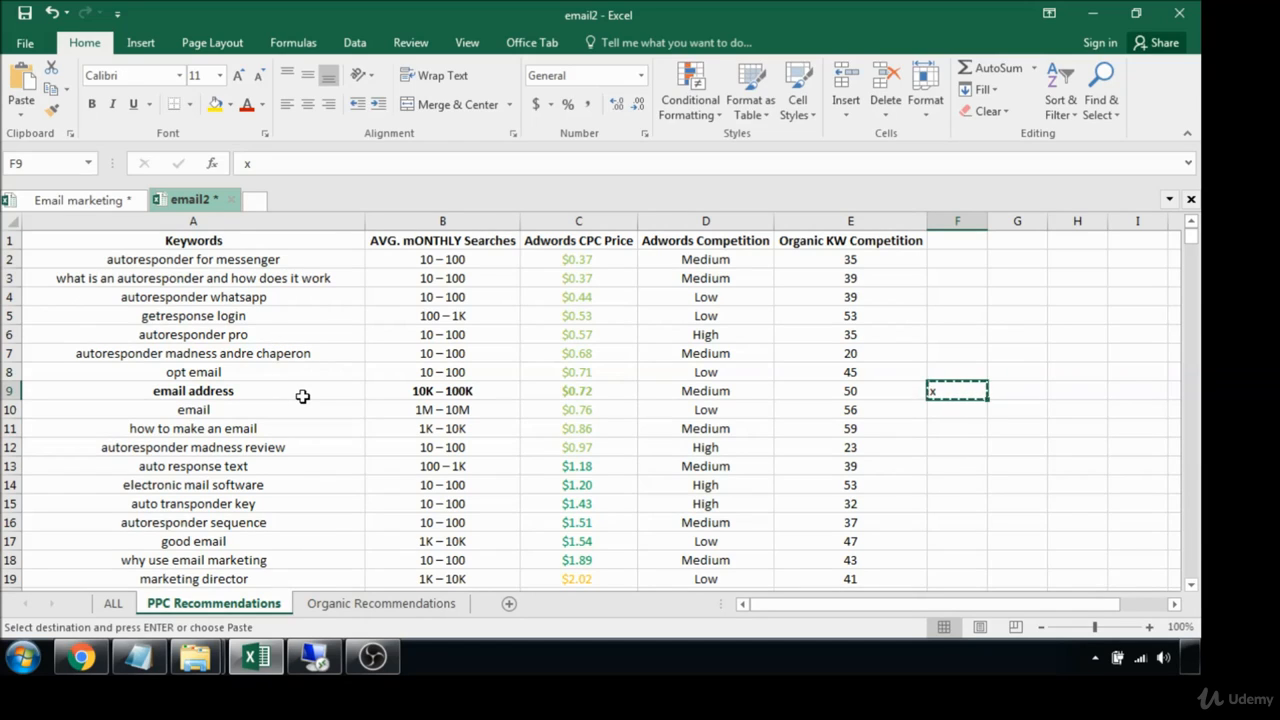
# - Paste the x beside how to make an email, autoresponder sequence, good email and why use email marketing
pyautogui.click(956, 428)
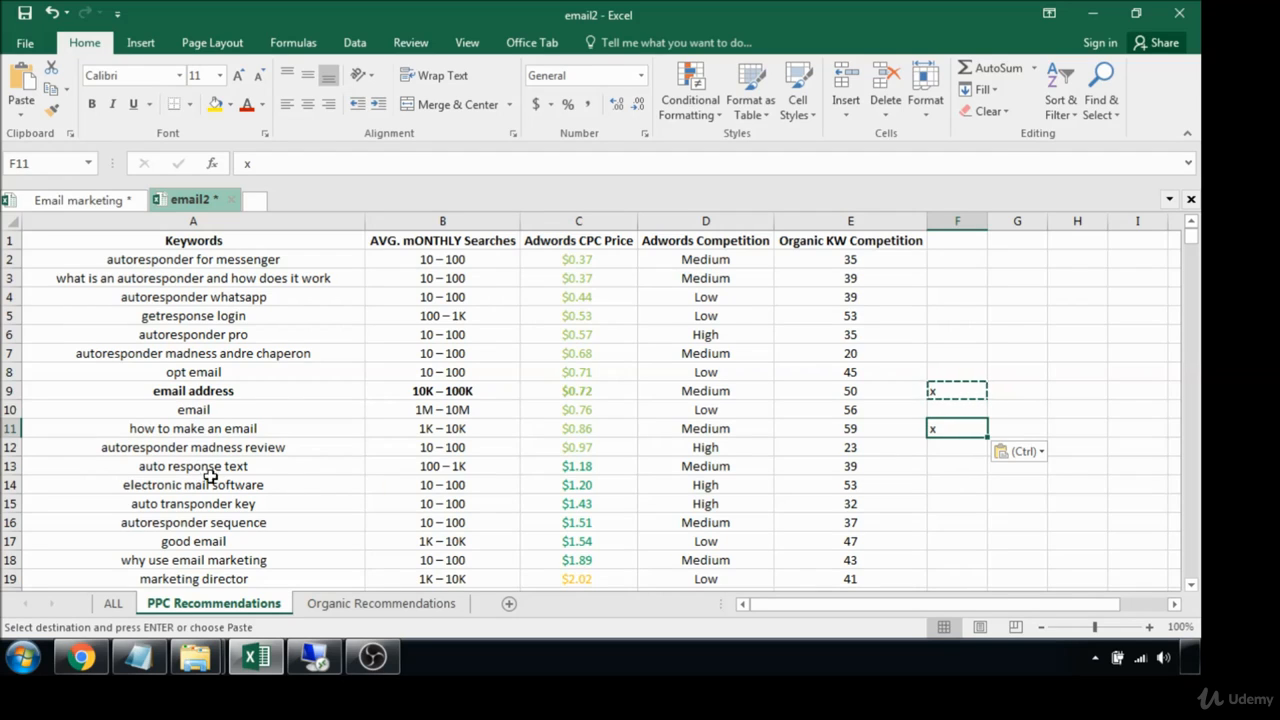
pyautogui.moveTo(290, 476)
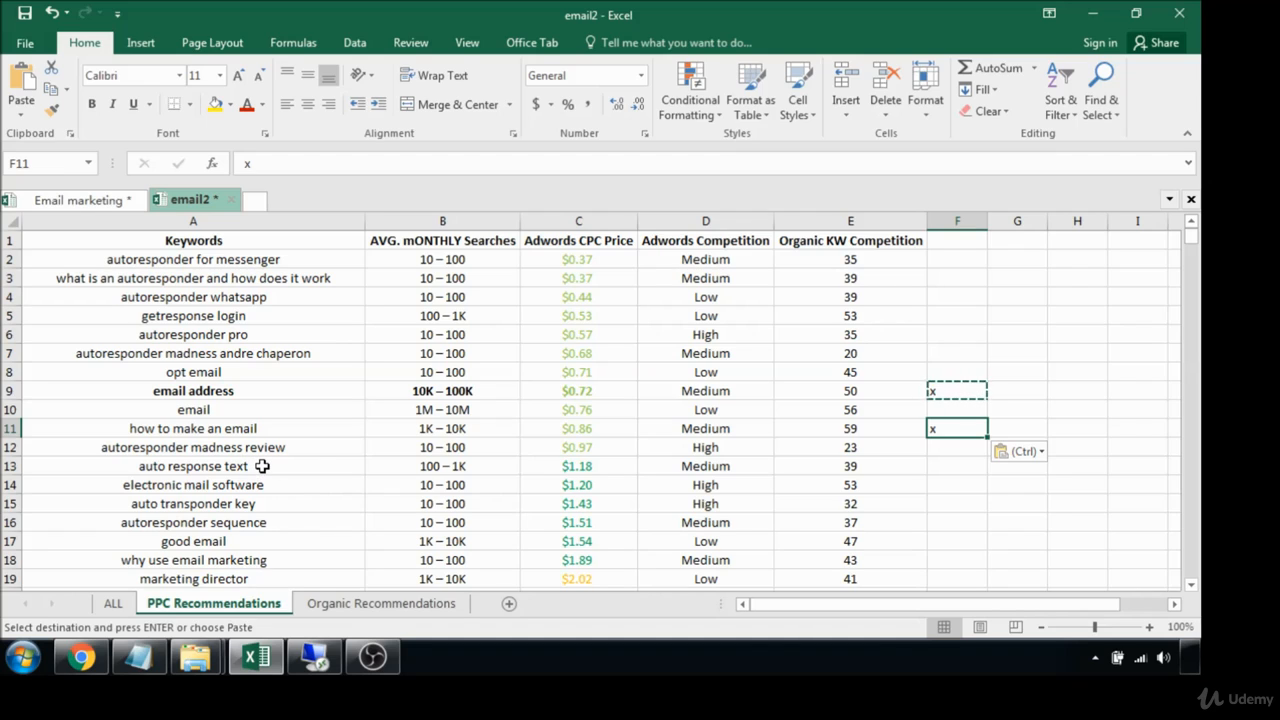
pyautogui.moveTo(258, 484)
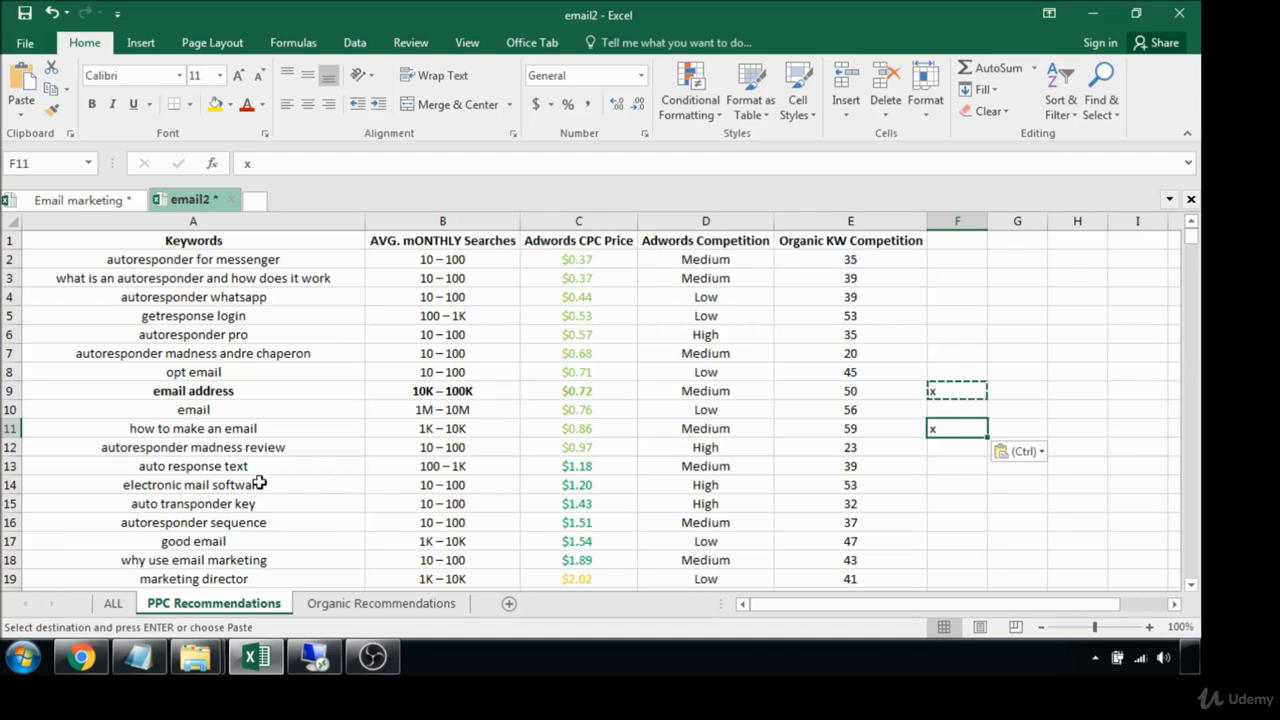
pyautogui.moveTo(412, 516)
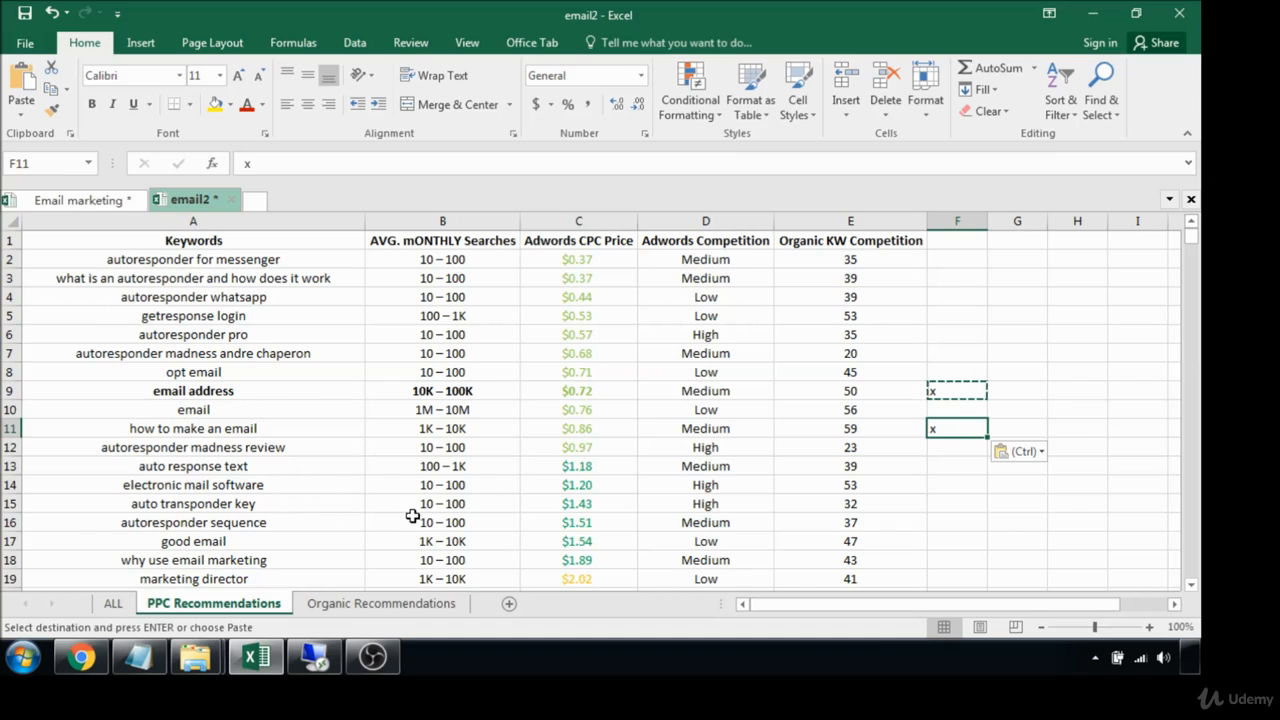
pyautogui.click(956, 522)
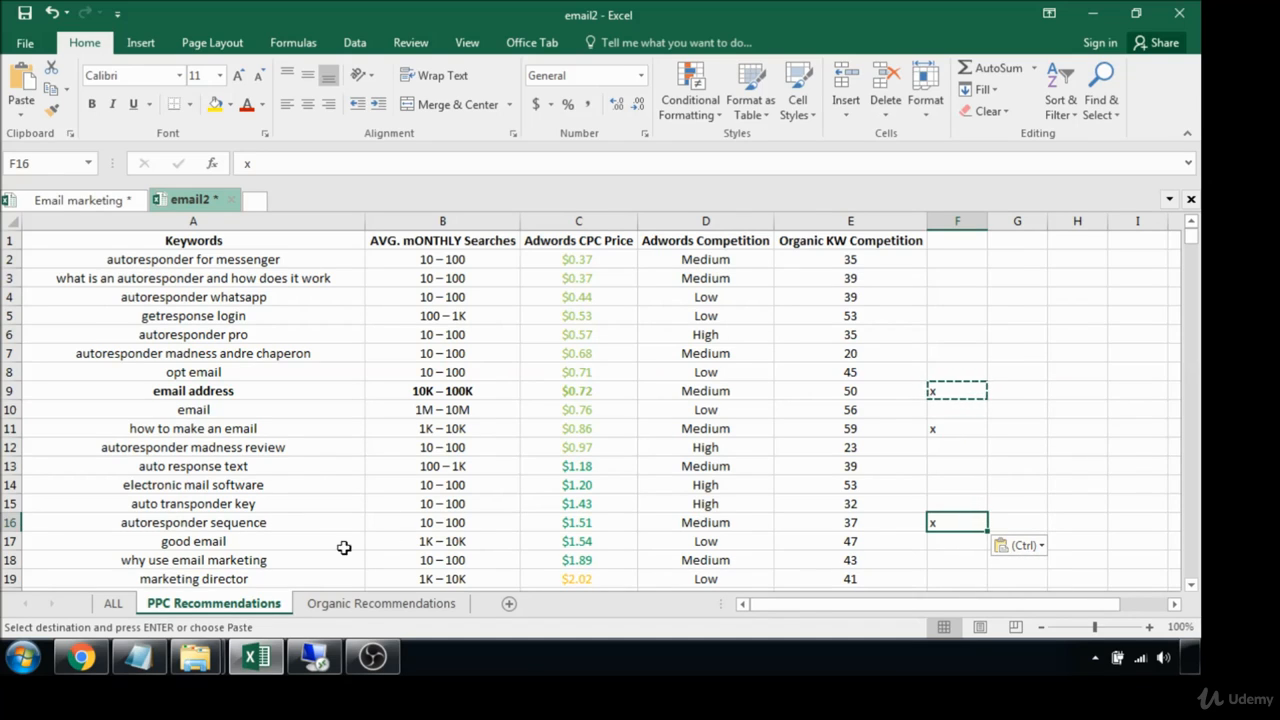
pyautogui.click(956, 540)
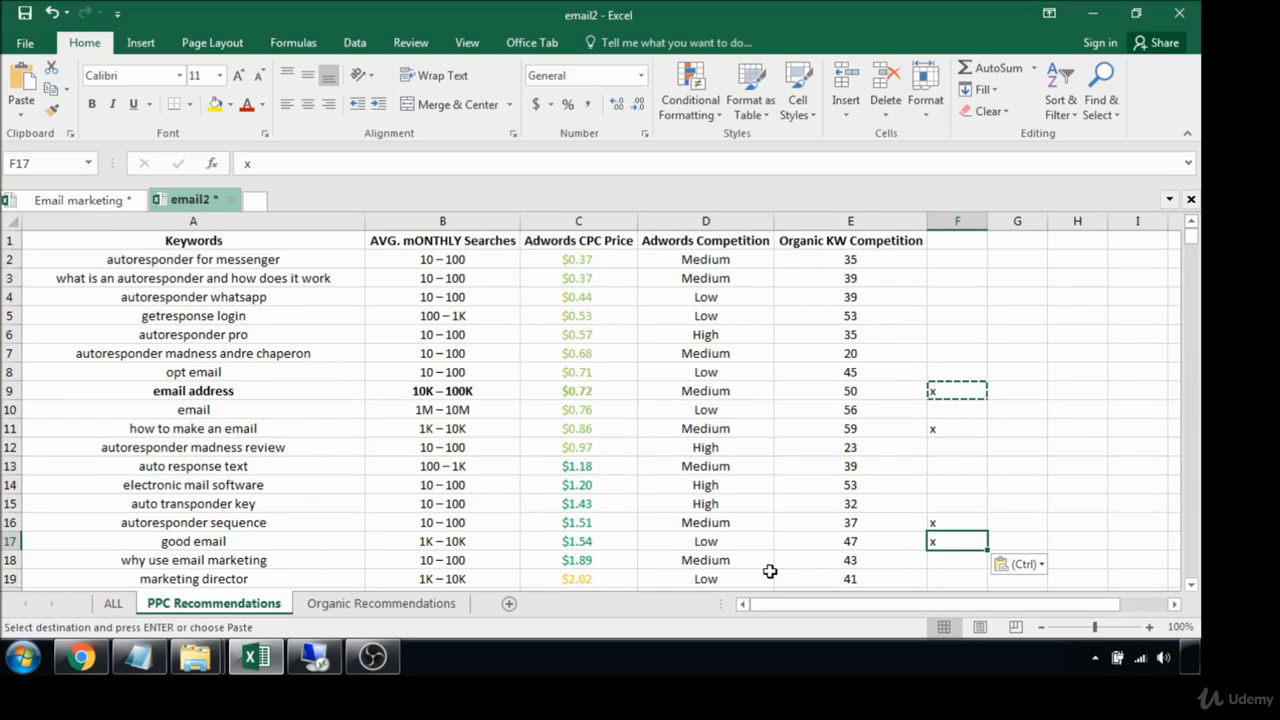
pyautogui.click(956, 560)
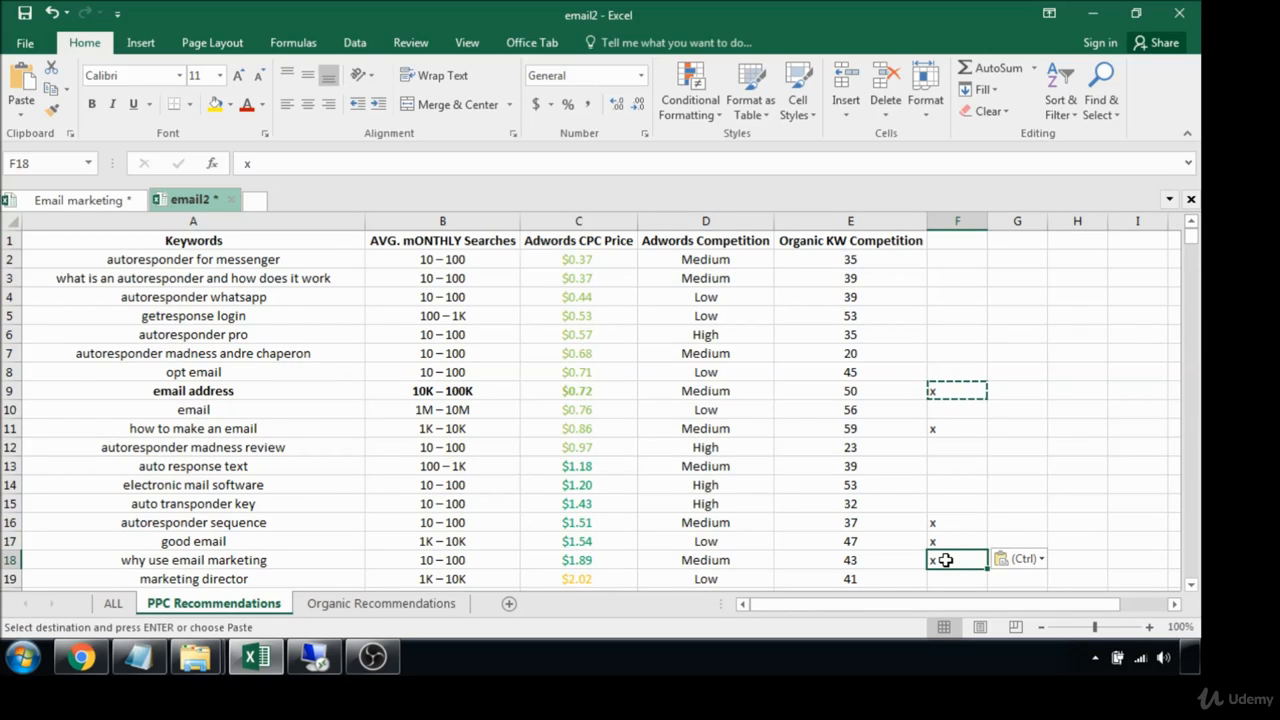
pyautogui.scroll(-3)
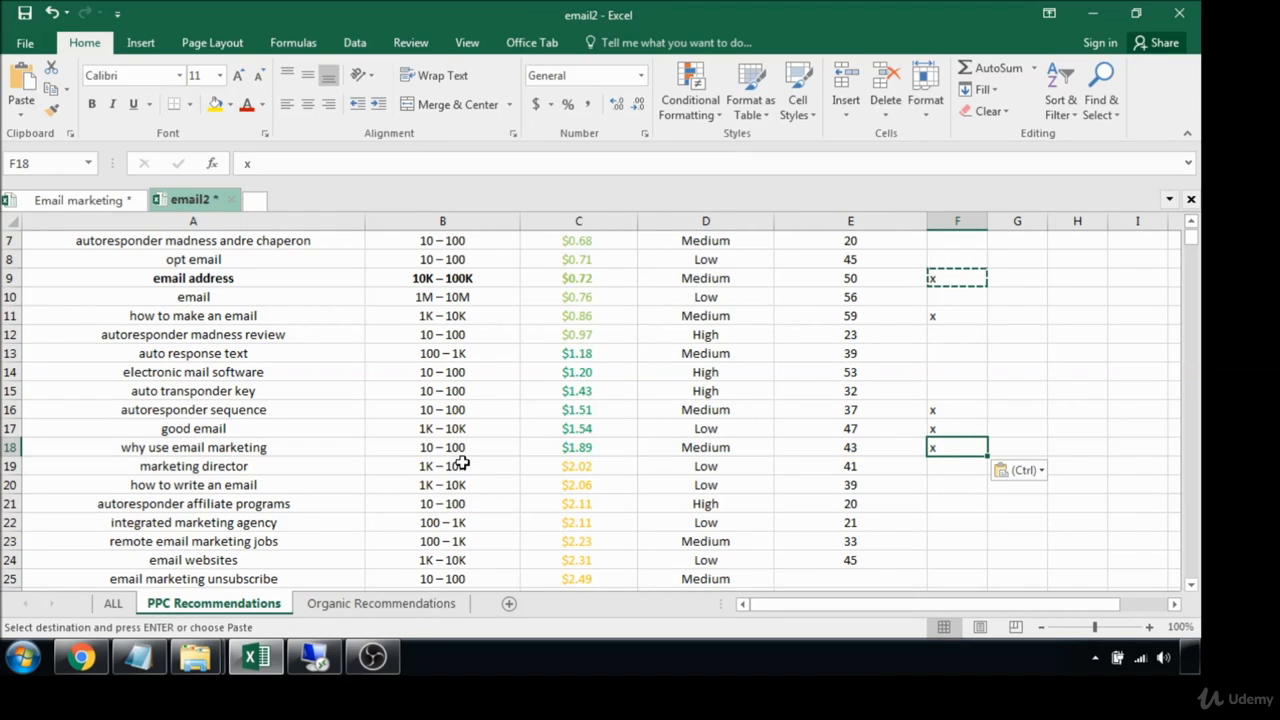
pyautogui.moveTo(492, 468)
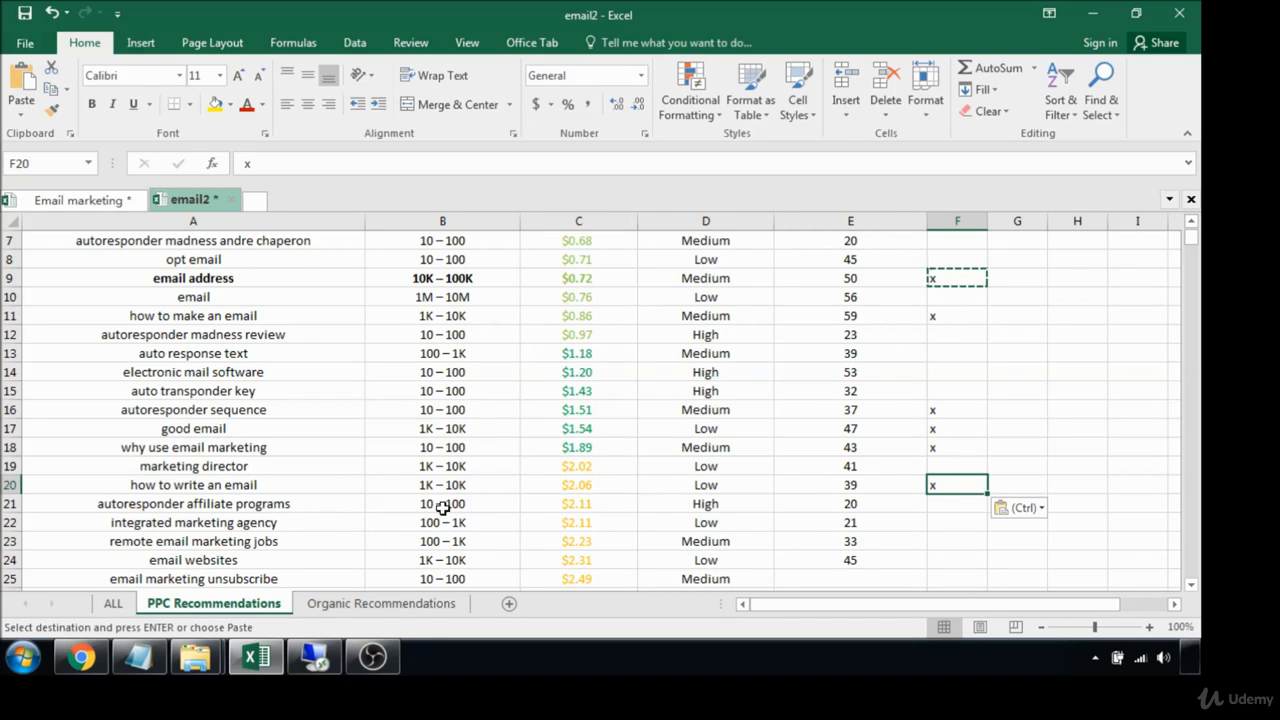
pyautogui.moveTo(512, 508)
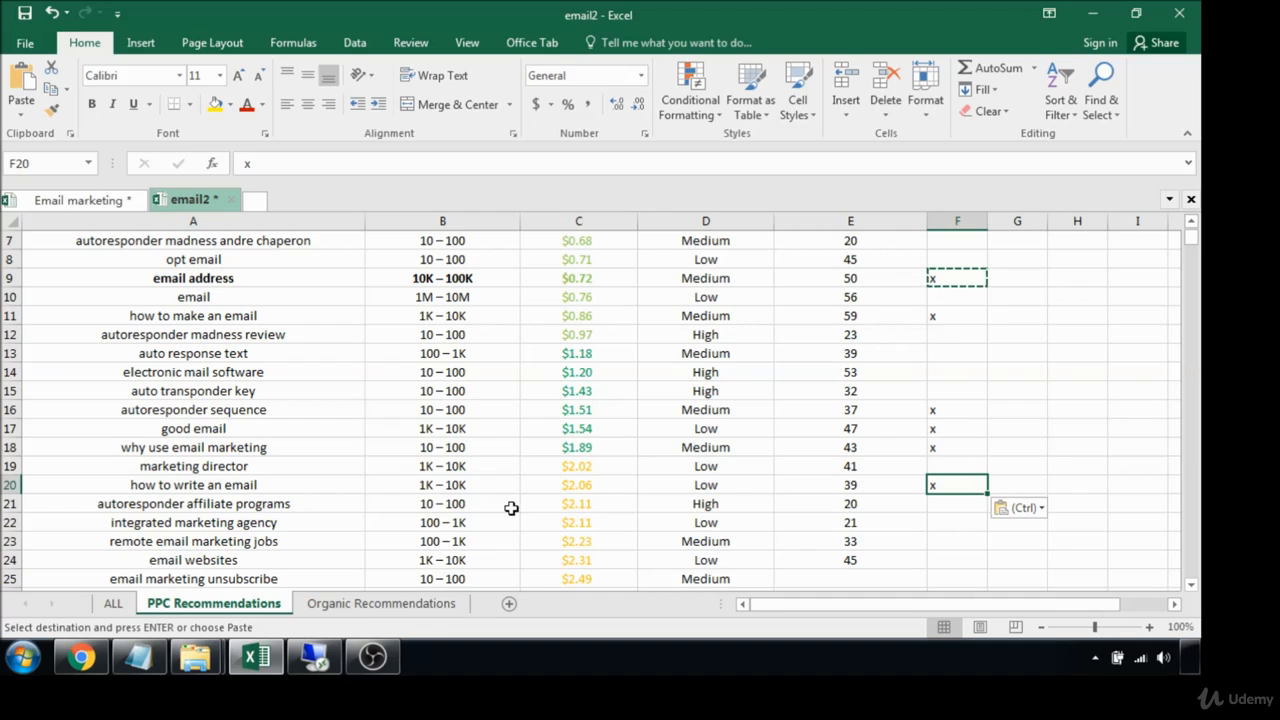
pyautogui.moveTo(196, 504)
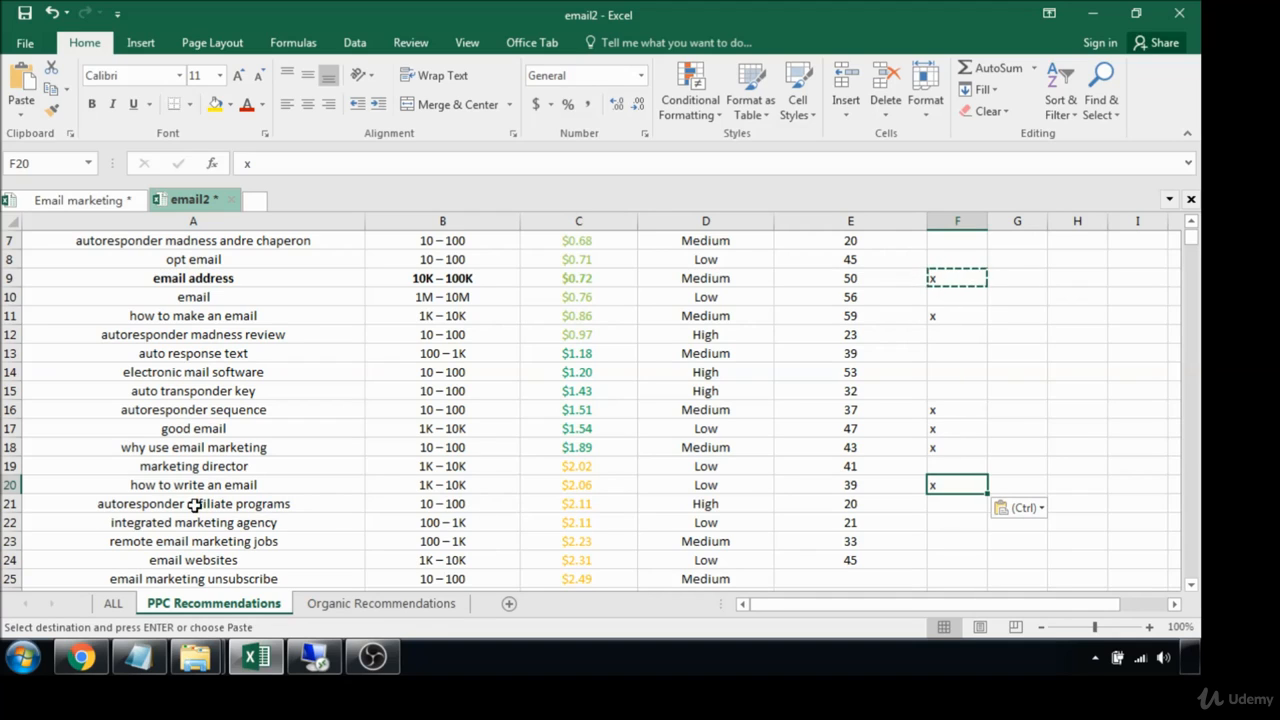
pyautogui.moveTo(190, 520)
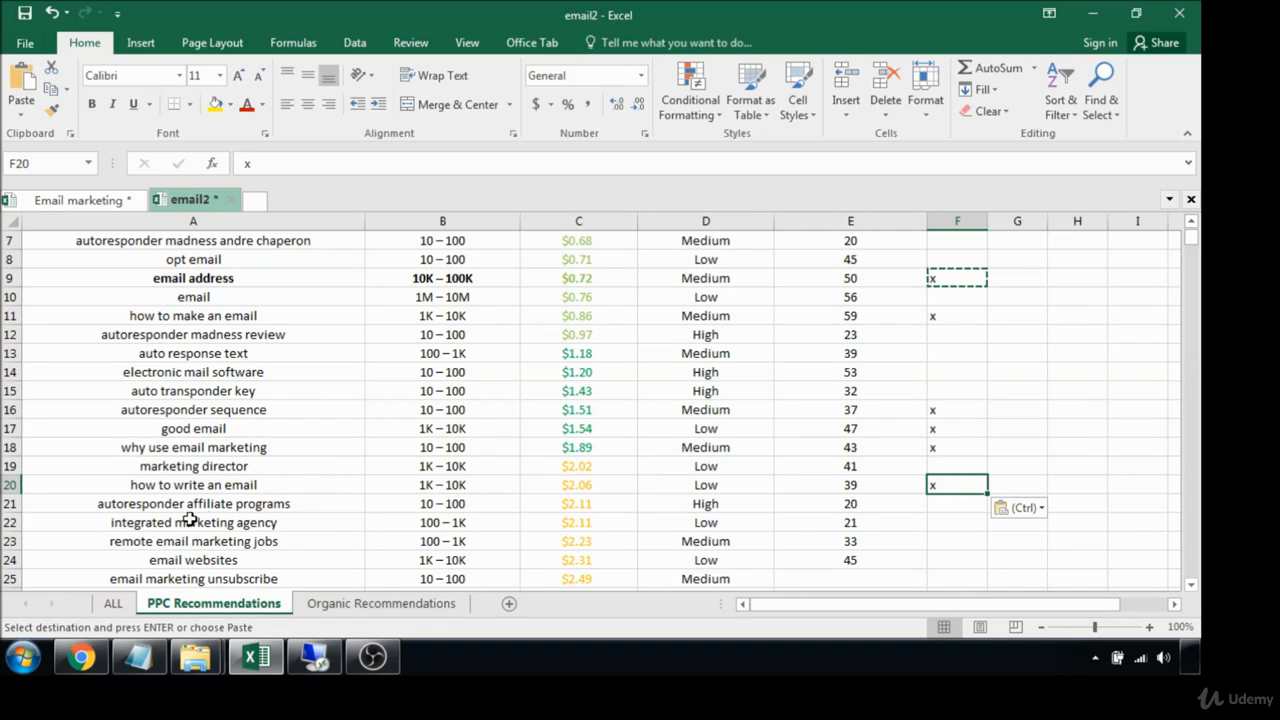
pyautogui.moveTo(164, 540)
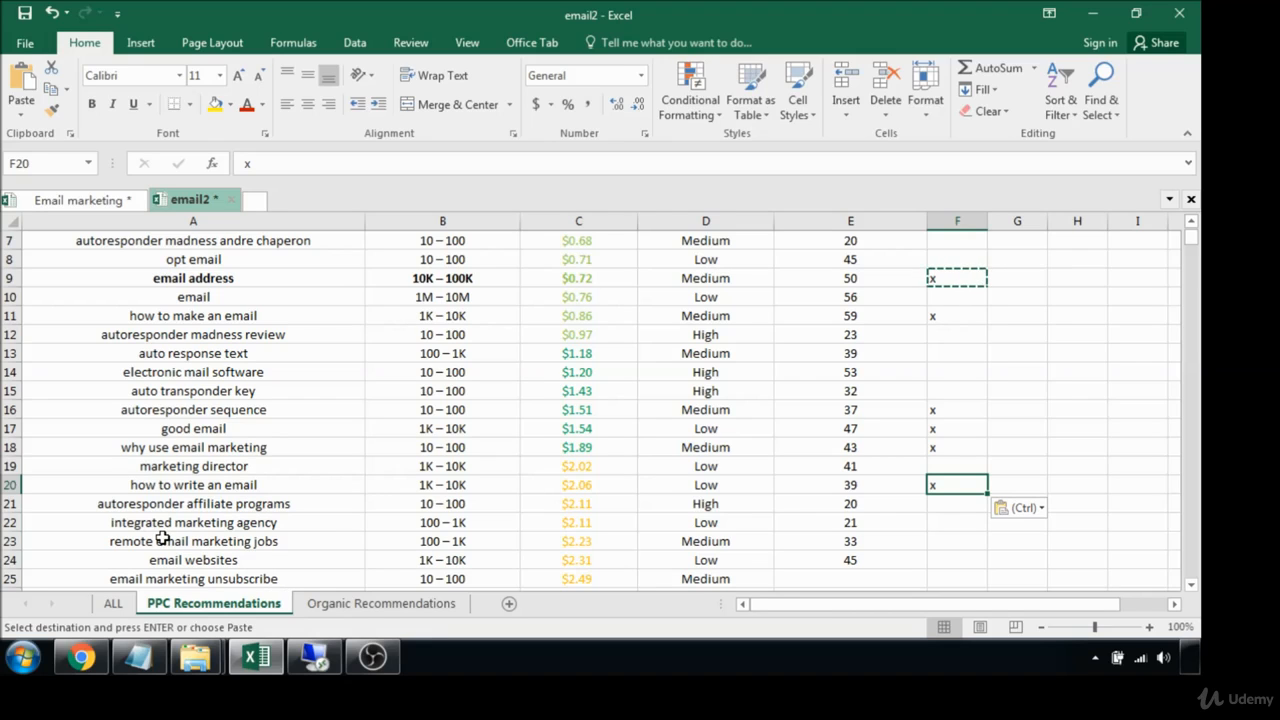
# - Paste the x in column F beside email websites and business email etiquette
pyautogui.scroll(-3)
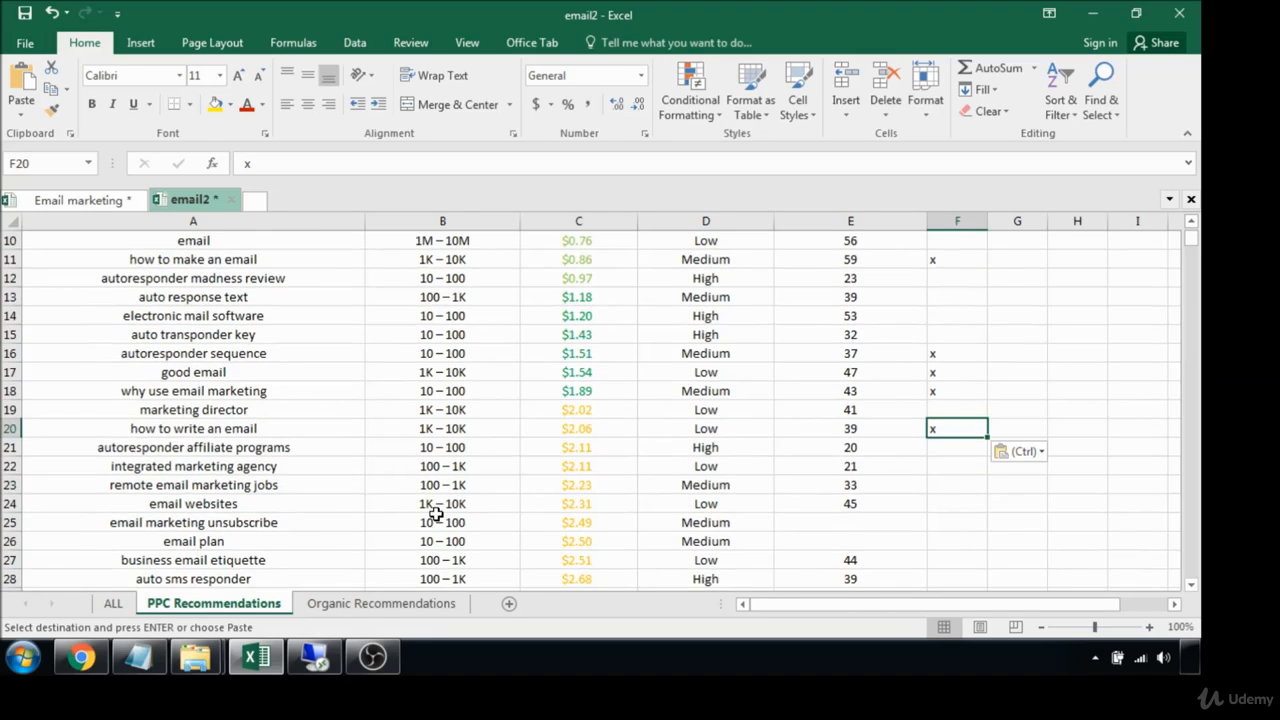
pyautogui.moveTo(372, 466)
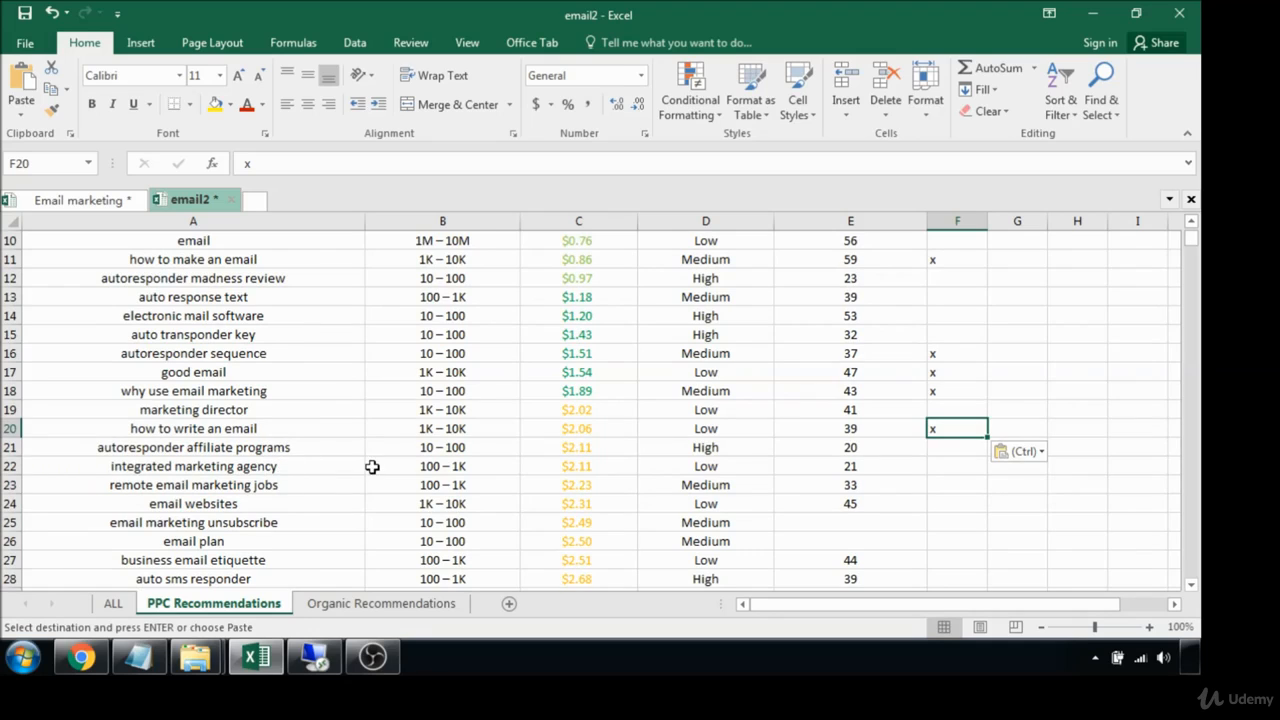
pyautogui.scroll(-3)
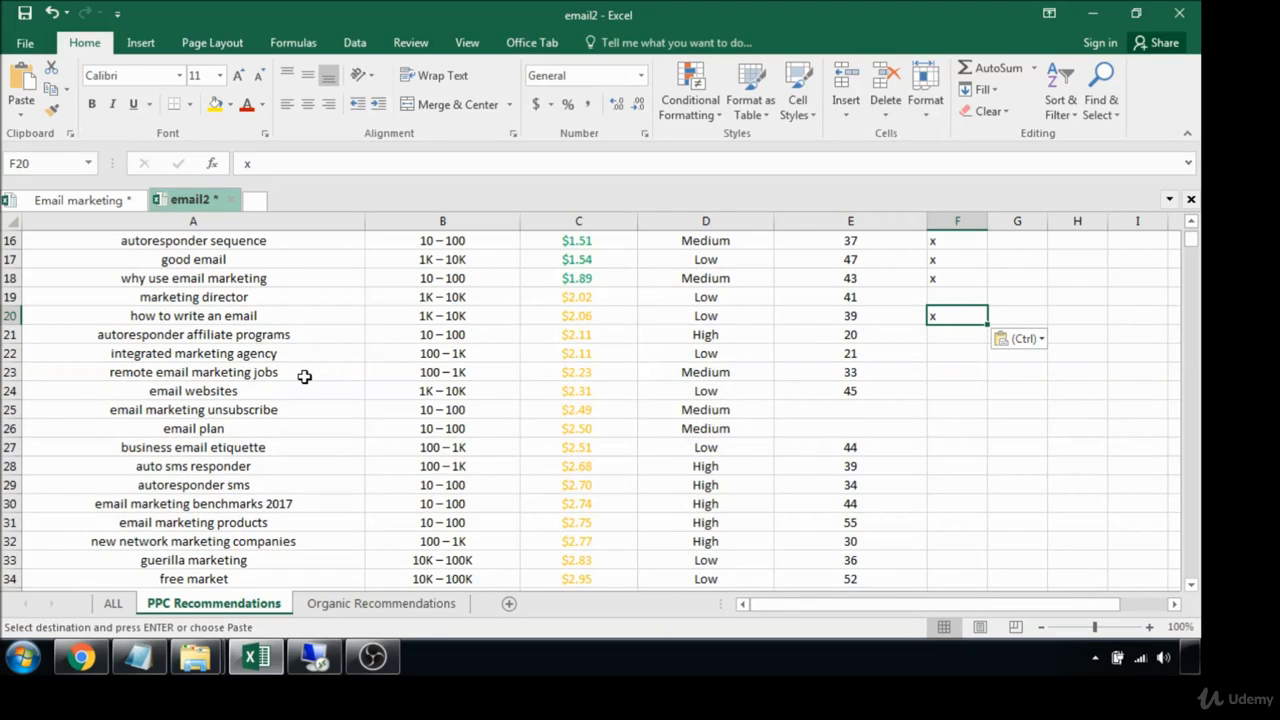
pyautogui.moveTo(416, 392)
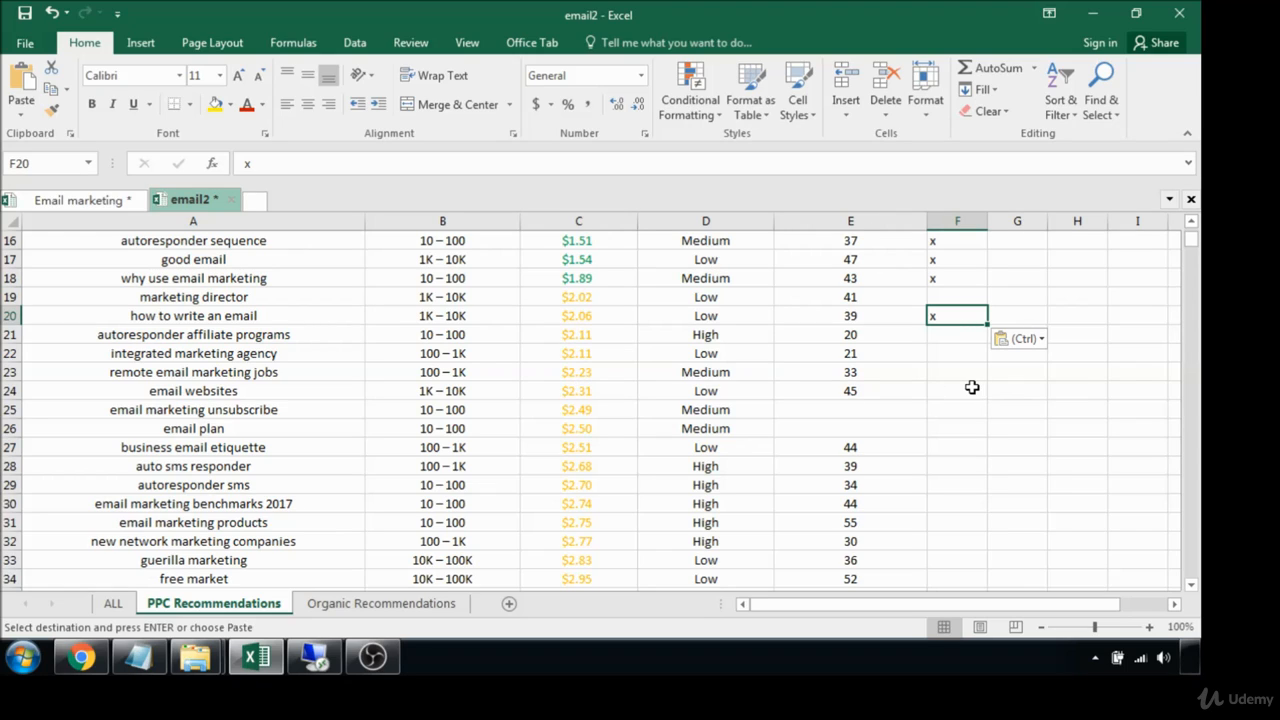
pyautogui.click(956, 390)
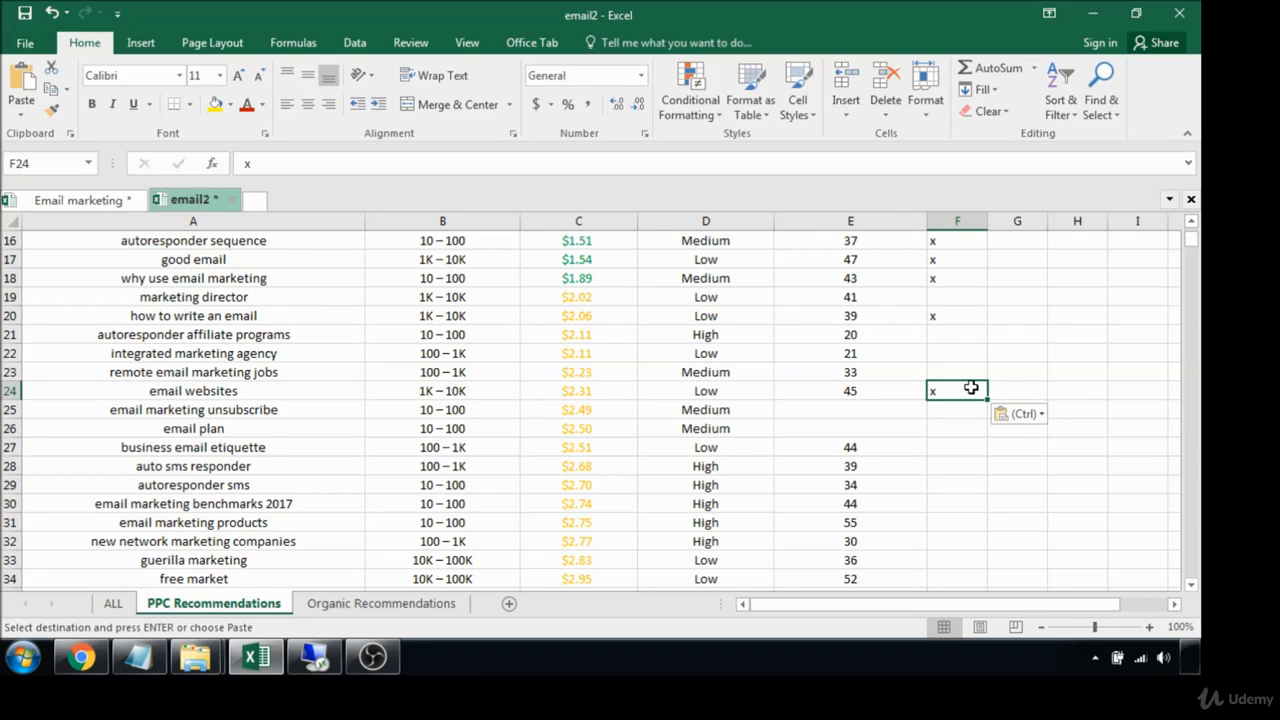
pyautogui.moveTo(560, 412)
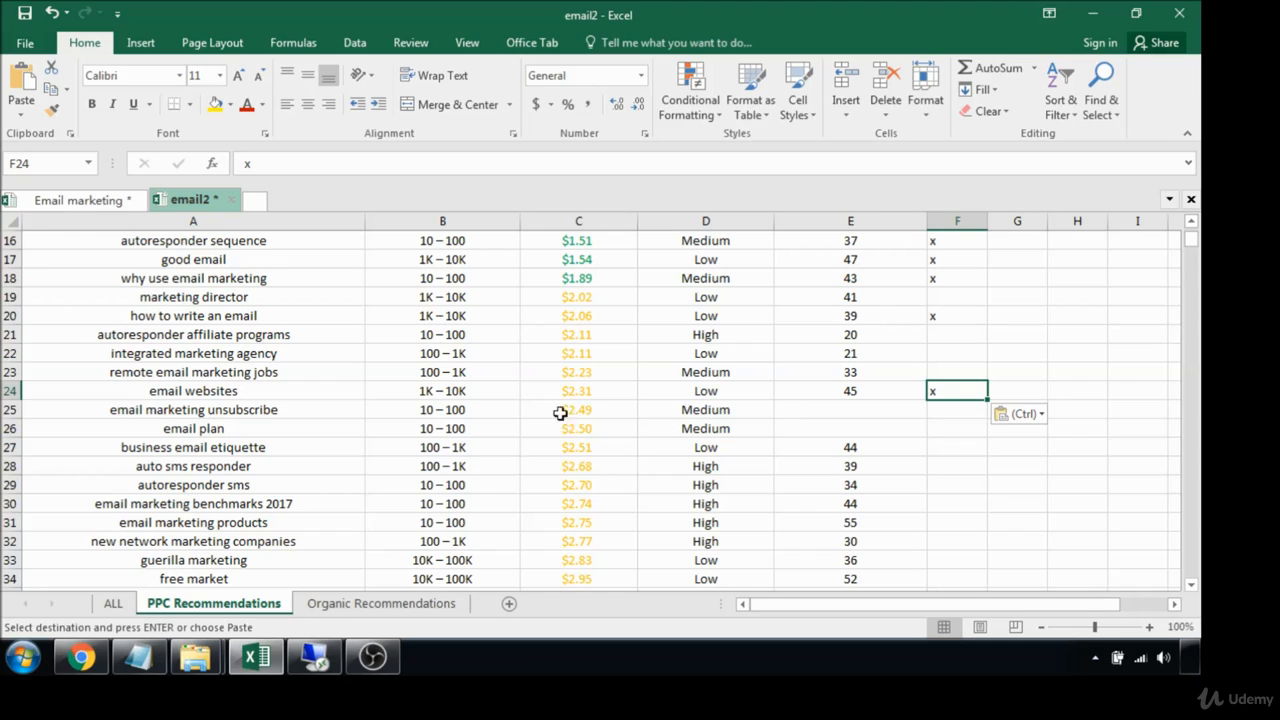
pyautogui.moveTo(352, 446)
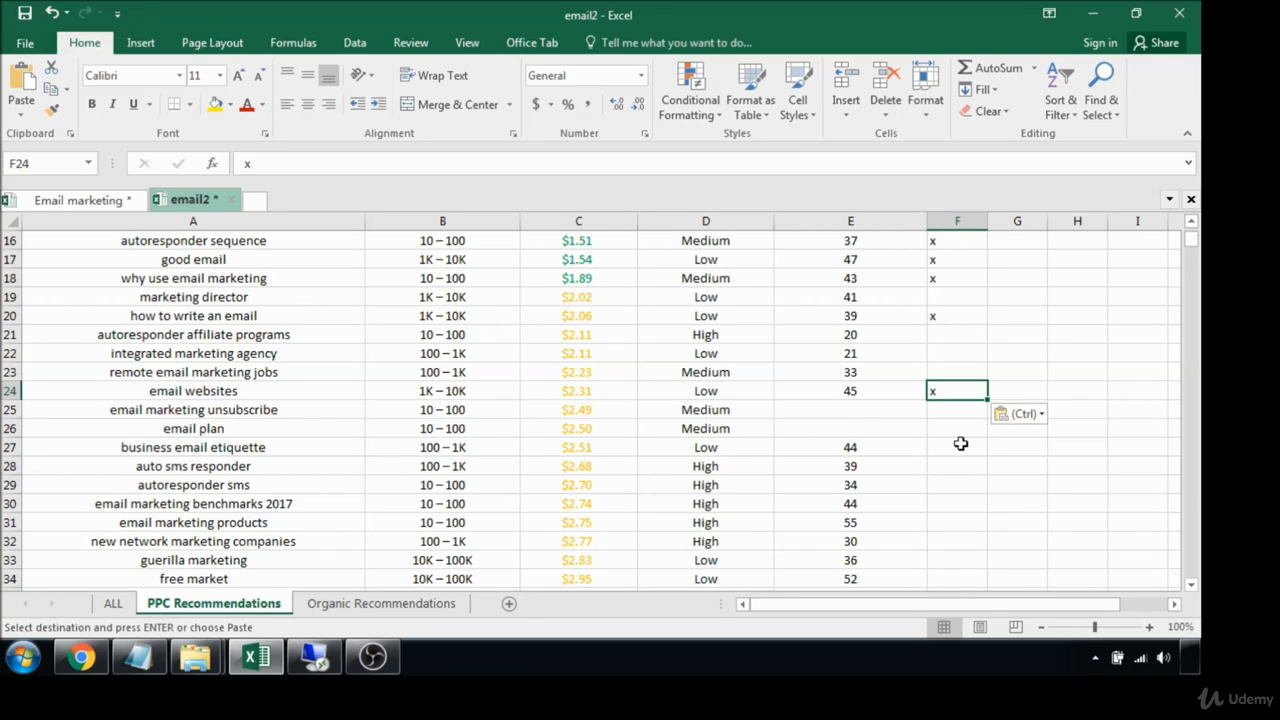
pyautogui.click(956, 448)
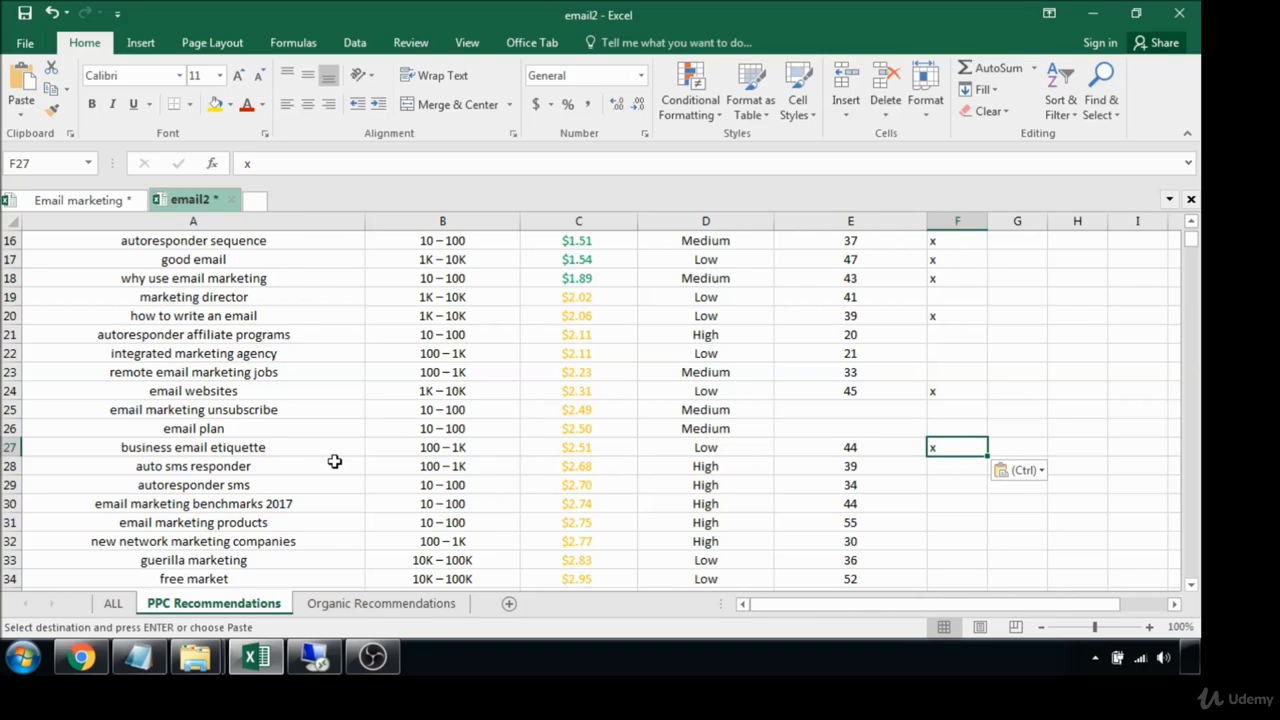
pyautogui.moveTo(280, 464)
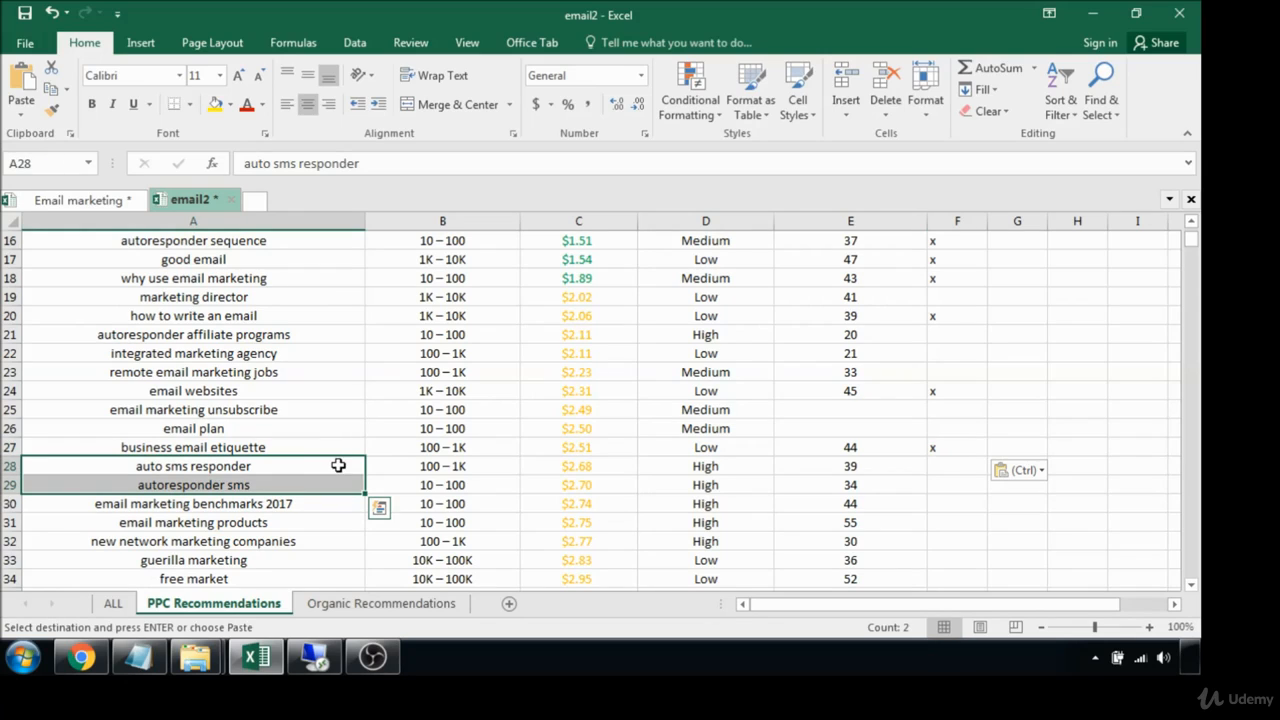
pyautogui.scroll(-3)
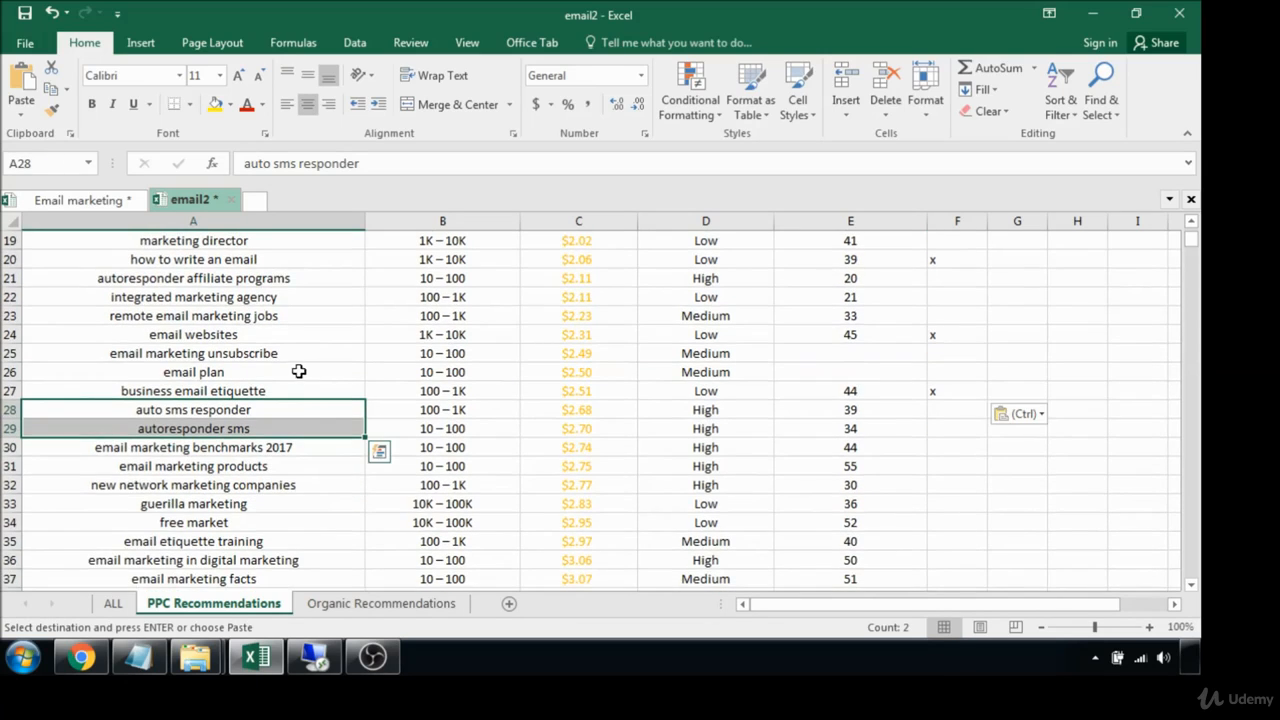
pyautogui.moveTo(304, 450)
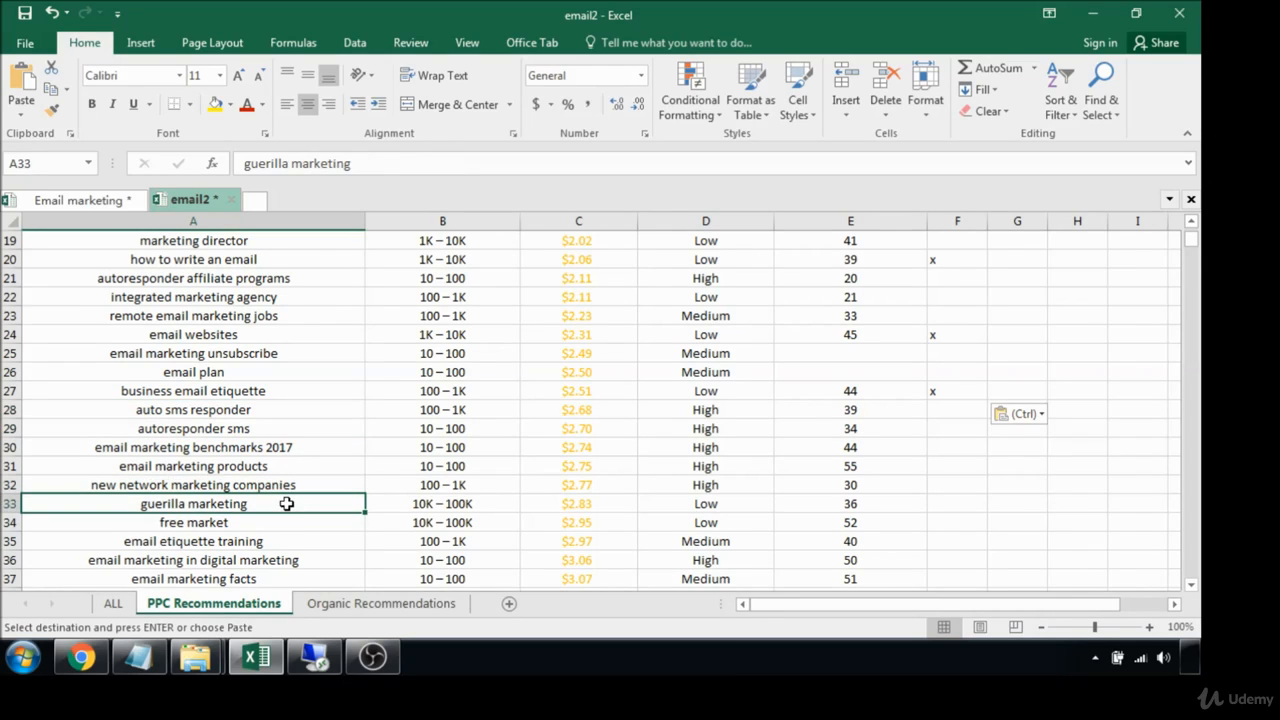
# - Review guerilla marketing and free market, flag benchmark email marketing with an x, check marketing news volume
pyautogui.click(192, 522)
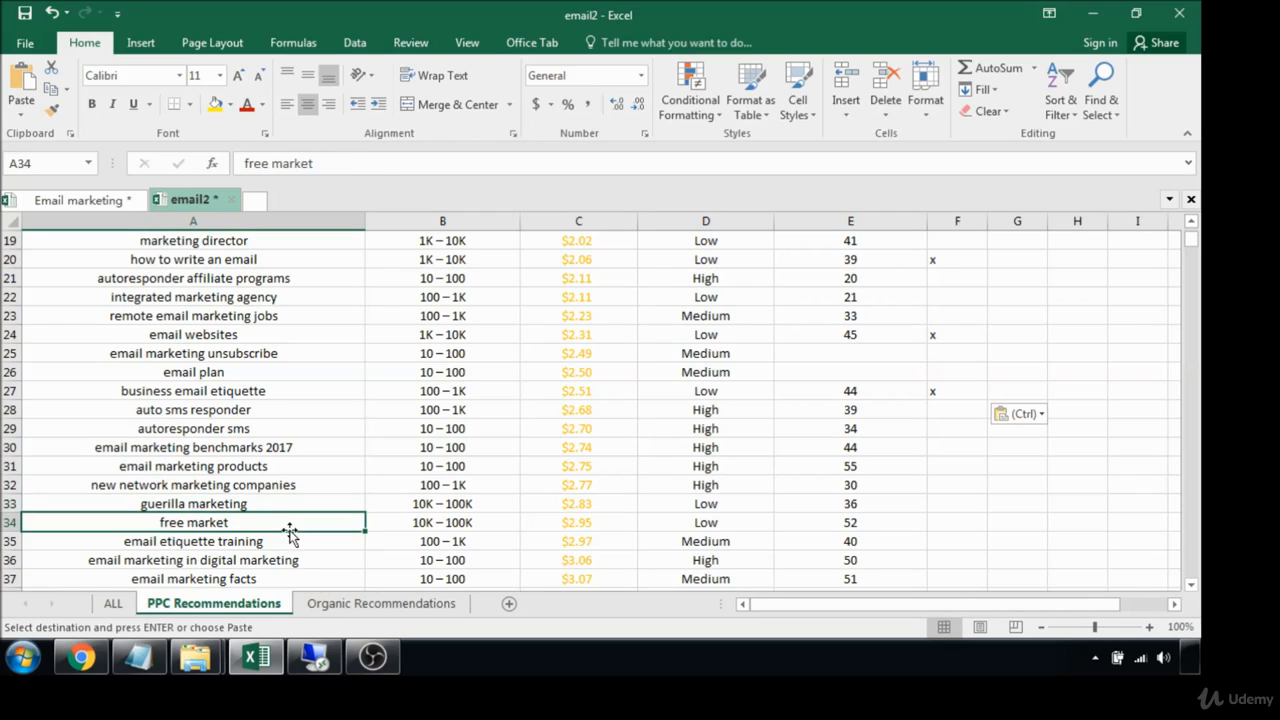
pyautogui.click(956, 540)
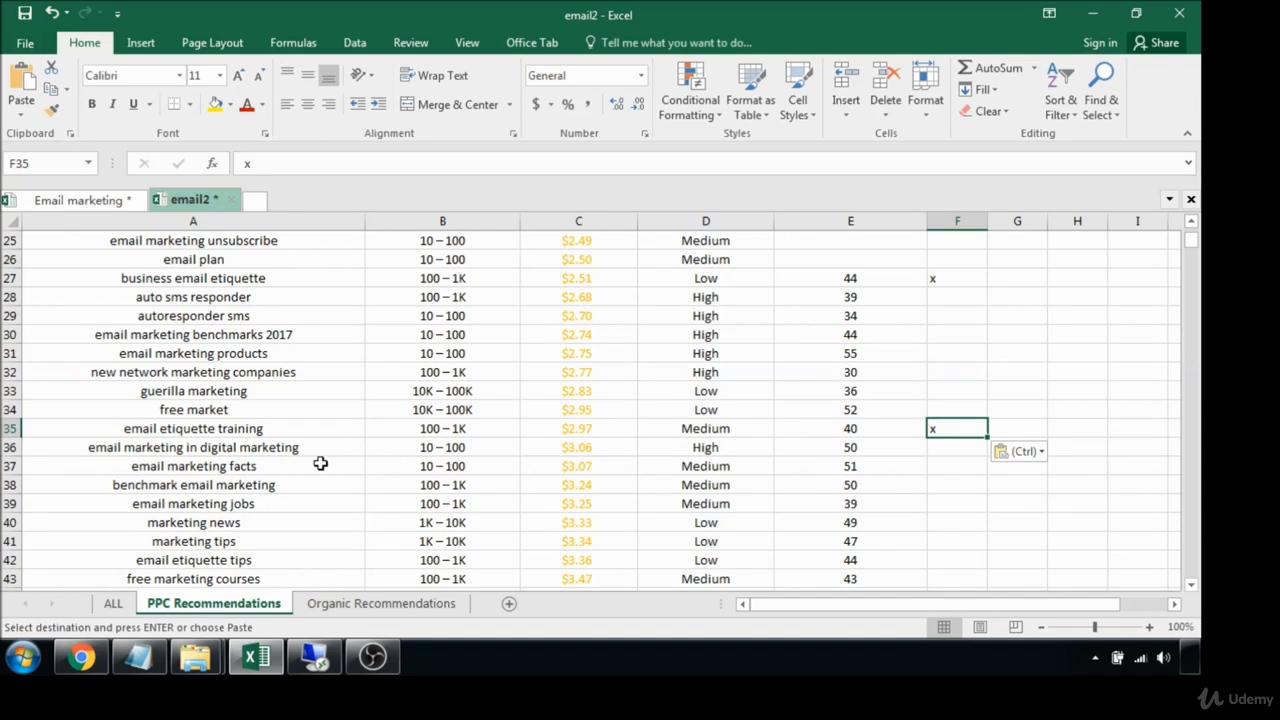
pyautogui.click(192, 484)
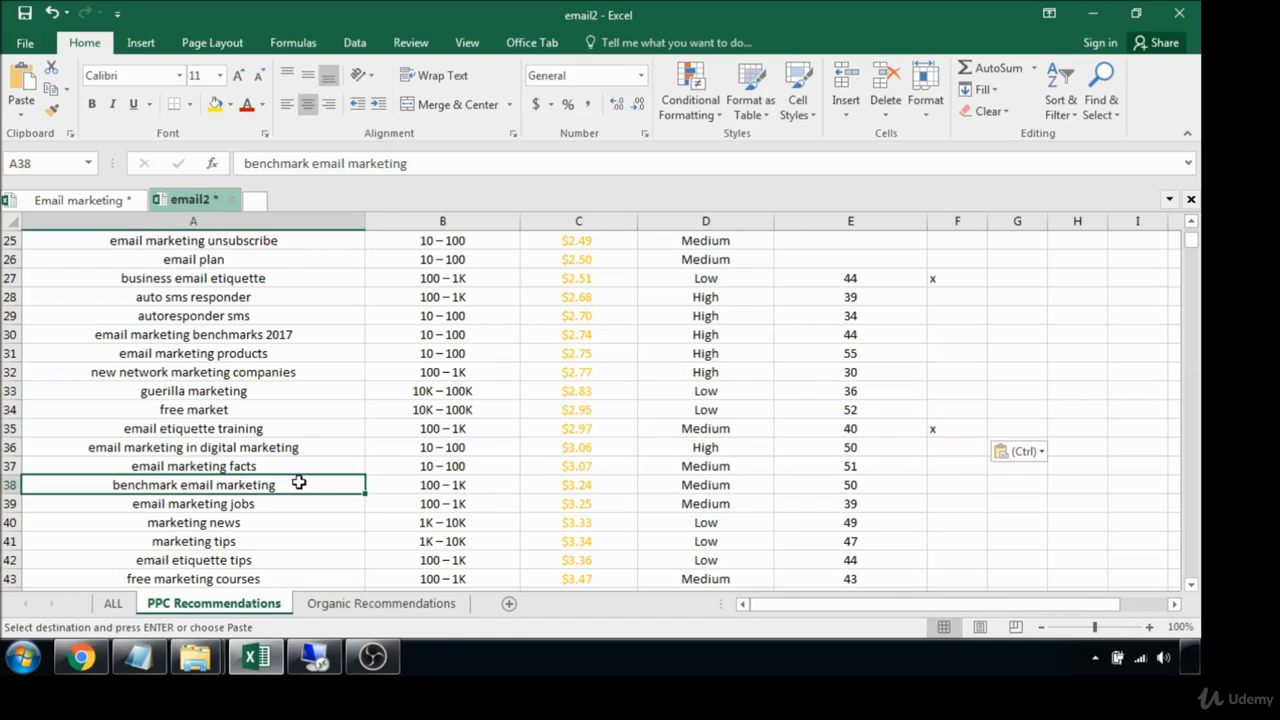
pyautogui.moveTo(864, 488)
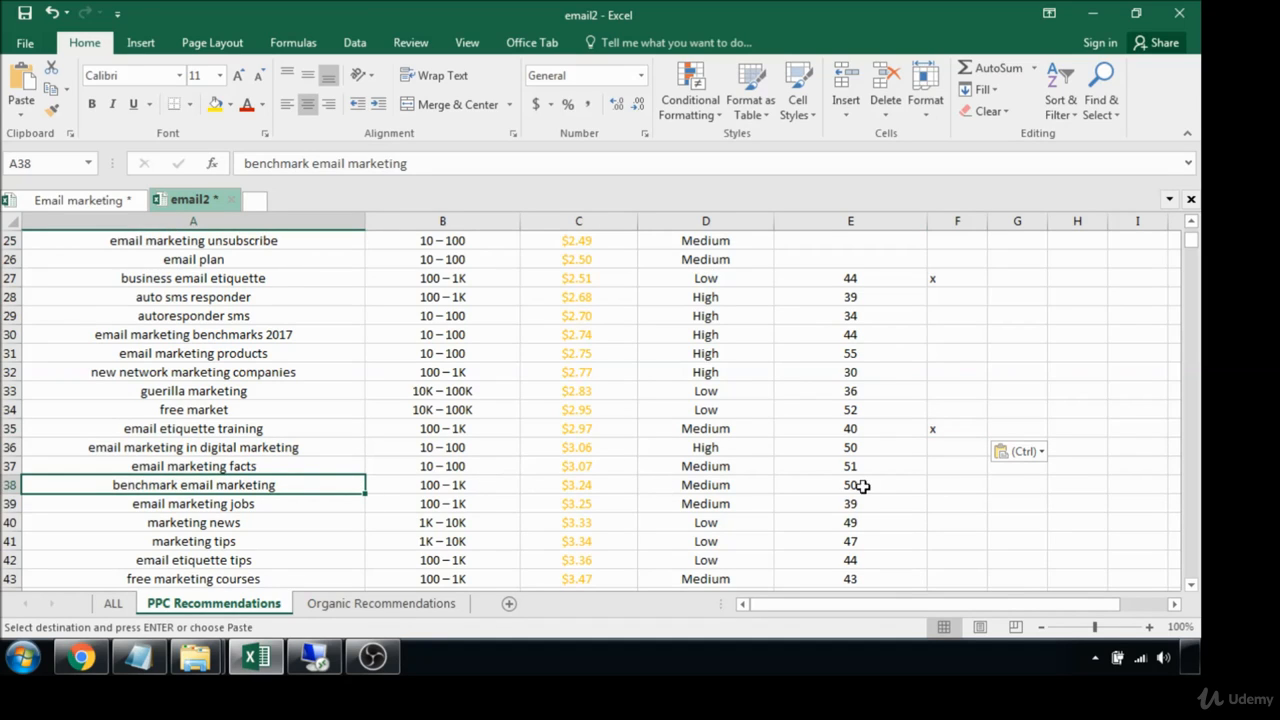
pyautogui.click(956, 484)
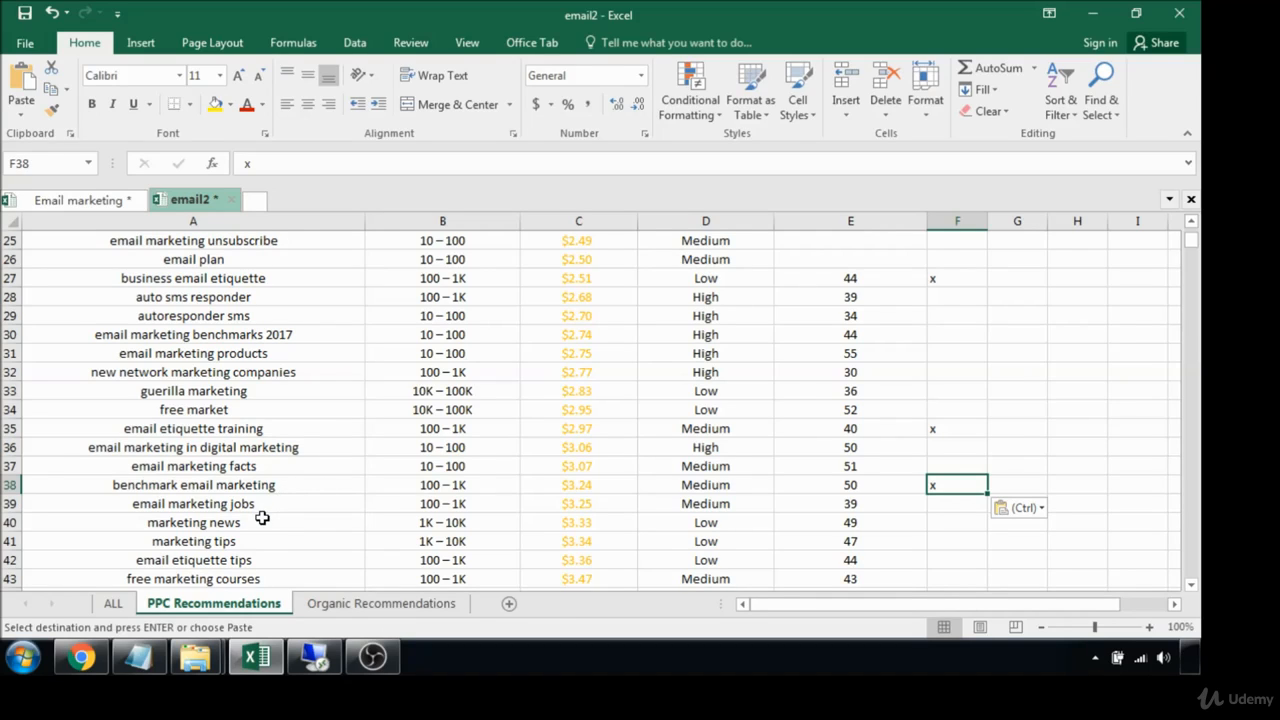
pyautogui.moveTo(254, 532)
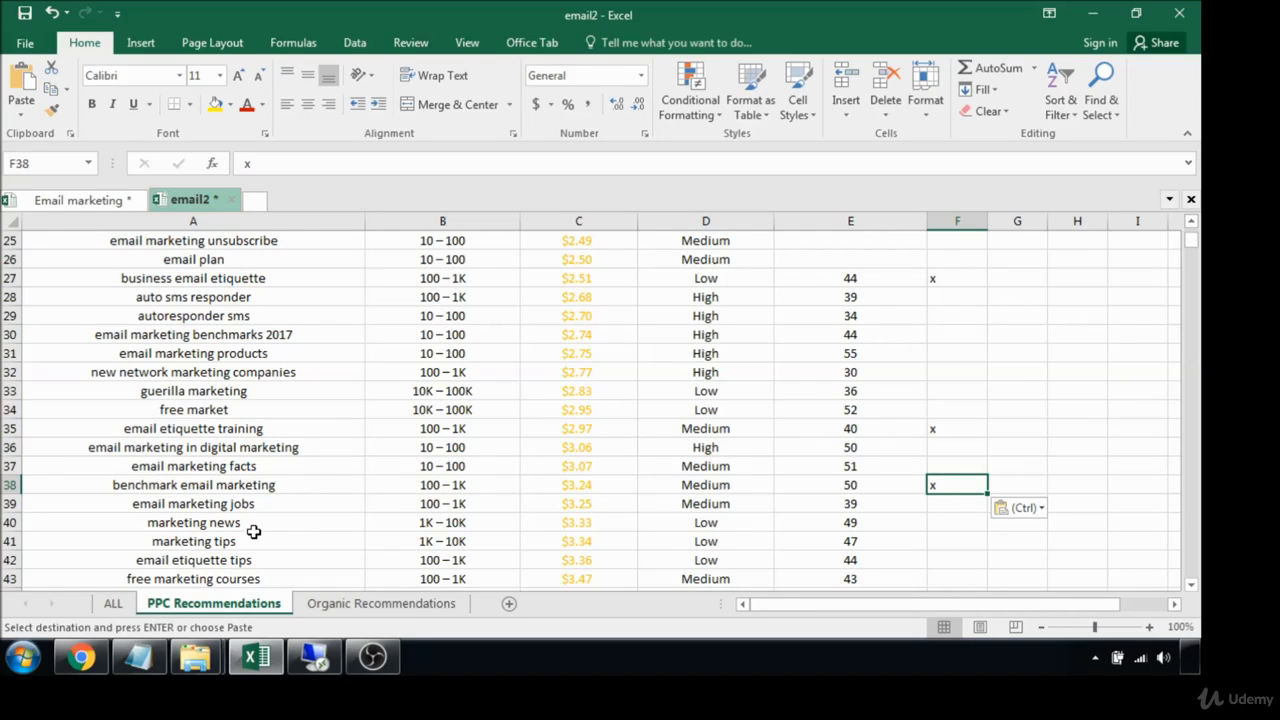
pyautogui.moveTo(256, 524)
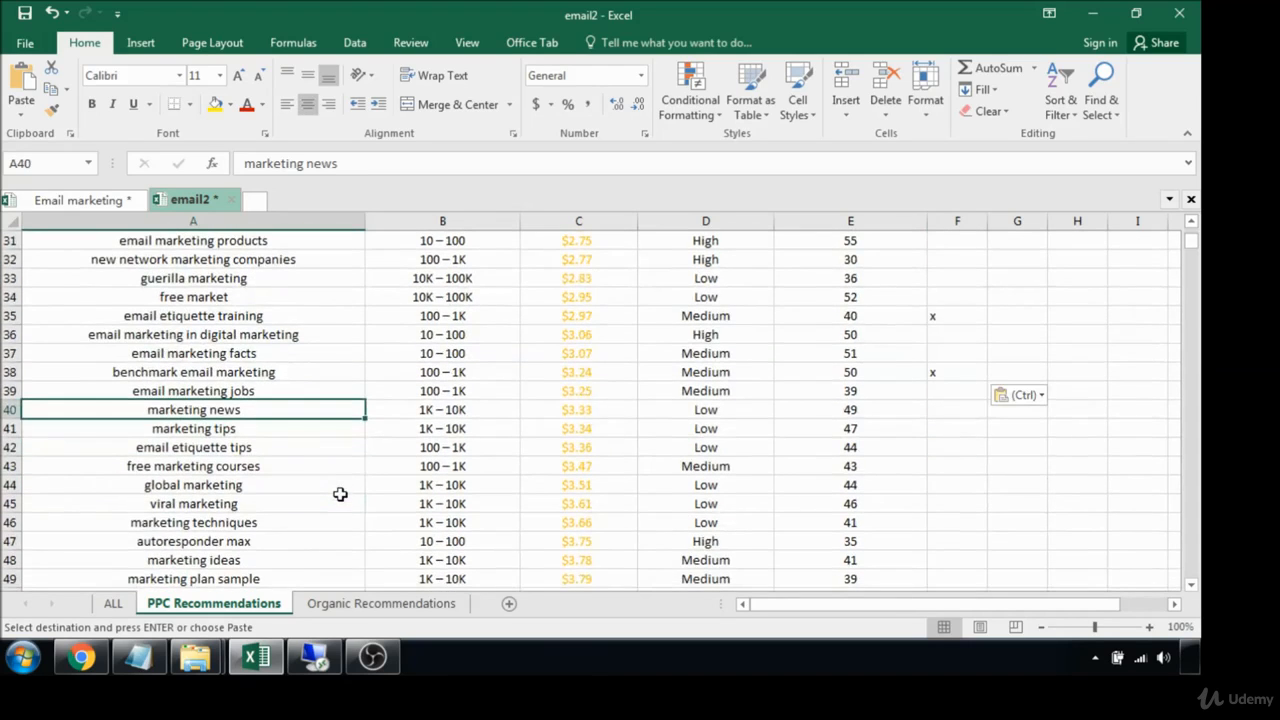
pyautogui.scroll(-3)
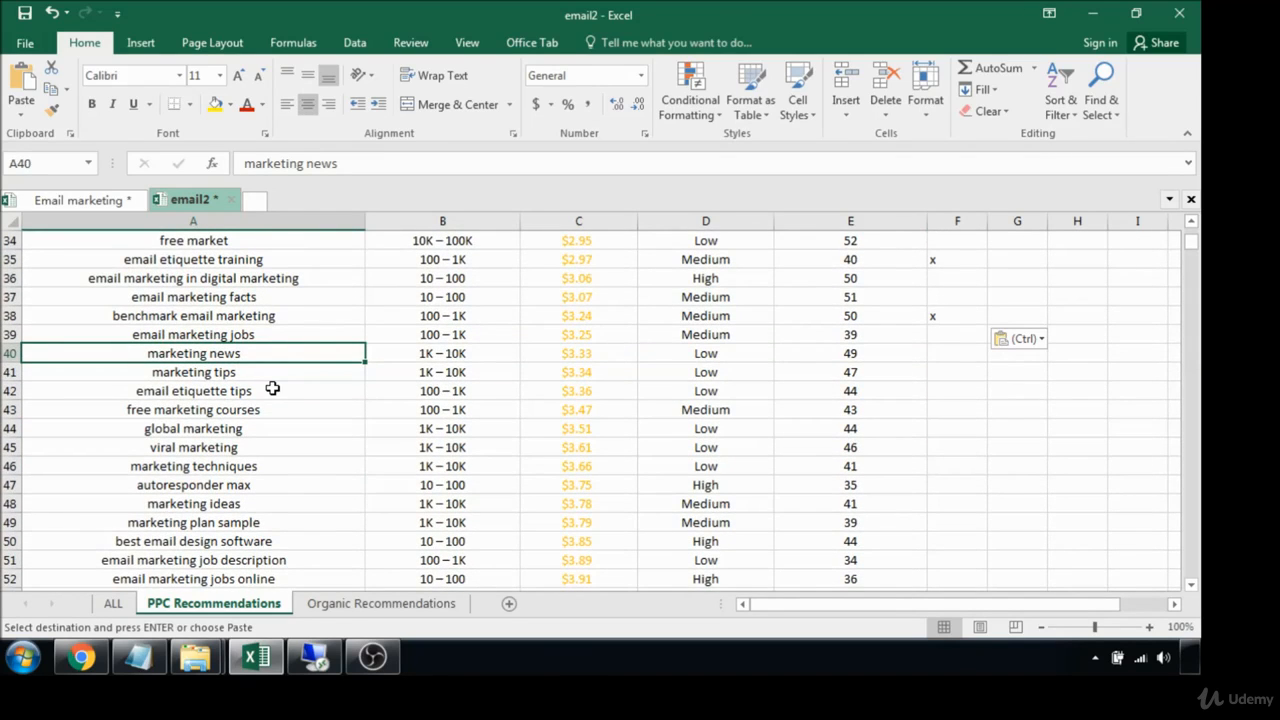
pyautogui.moveTo(268, 352)
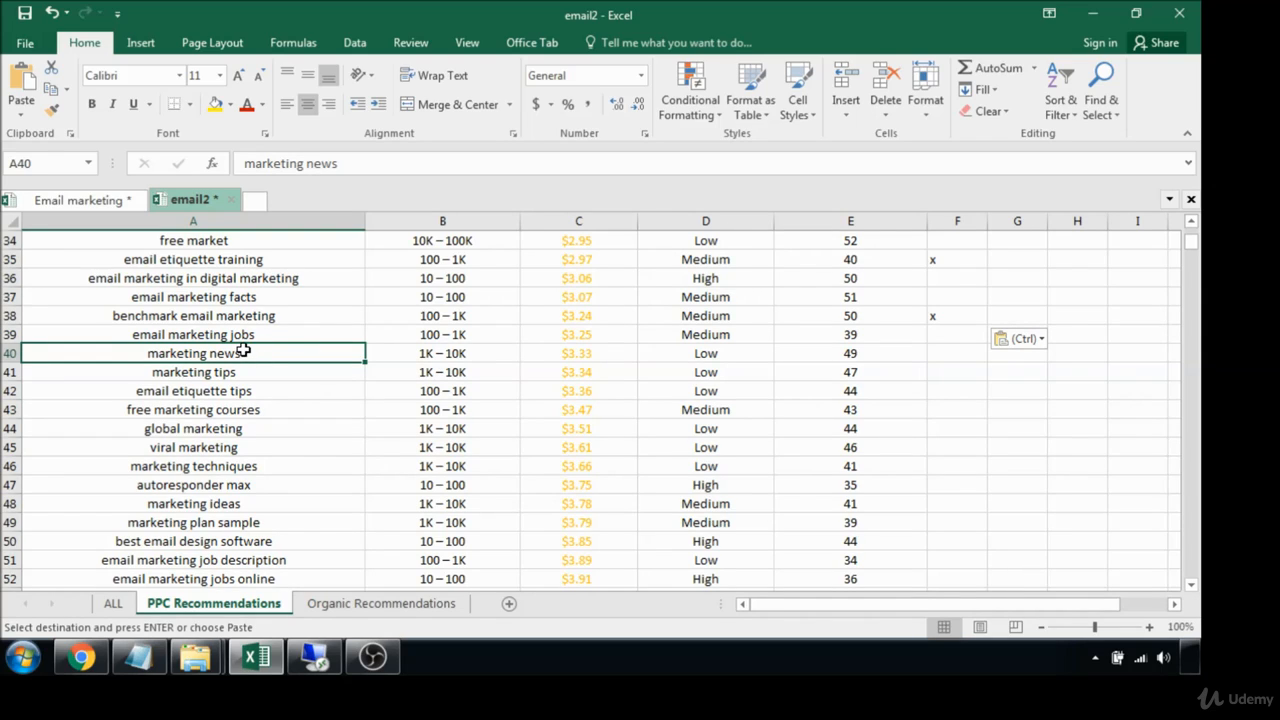
pyautogui.moveTo(448, 352)
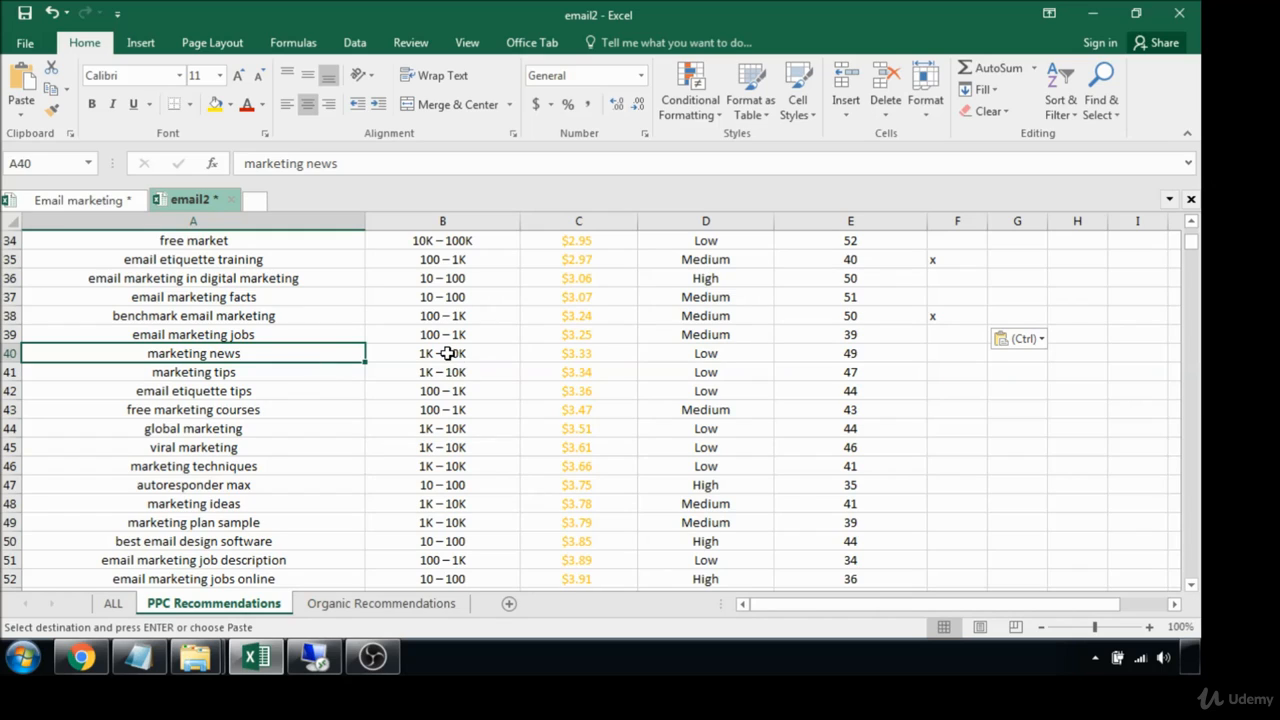
pyautogui.click(442, 352)
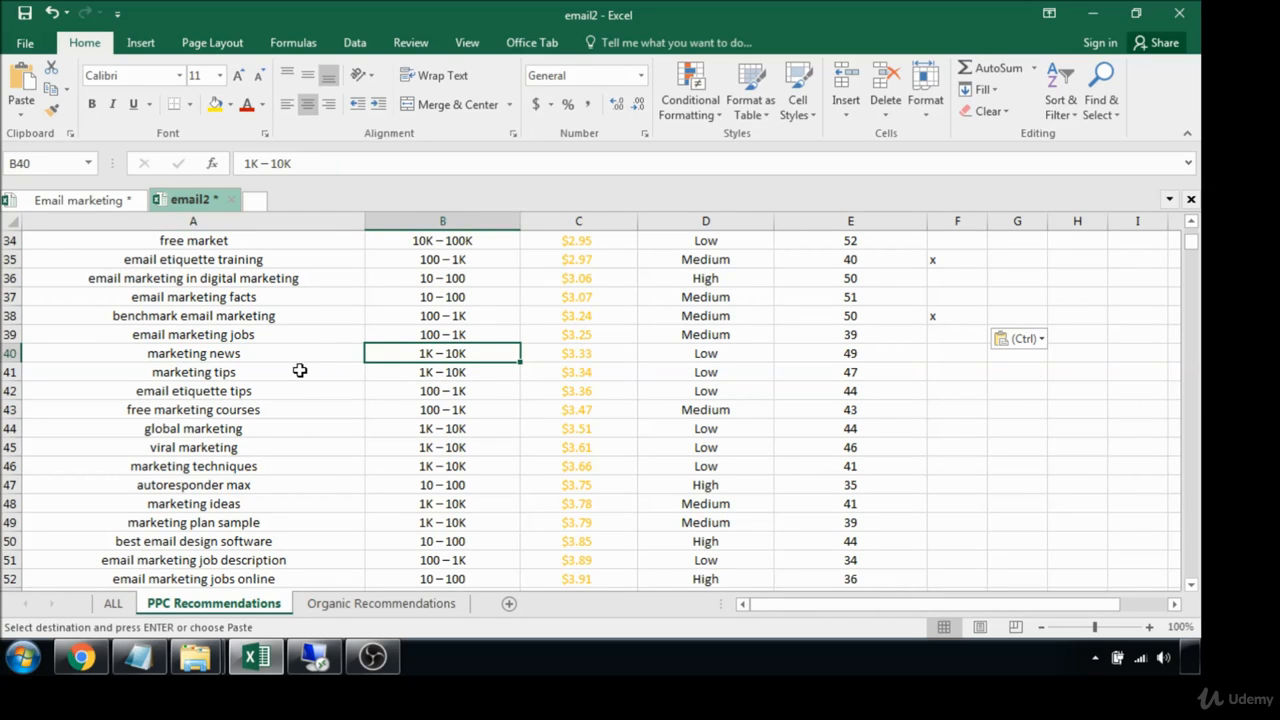
pyautogui.moveTo(264, 378)
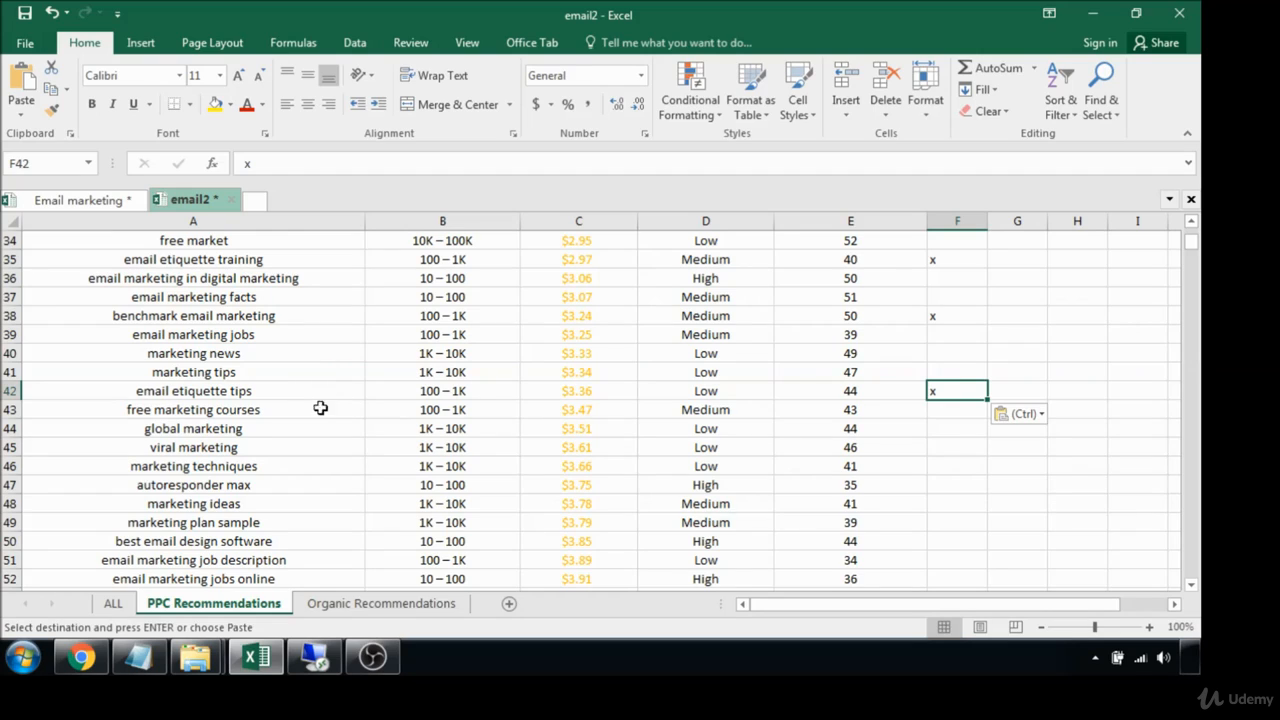
pyautogui.moveTo(294, 390)
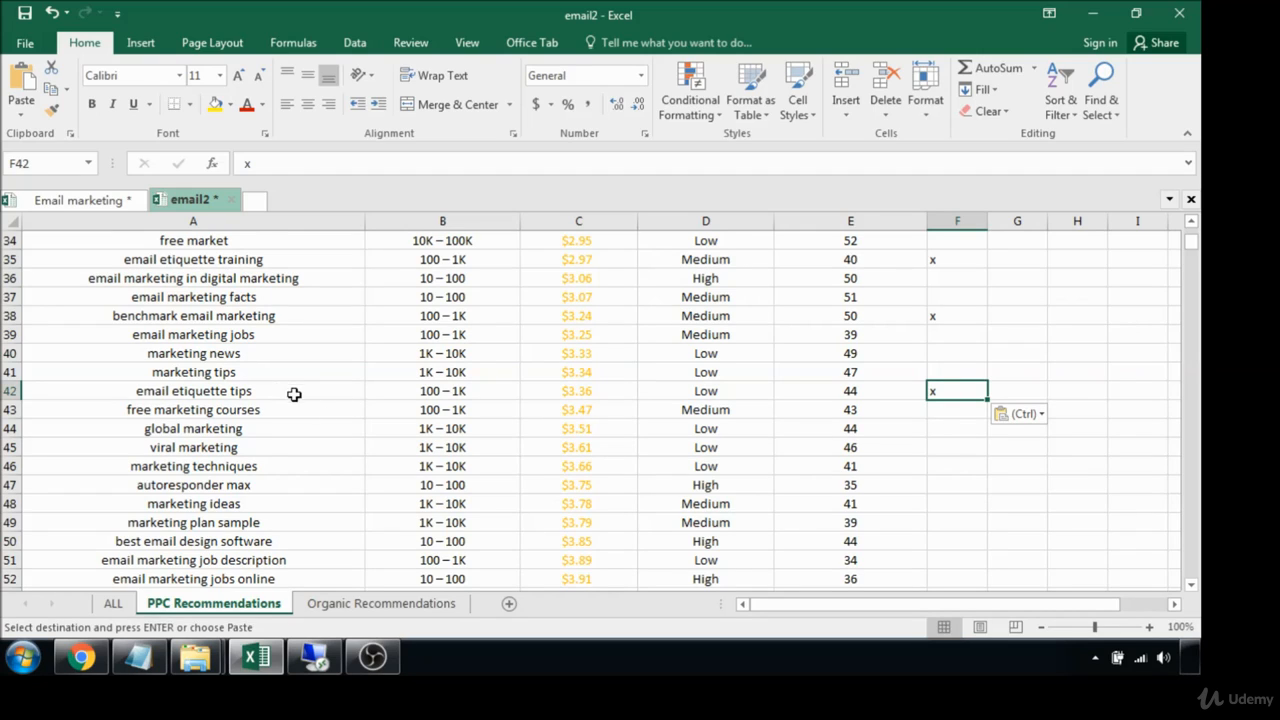
pyautogui.moveTo(388, 448)
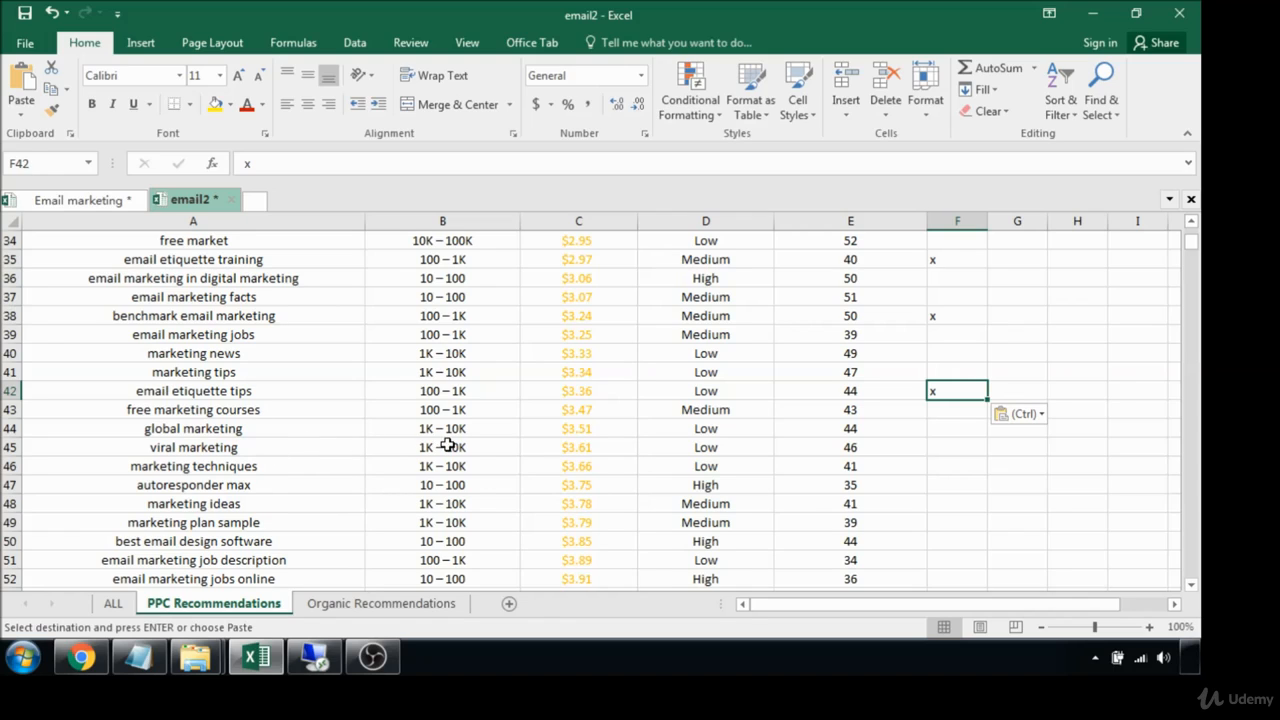
pyautogui.moveTo(212, 482)
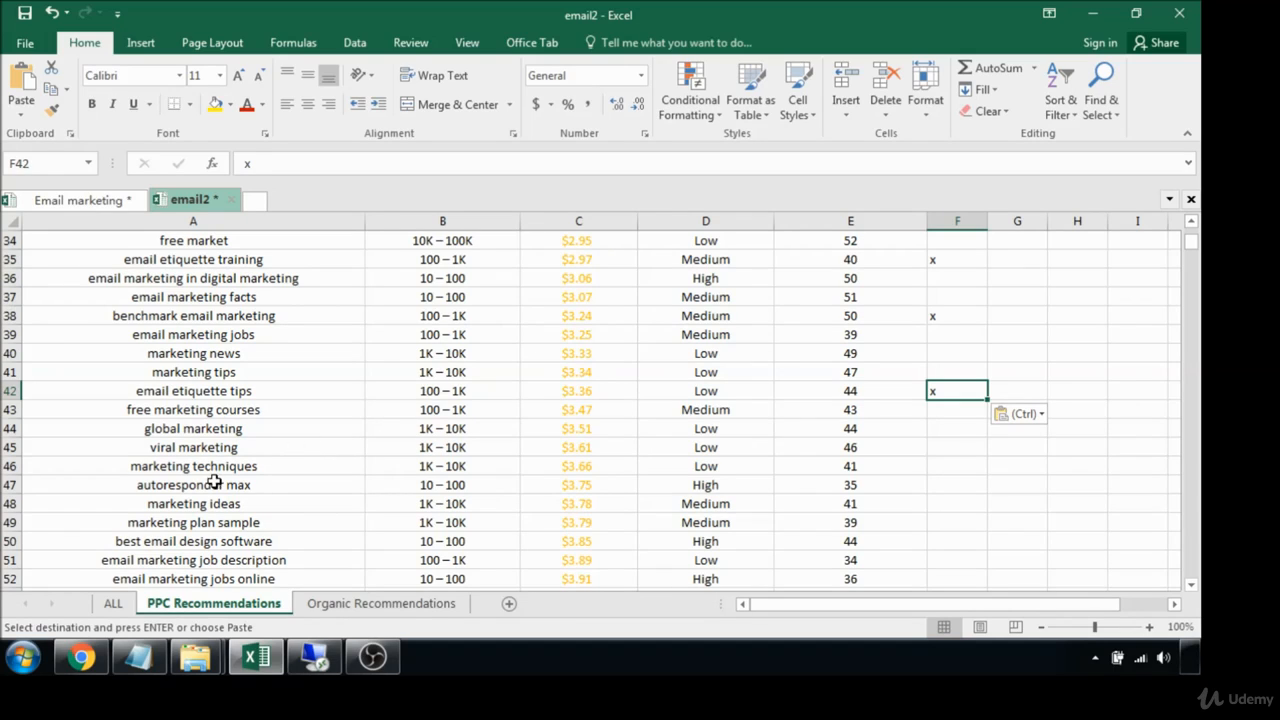
pyautogui.moveTo(288, 532)
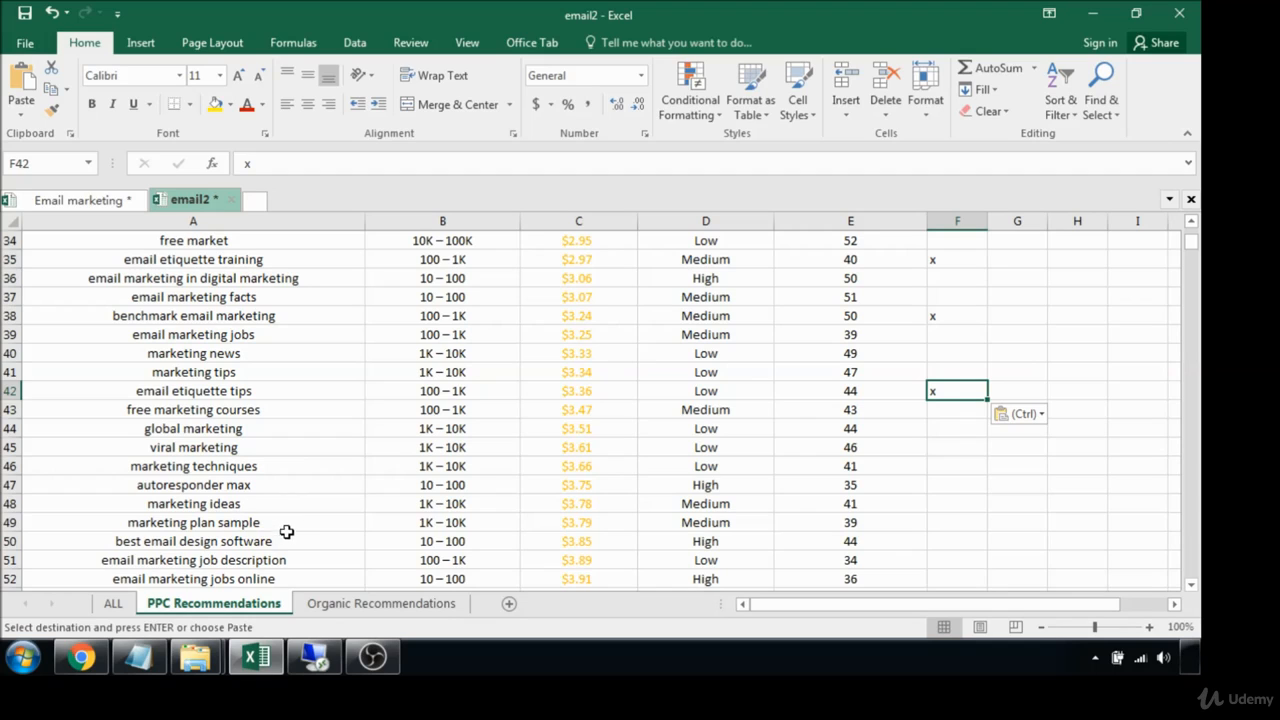
pyautogui.moveTo(286, 560)
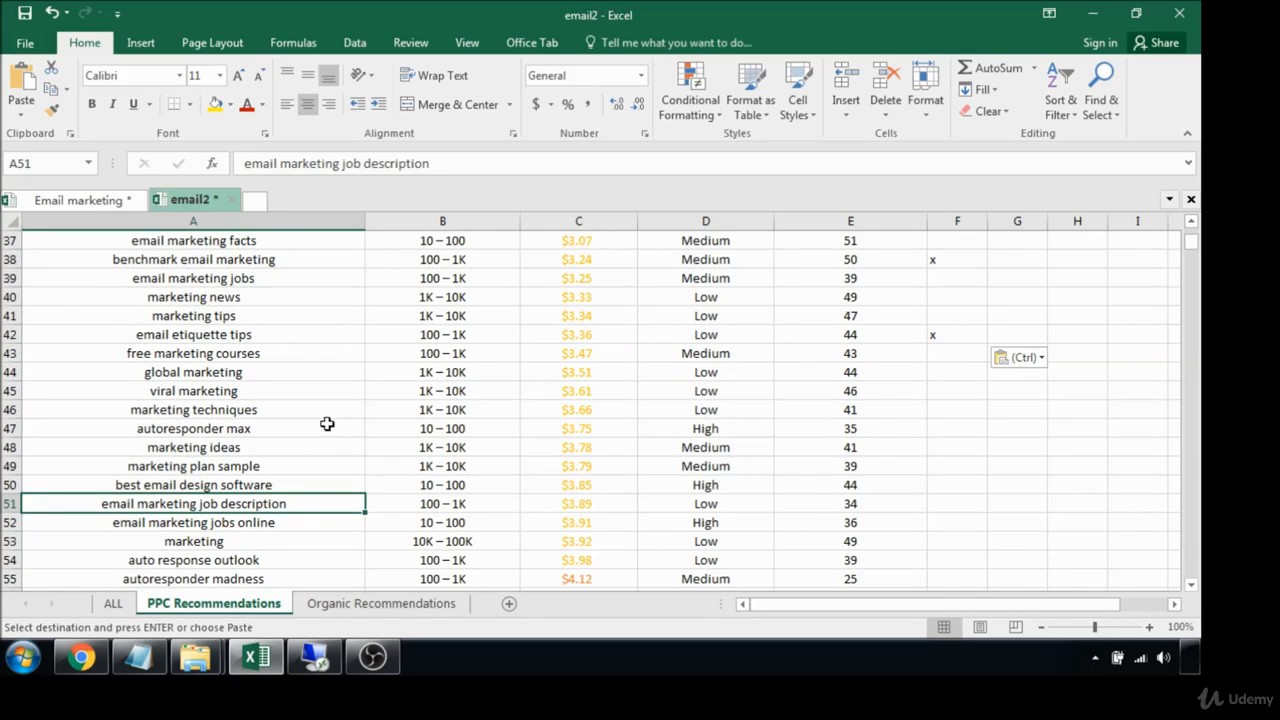
pyautogui.moveTo(320, 384)
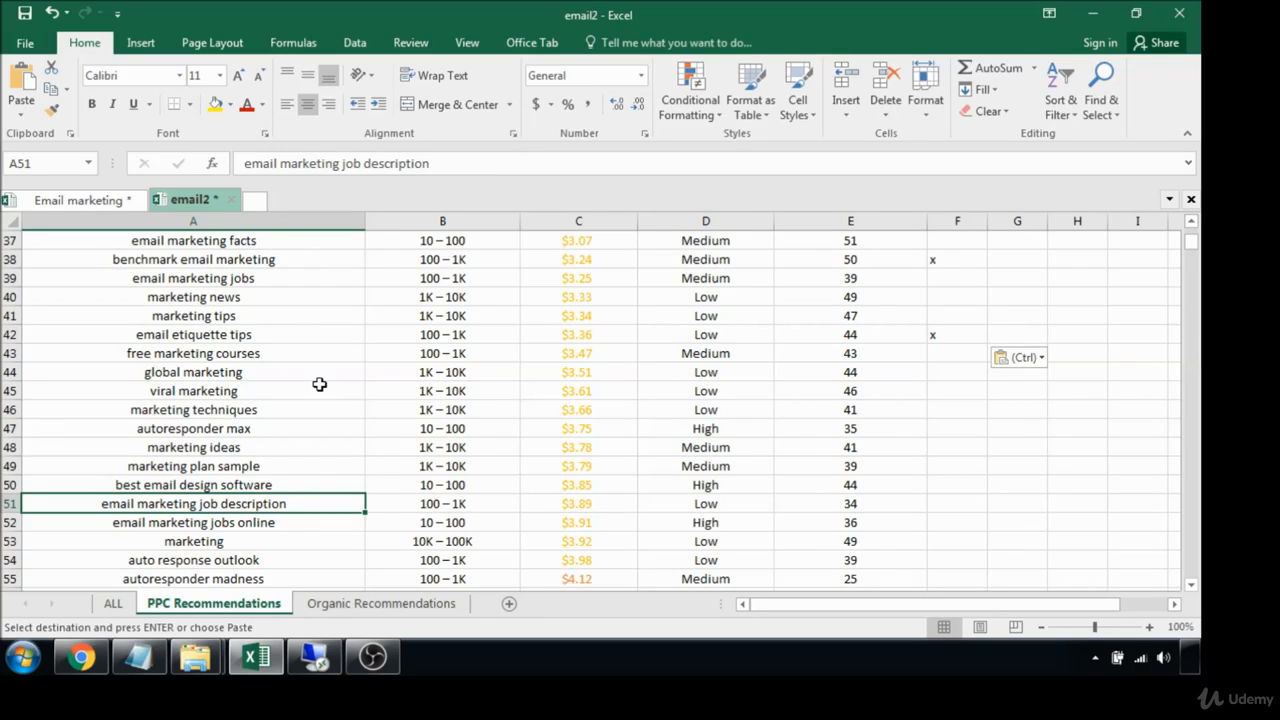
# - Scroll down the list and check the marketing keyword in row 53 and its search volume
pyautogui.scroll(-3)
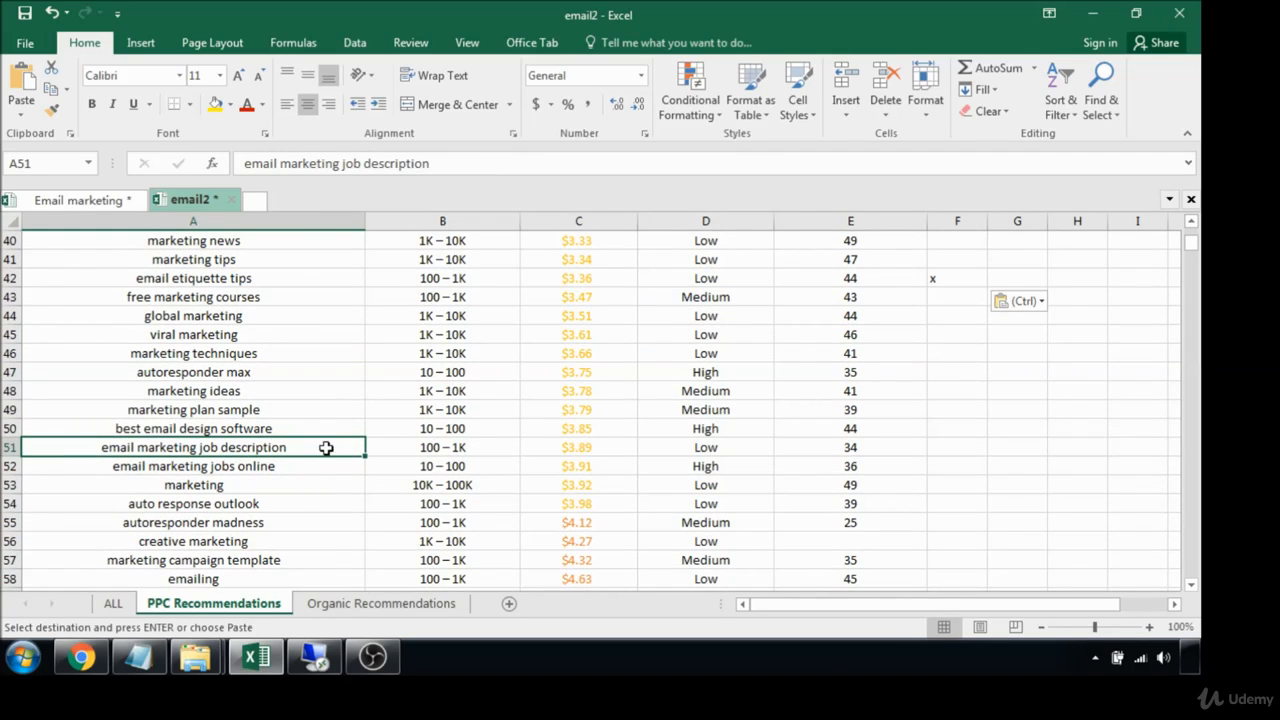
pyautogui.scroll(-3)
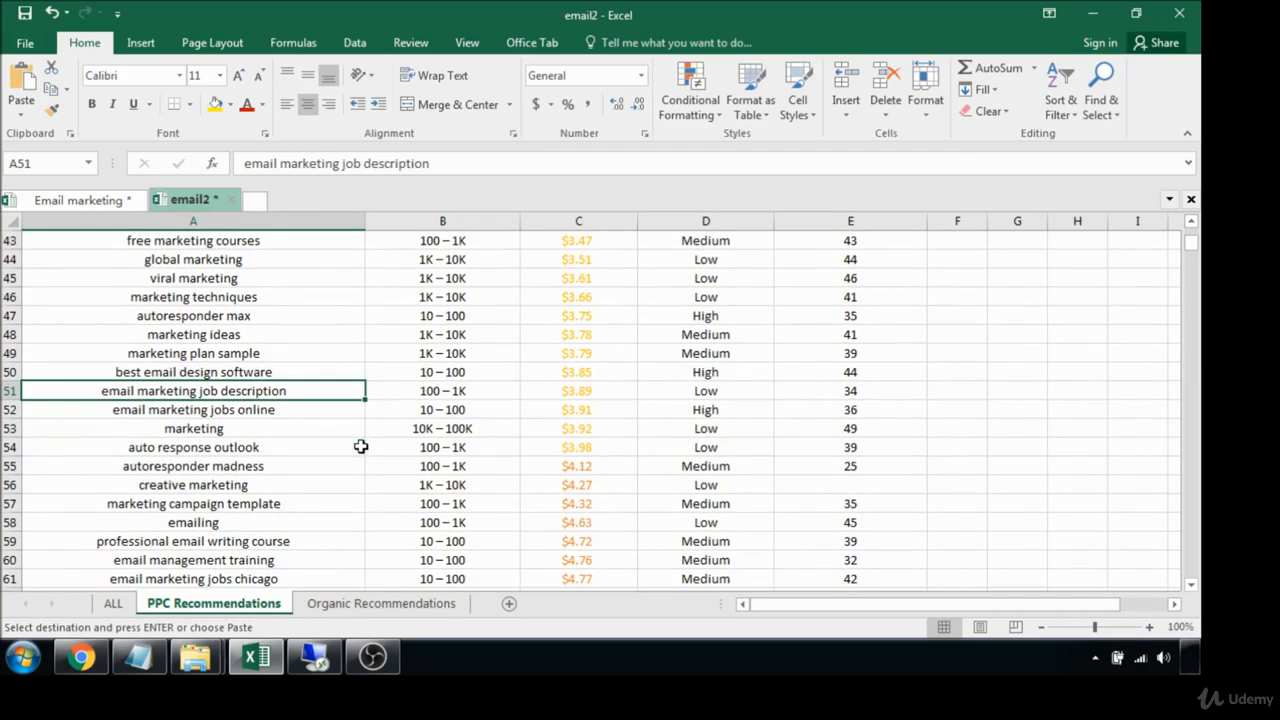
pyautogui.moveTo(302, 430)
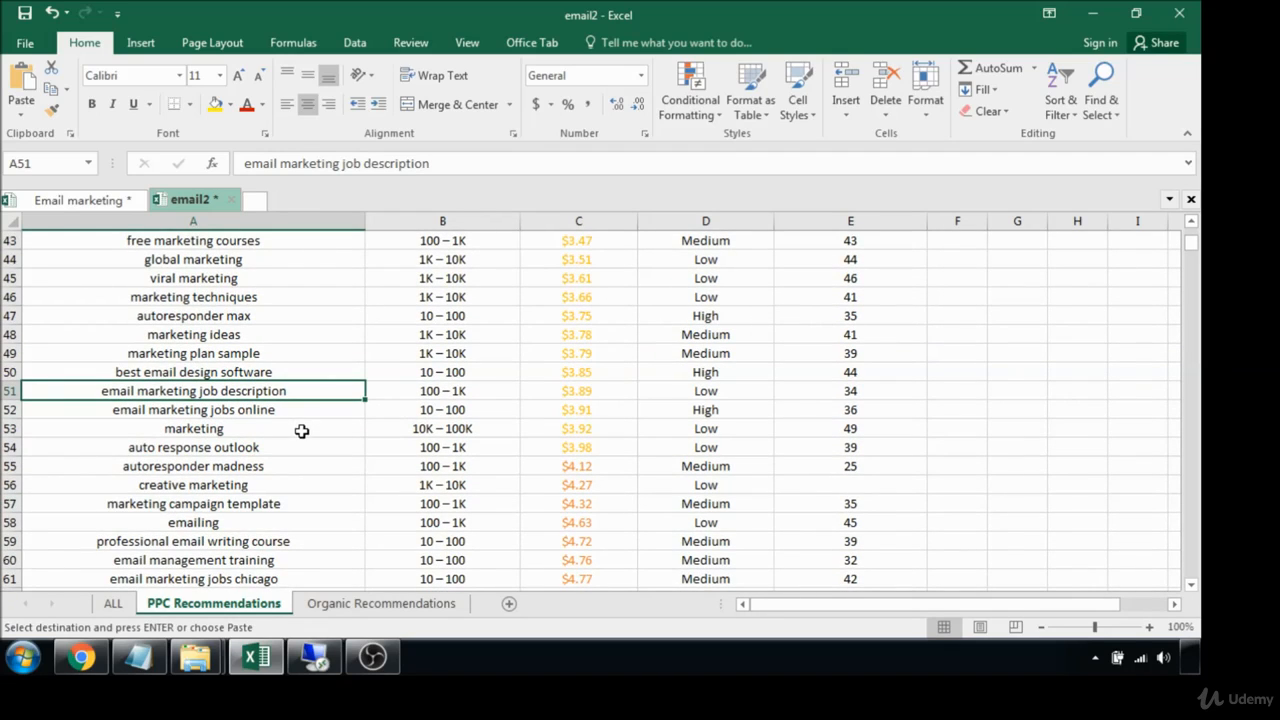
pyautogui.moveTo(292, 444)
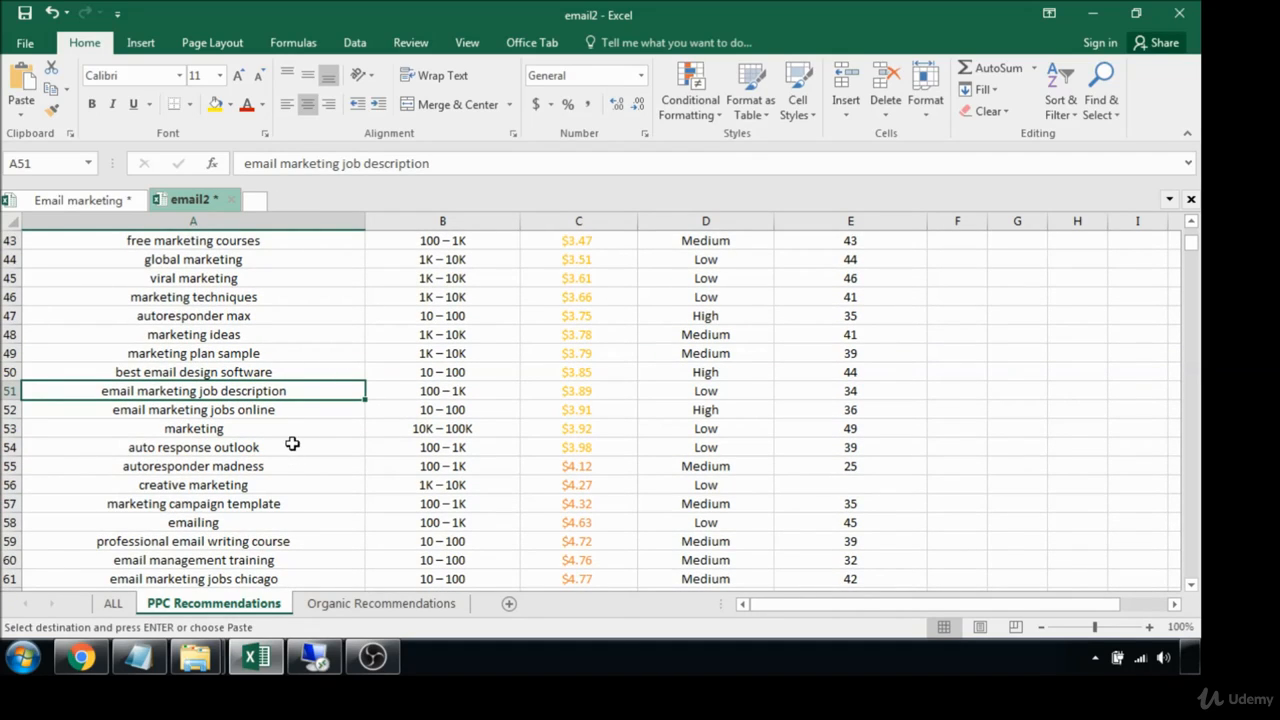
pyautogui.click(192, 428)
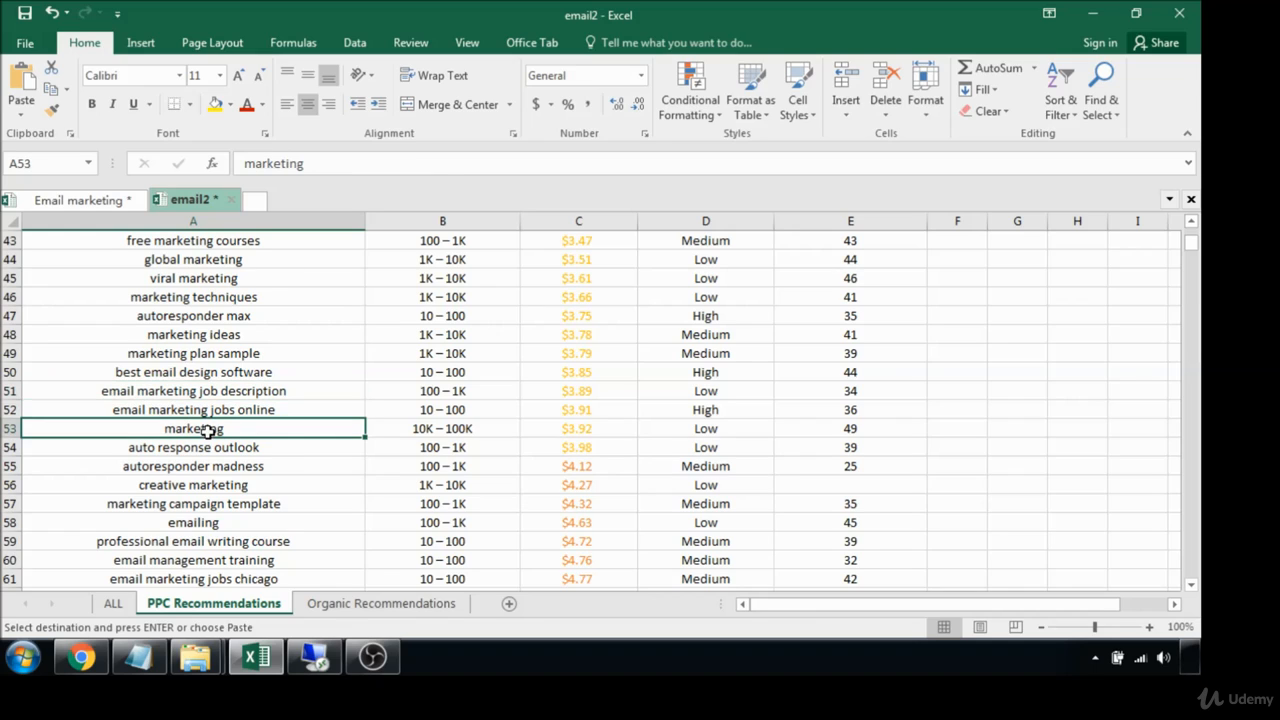
pyautogui.click(442, 428)
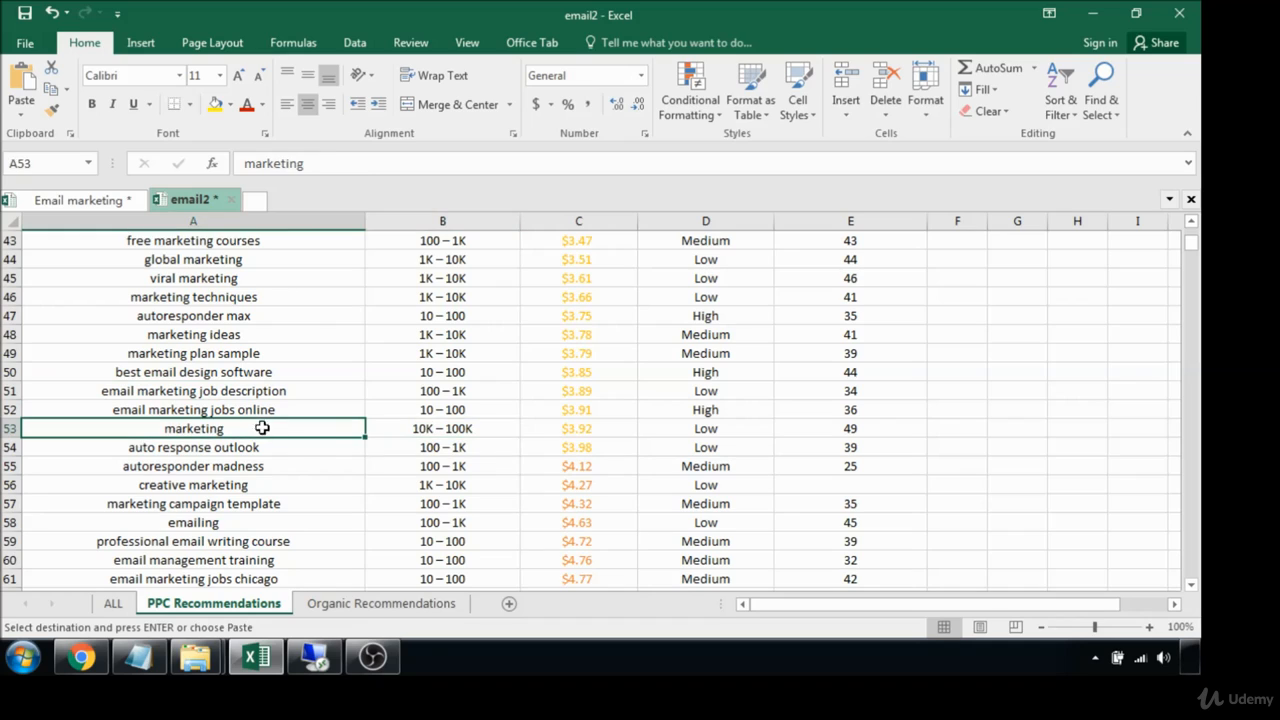
pyautogui.moveTo(230, 424)
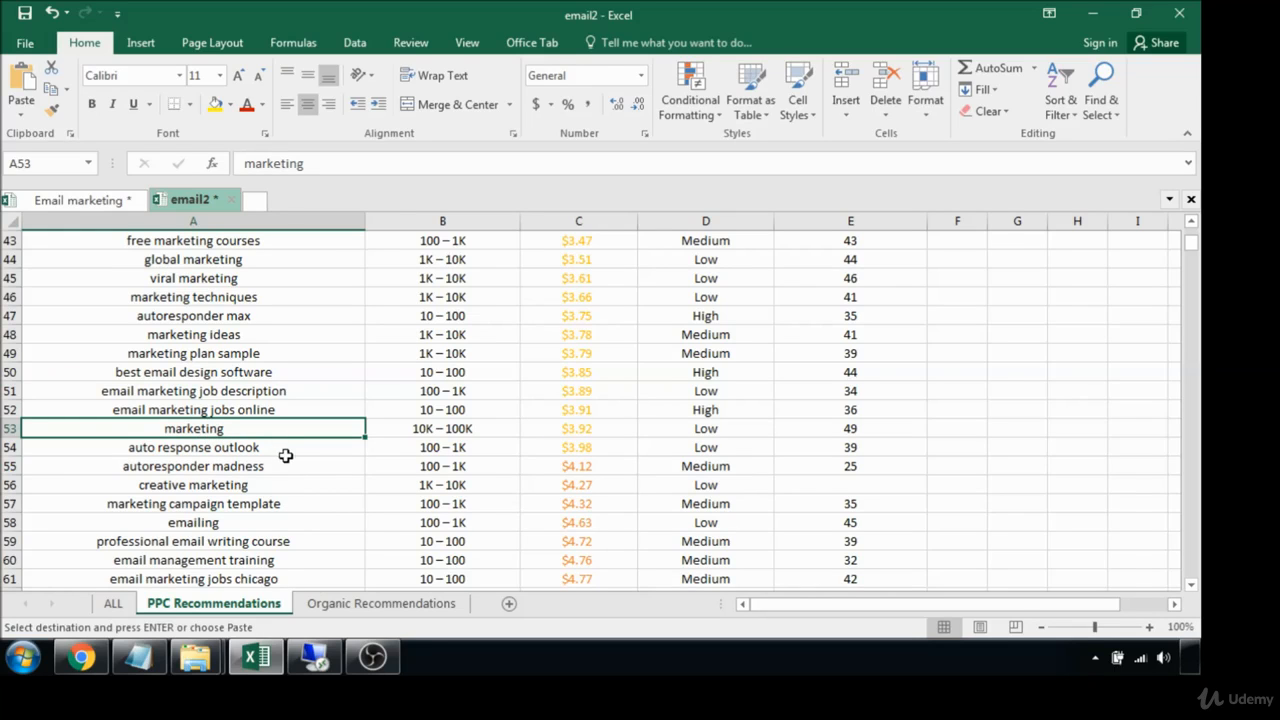
pyautogui.moveTo(330, 432)
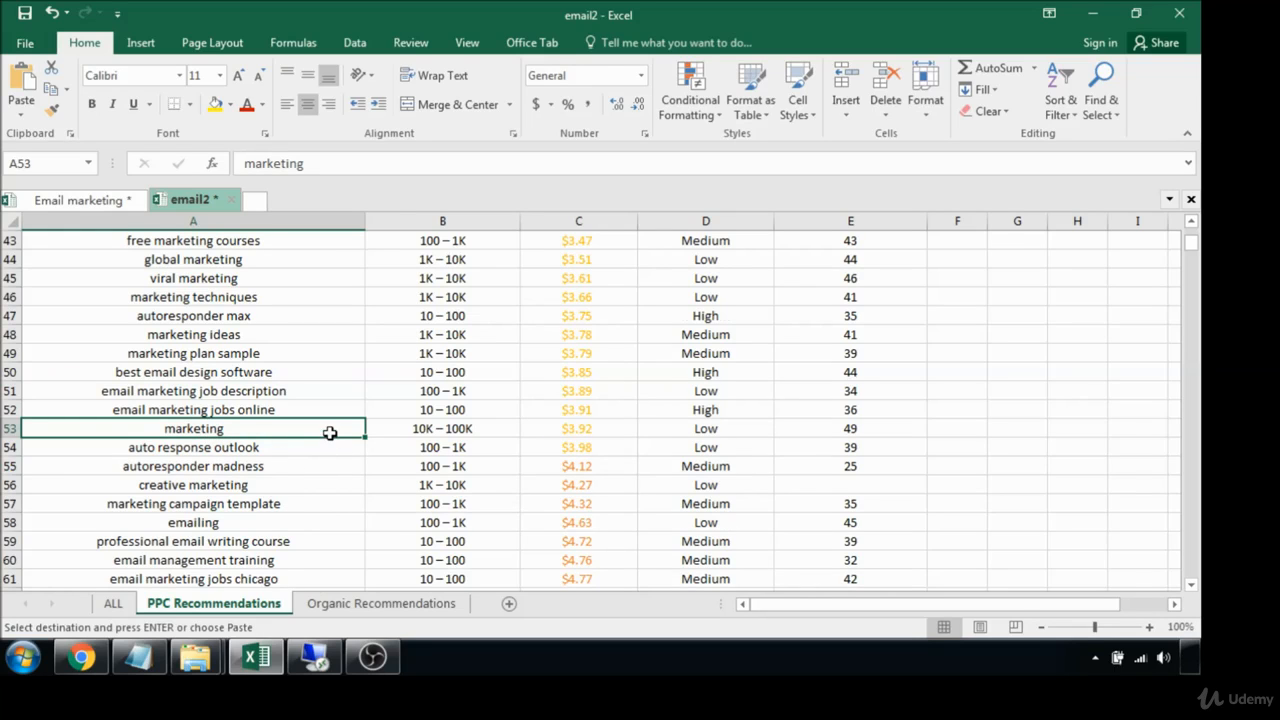
pyautogui.scroll(-3)
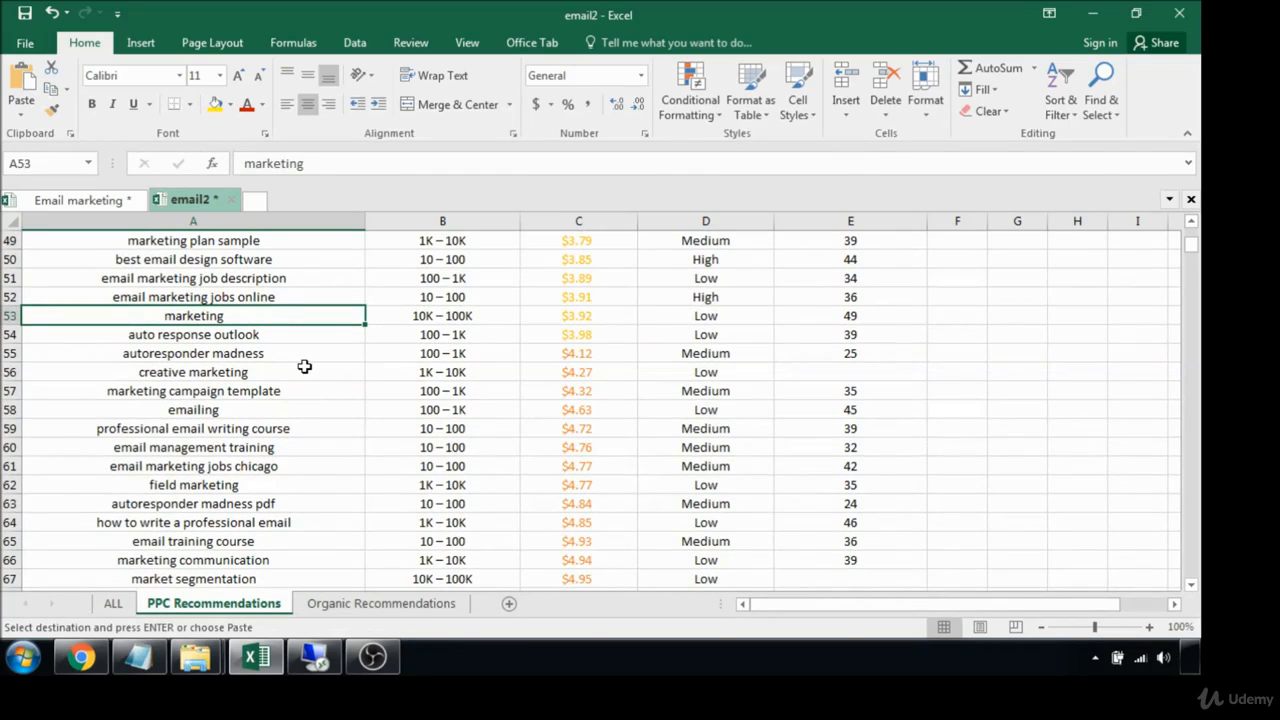
pyautogui.moveTo(348, 346)
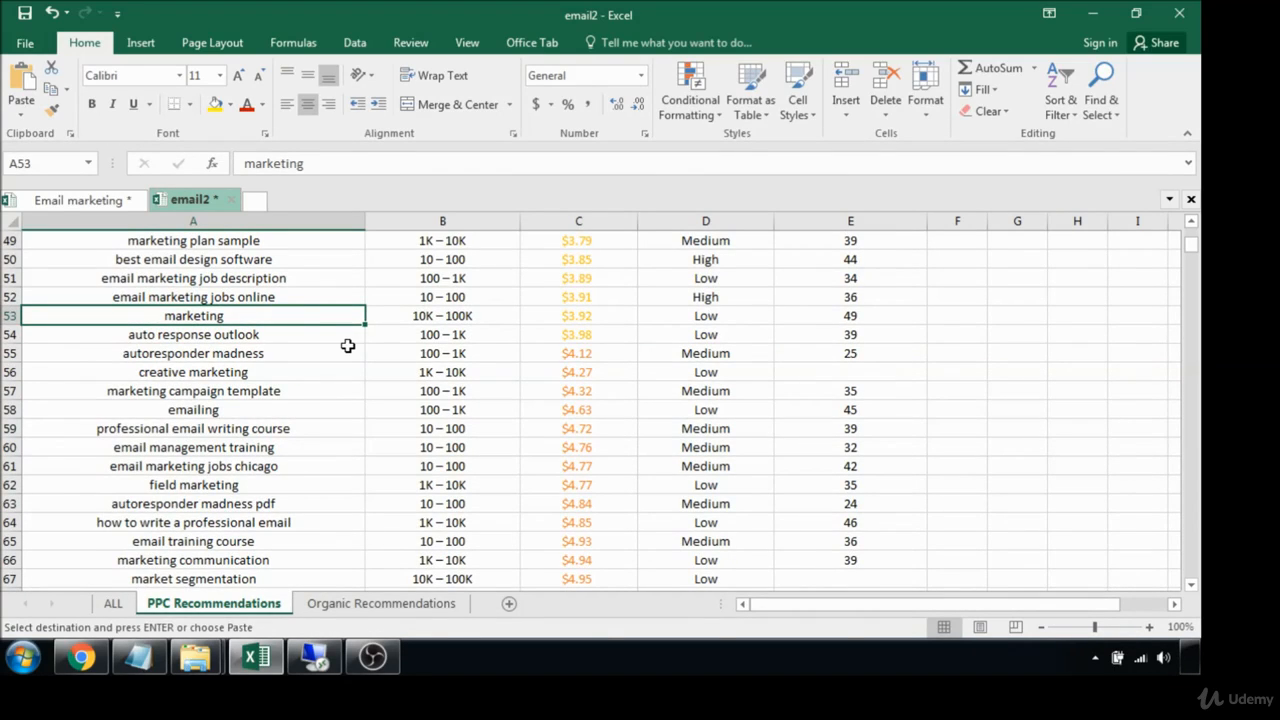
pyautogui.moveTo(340, 390)
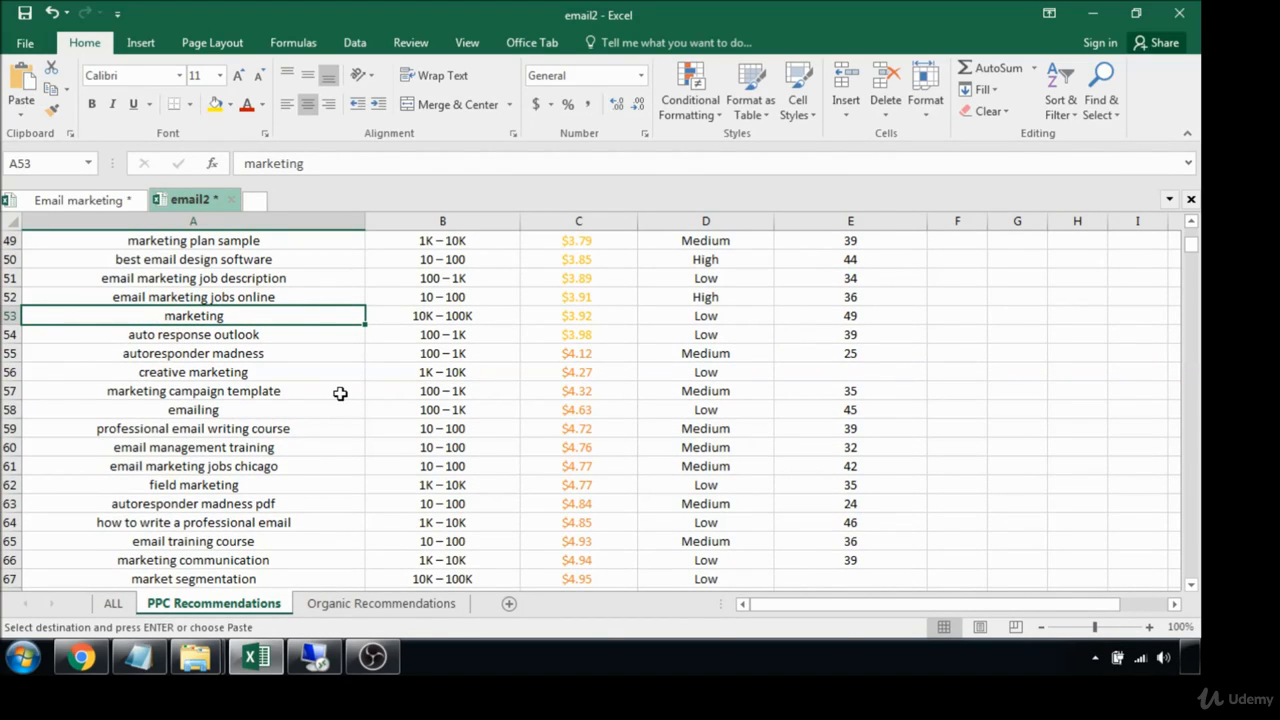
pyautogui.moveTo(342, 438)
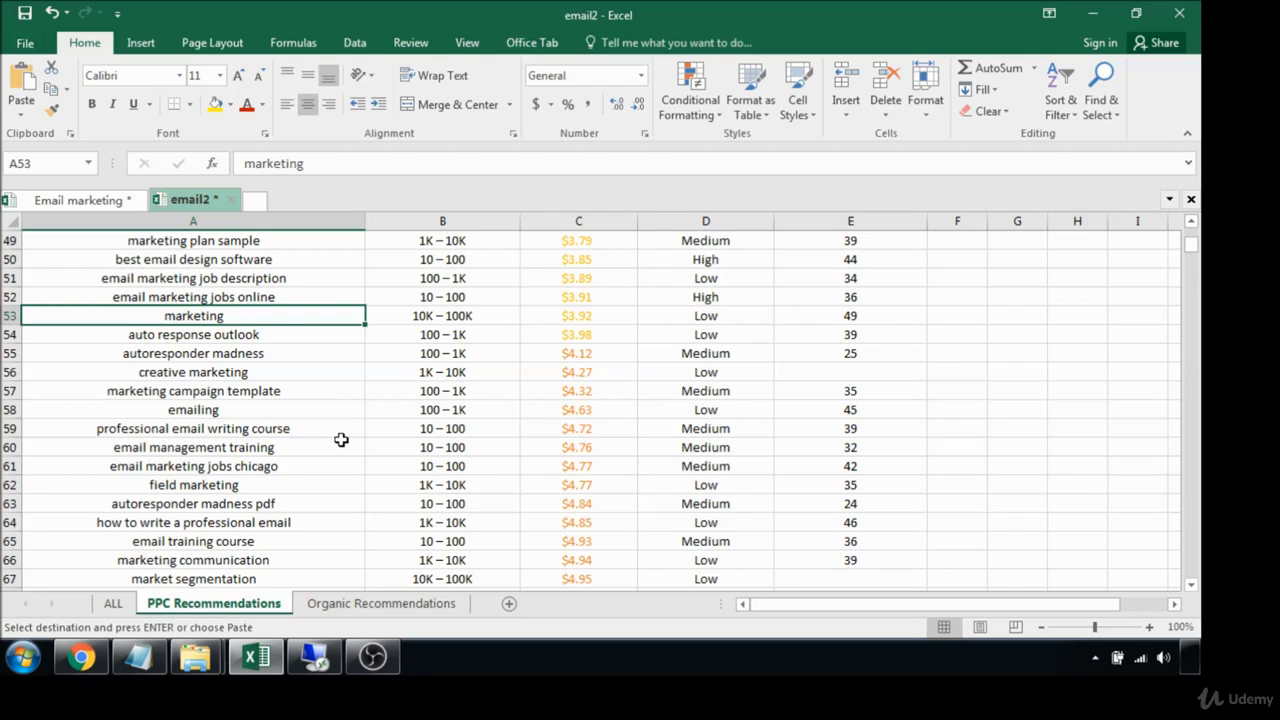
pyautogui.moveTo(444, 512)
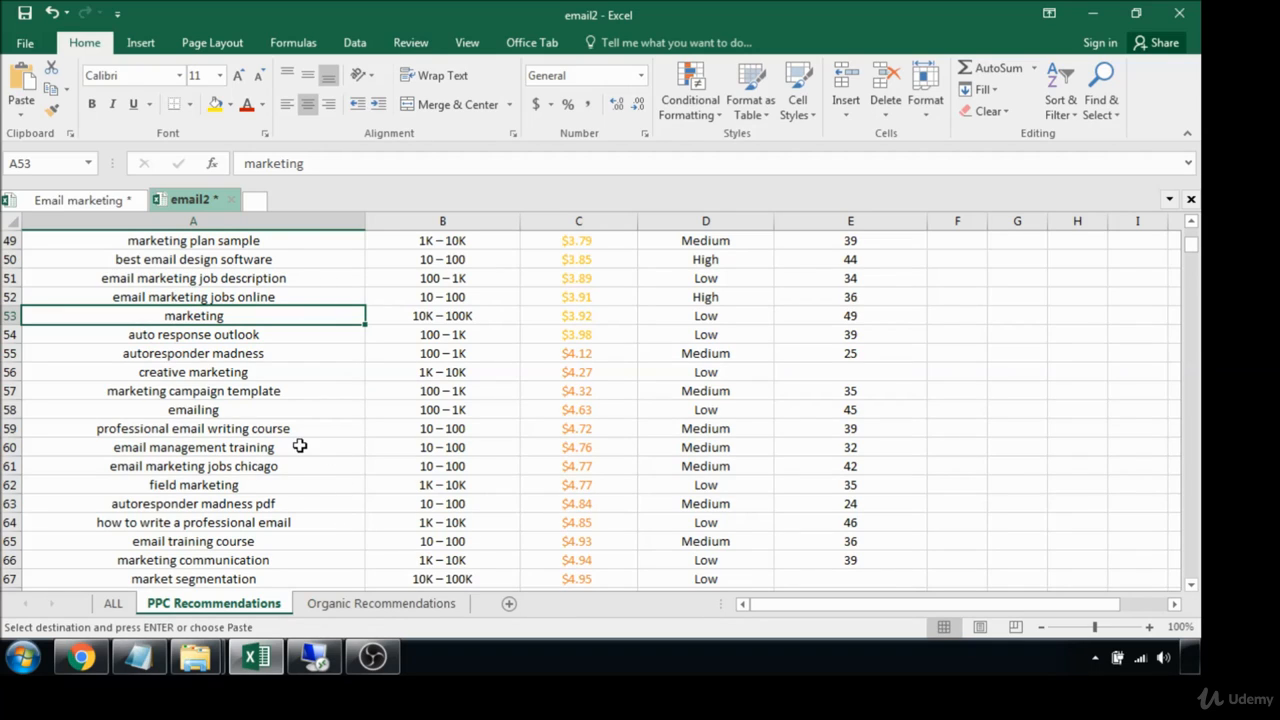
pyautogui.moveTo(368, 448)
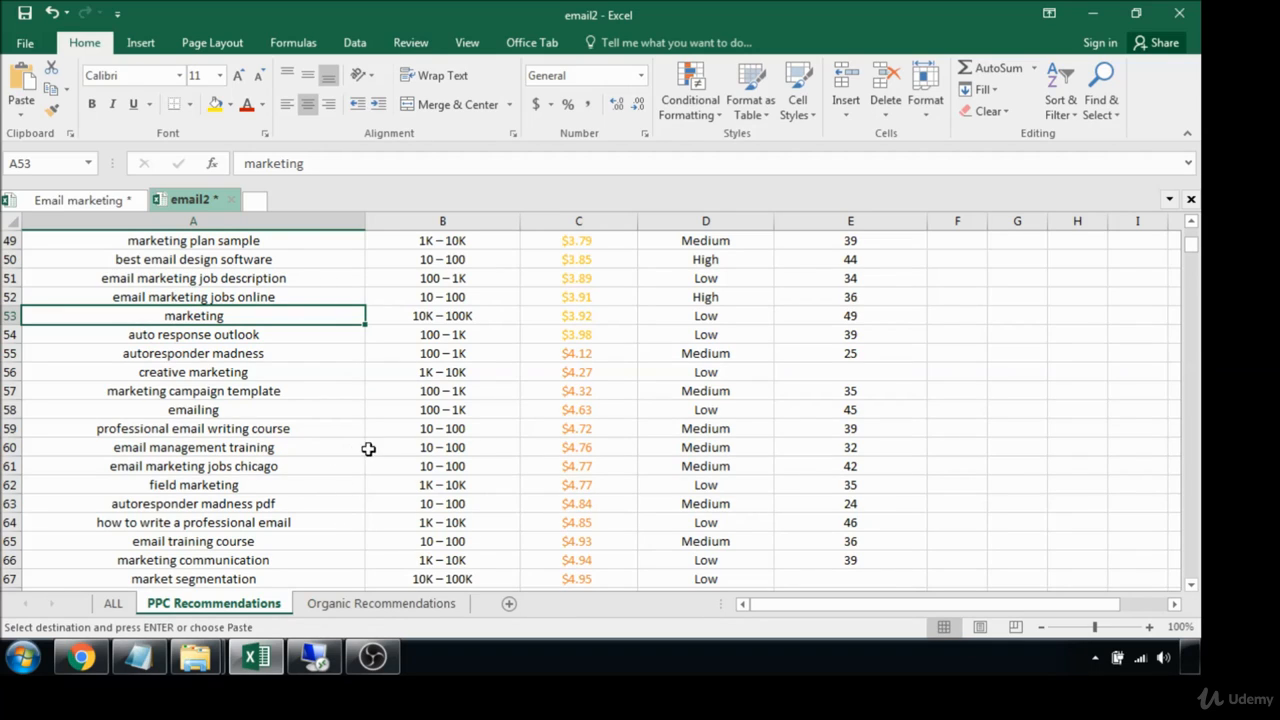
pyautogui.moveTo(496, 448)
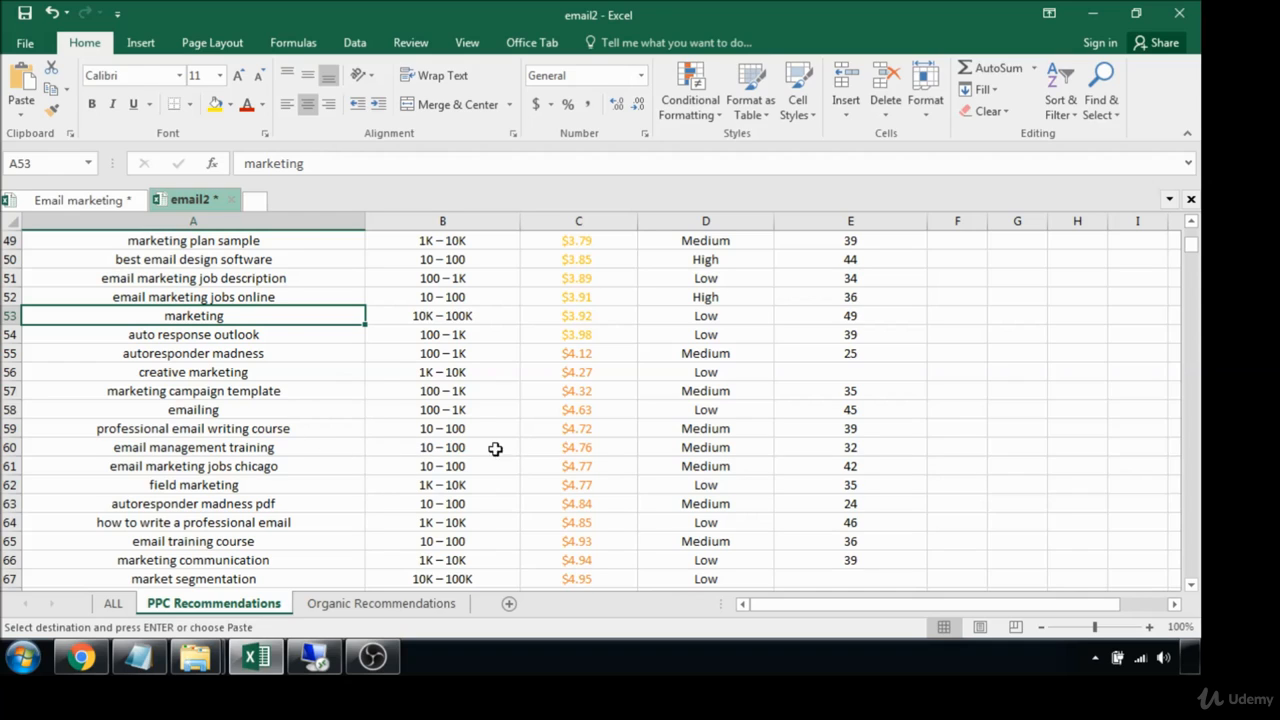
pyautogui.moveTo(328, 442)
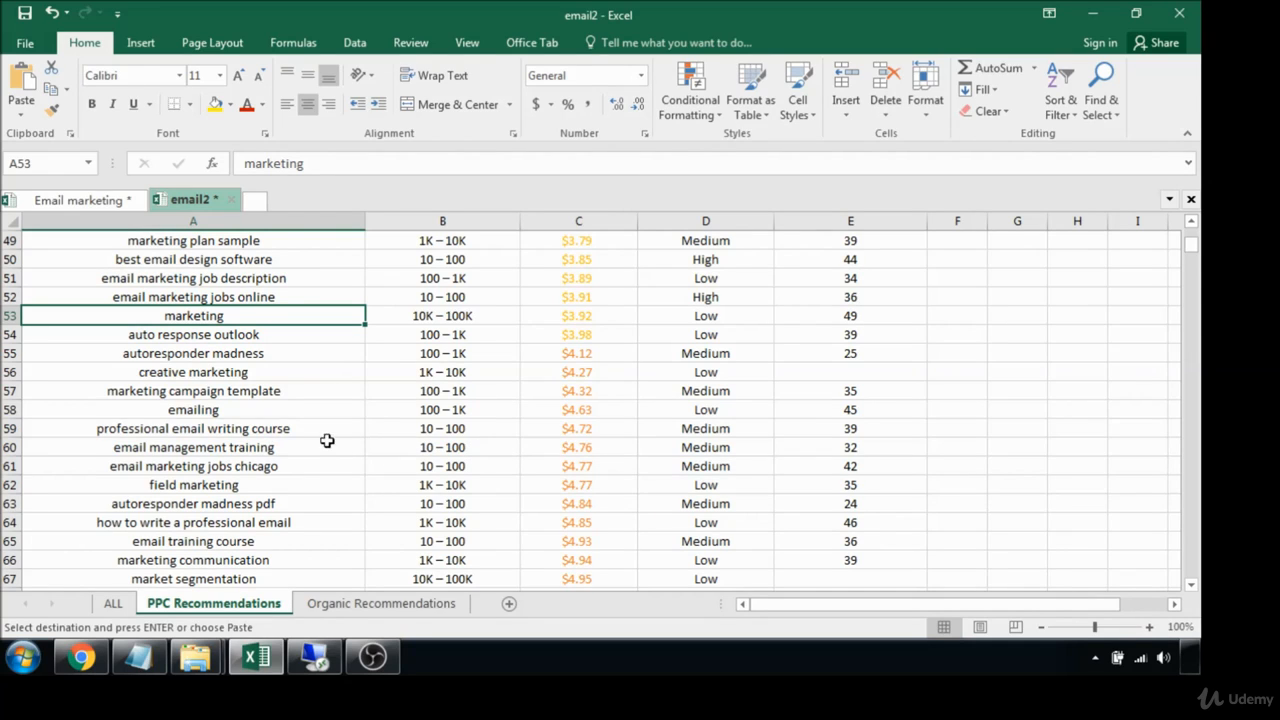
pyautogui.moveTo(872, 432)
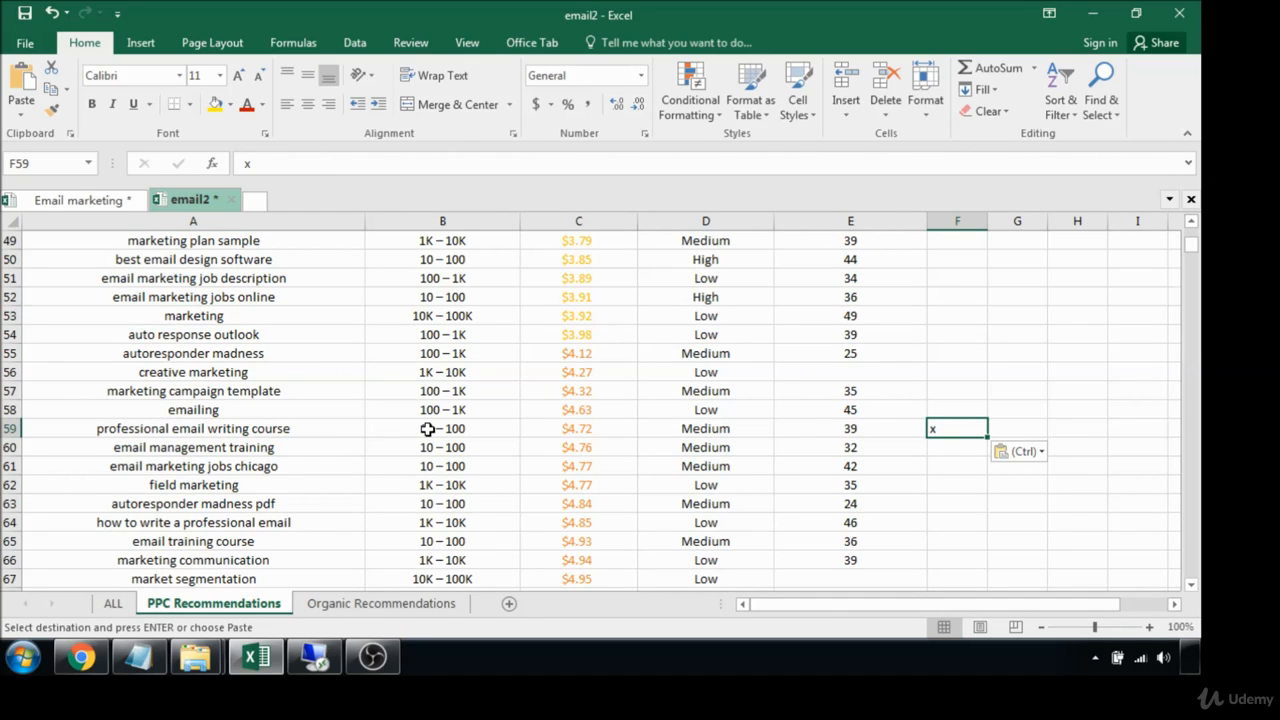
pyautogui.moveTo(312, 432)
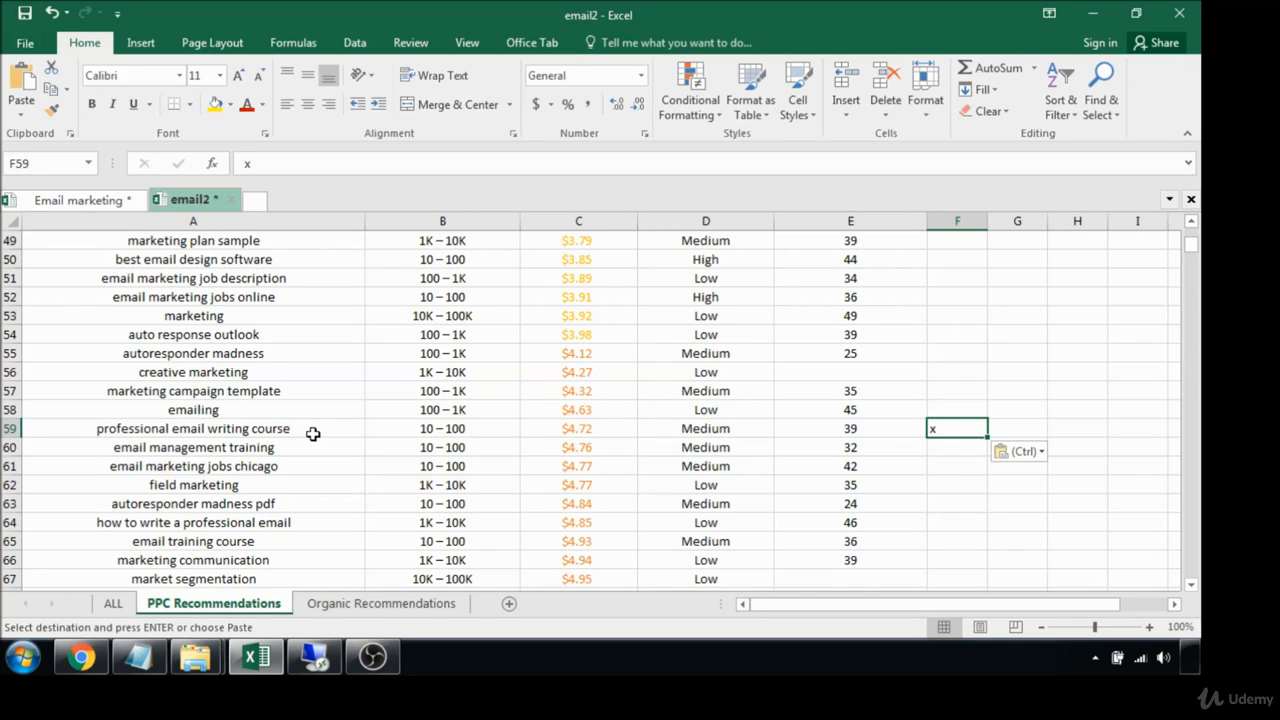
pyautogui.moveTo(304, 482)
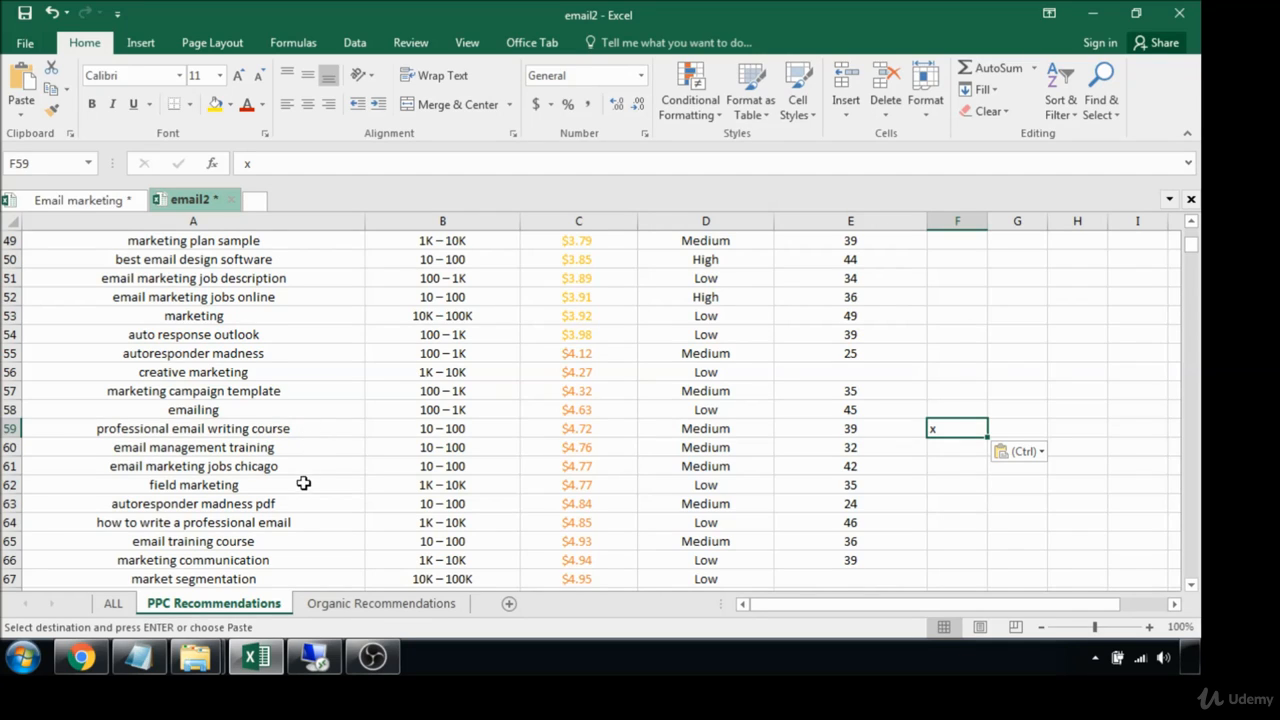
pyautogui.moveTo(296, 524)
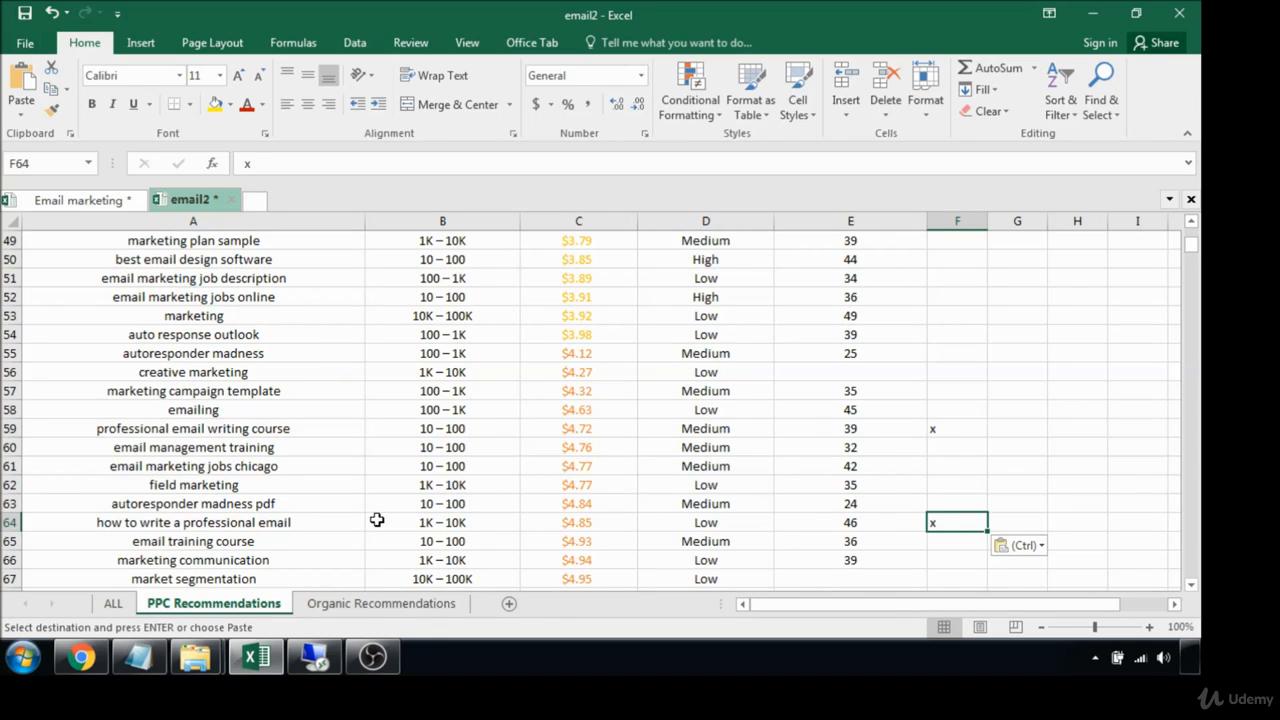
pyautogui.moveTo(274, 548)
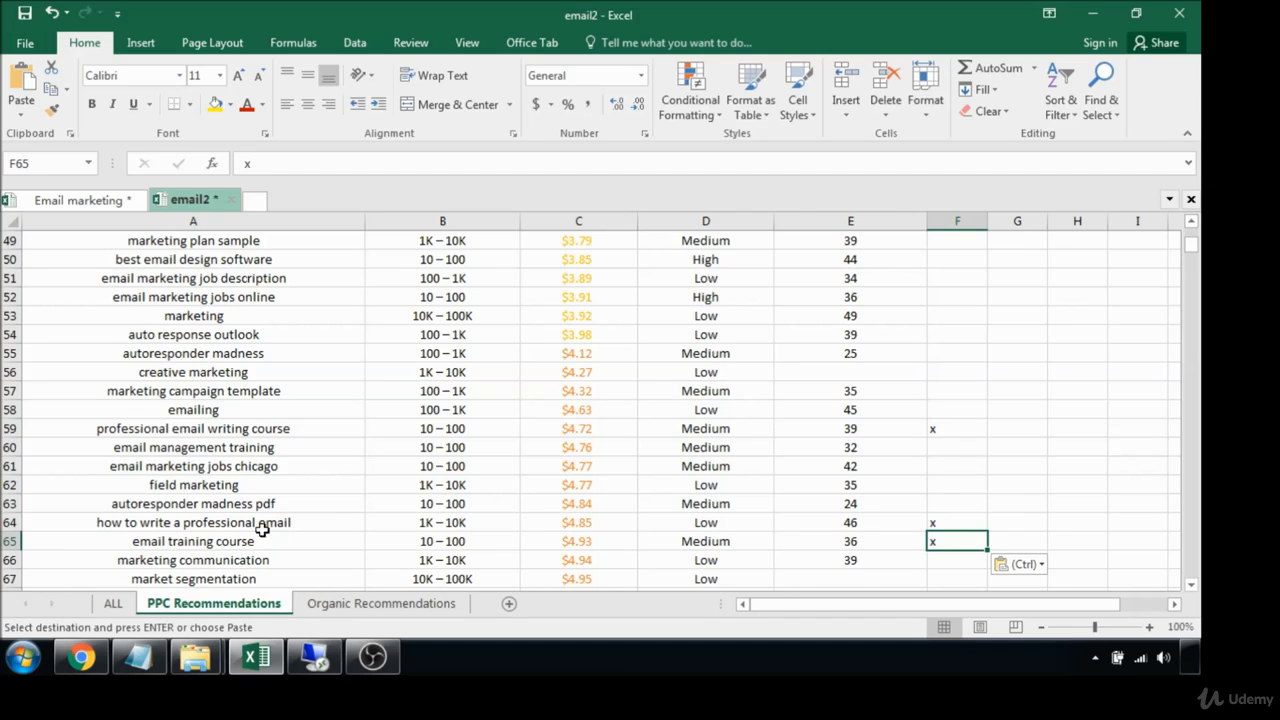
# - Scroll further and flag email training course with an x in column F
pyautogui.scroll(-3)
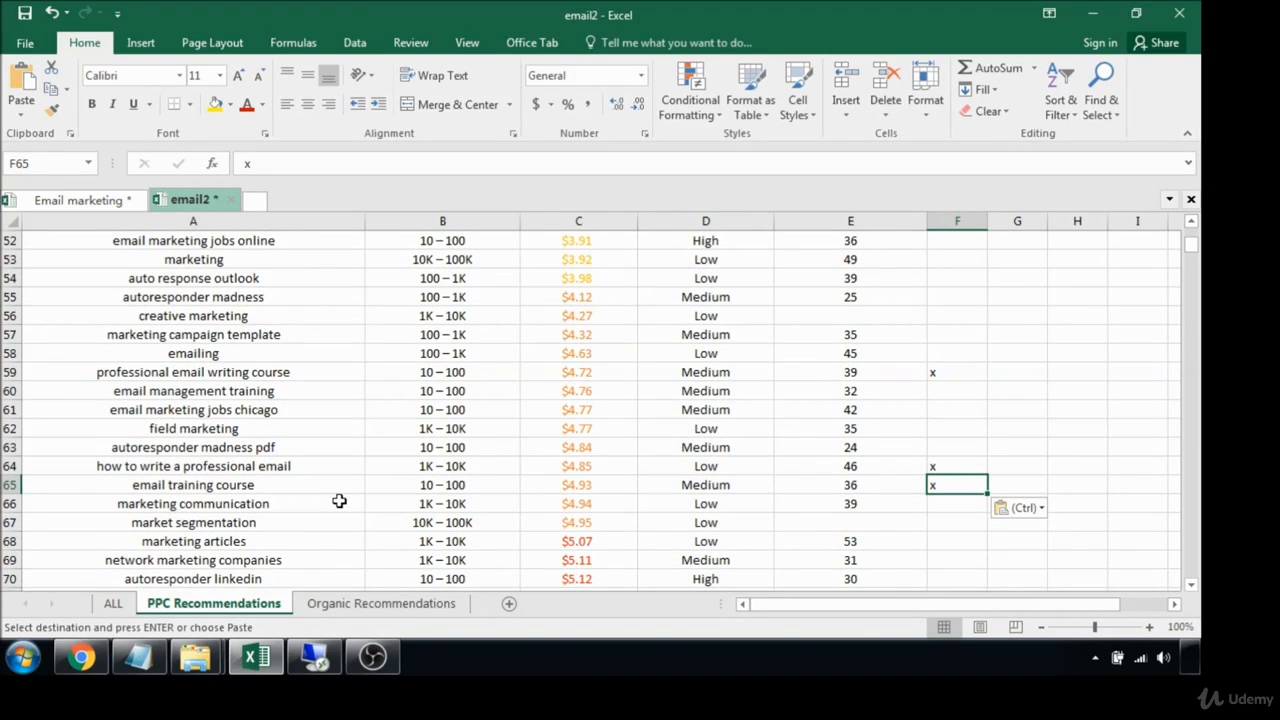
pyautogui.moveTo(420, 556)
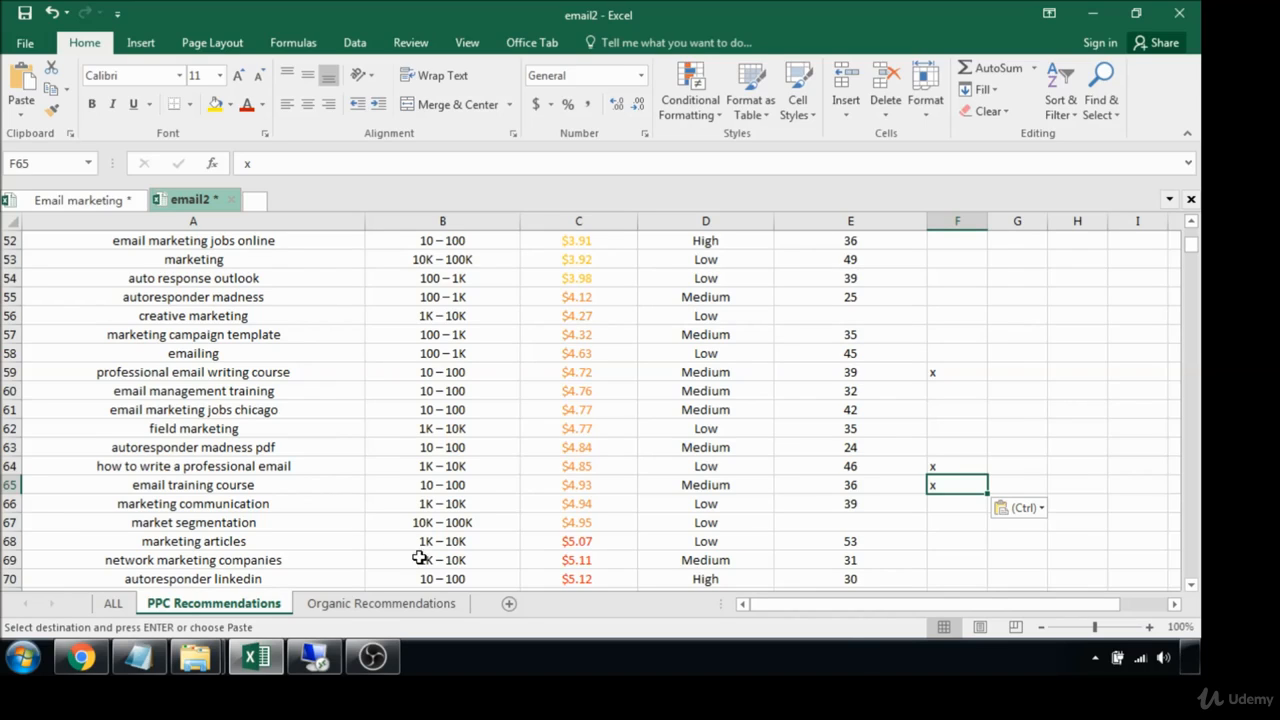
pyautogui.moveTo(952, 500)
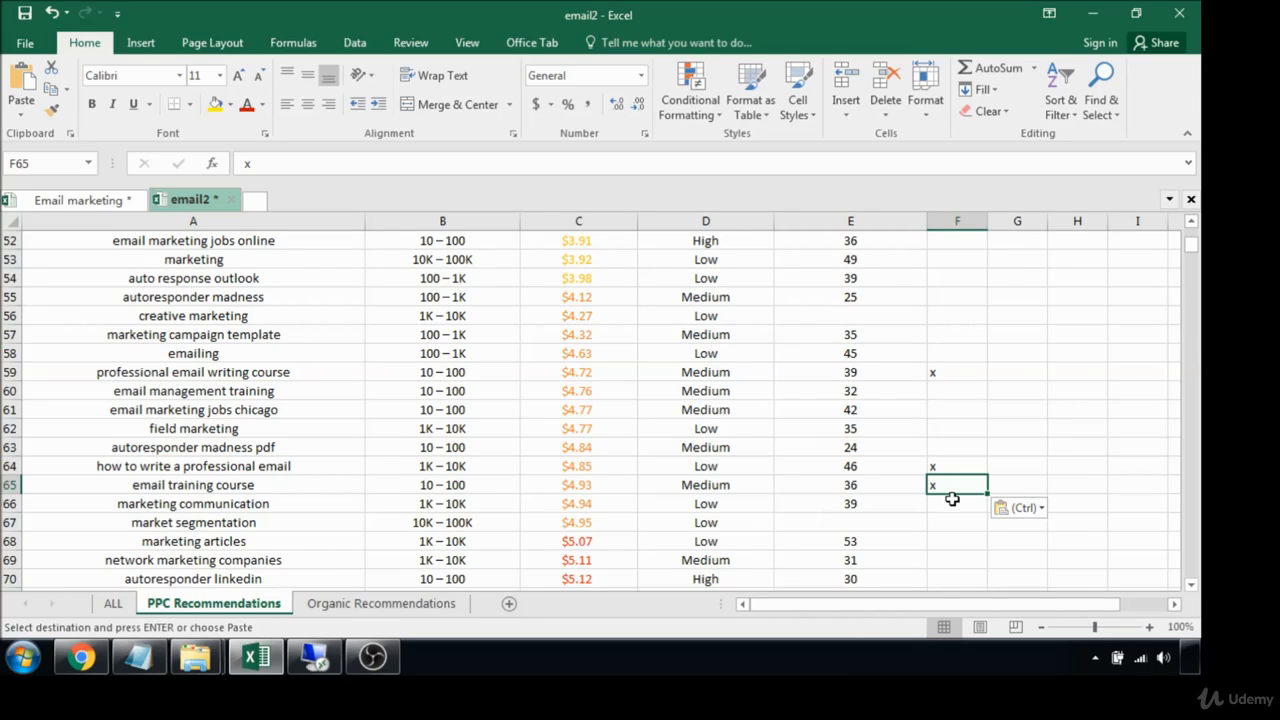
pyautogui.scroll(-3)
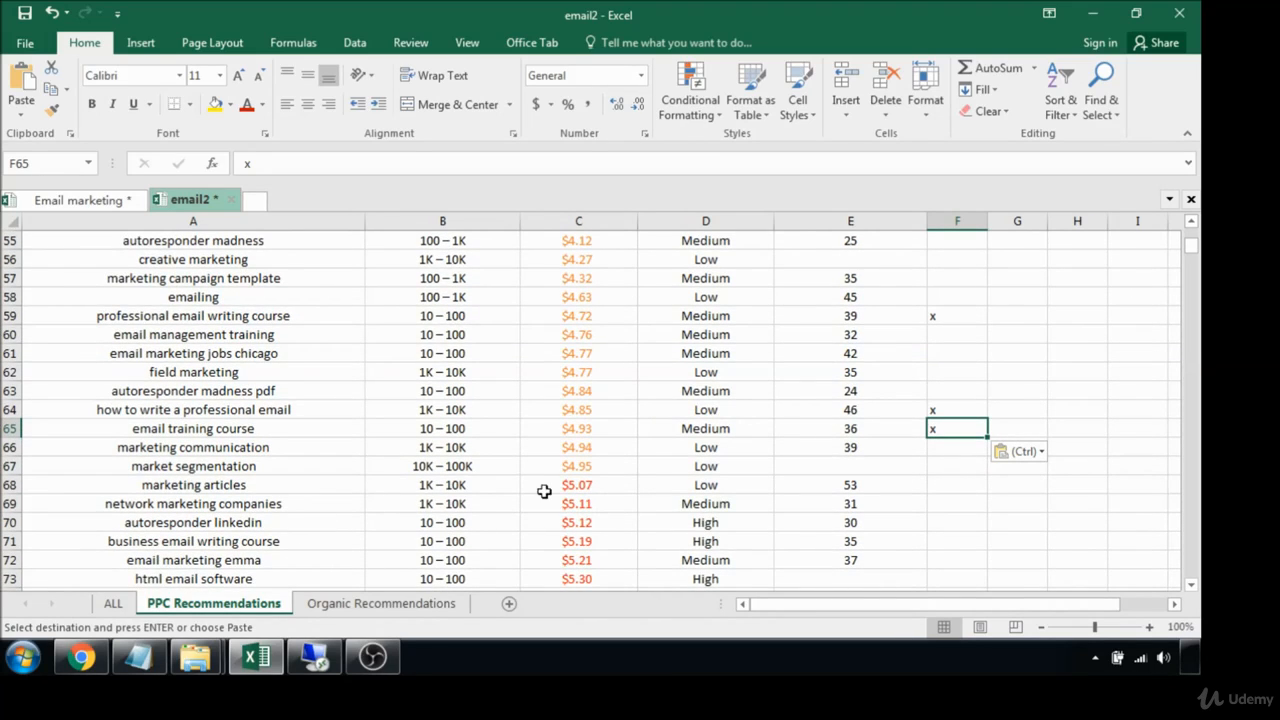
pyautogui.moveTo(892, 452)
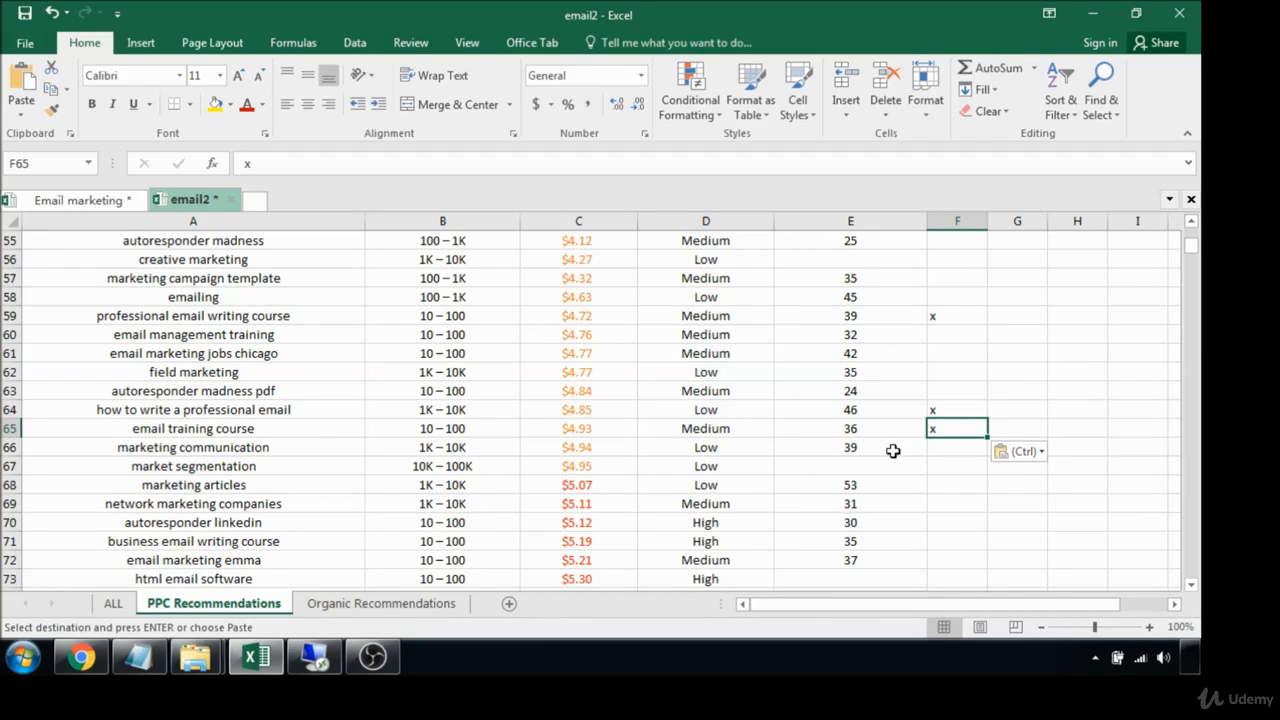
pyautogui.click(956, 448)
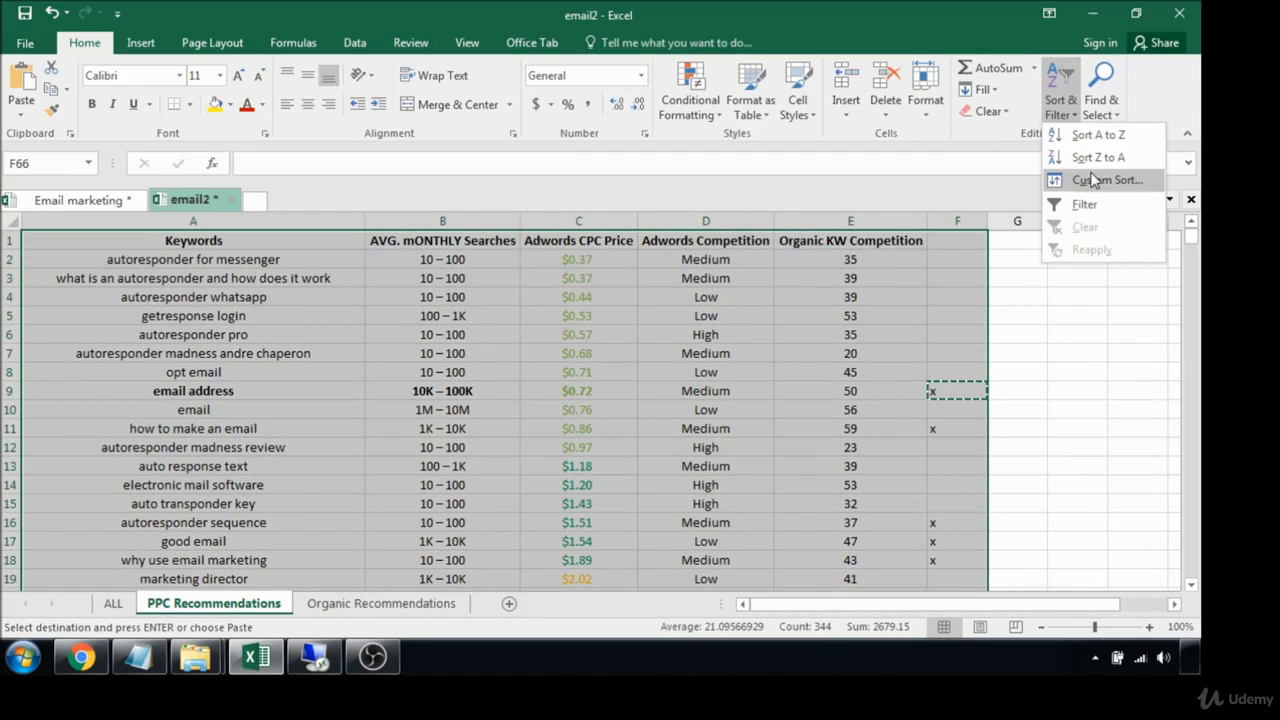
# - Custom-sort the table by column F A to Z so the 14 x-marked keywords rise to the top
pyautogui.click(1106, 180)
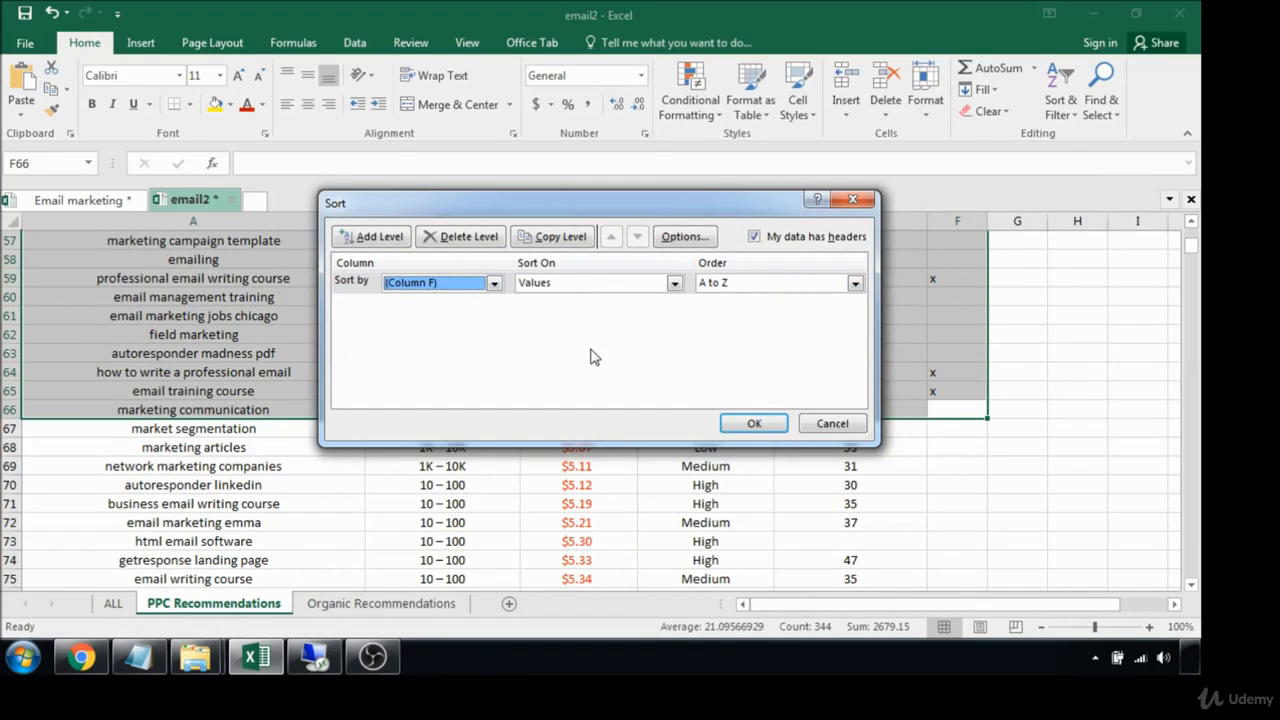
pyautogui.click(754, 424)
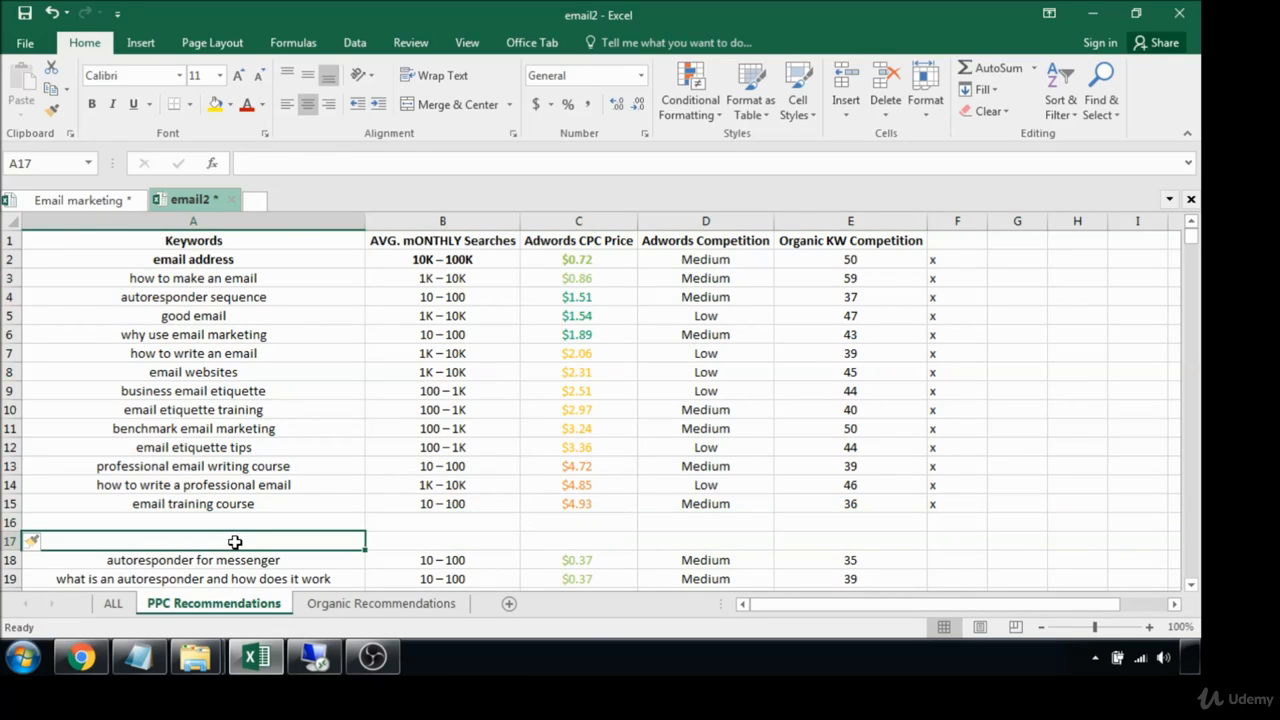
pyautogui.moveTo(416, 520)
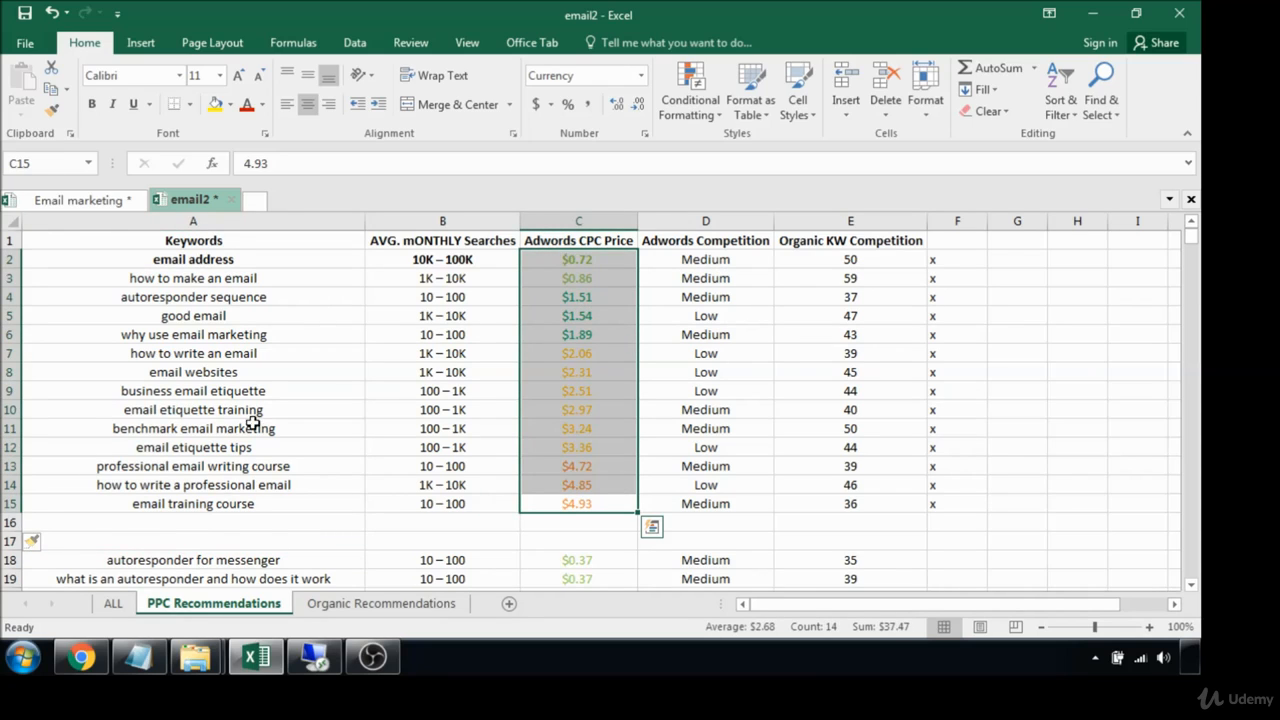
# - Enter the heading 'Other PPC KW Ideas' in cell A17 below the recommended keywords
pyautogui.click(192, 540)
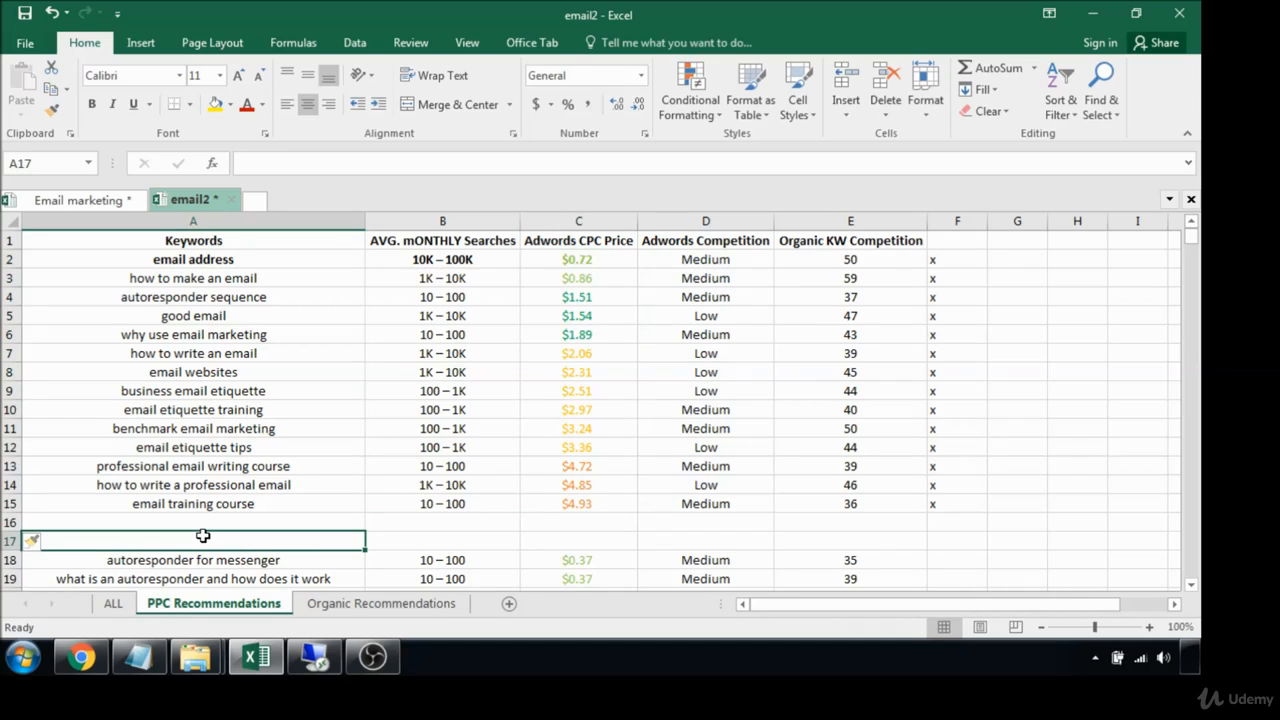
pyautogui.write('Other K')
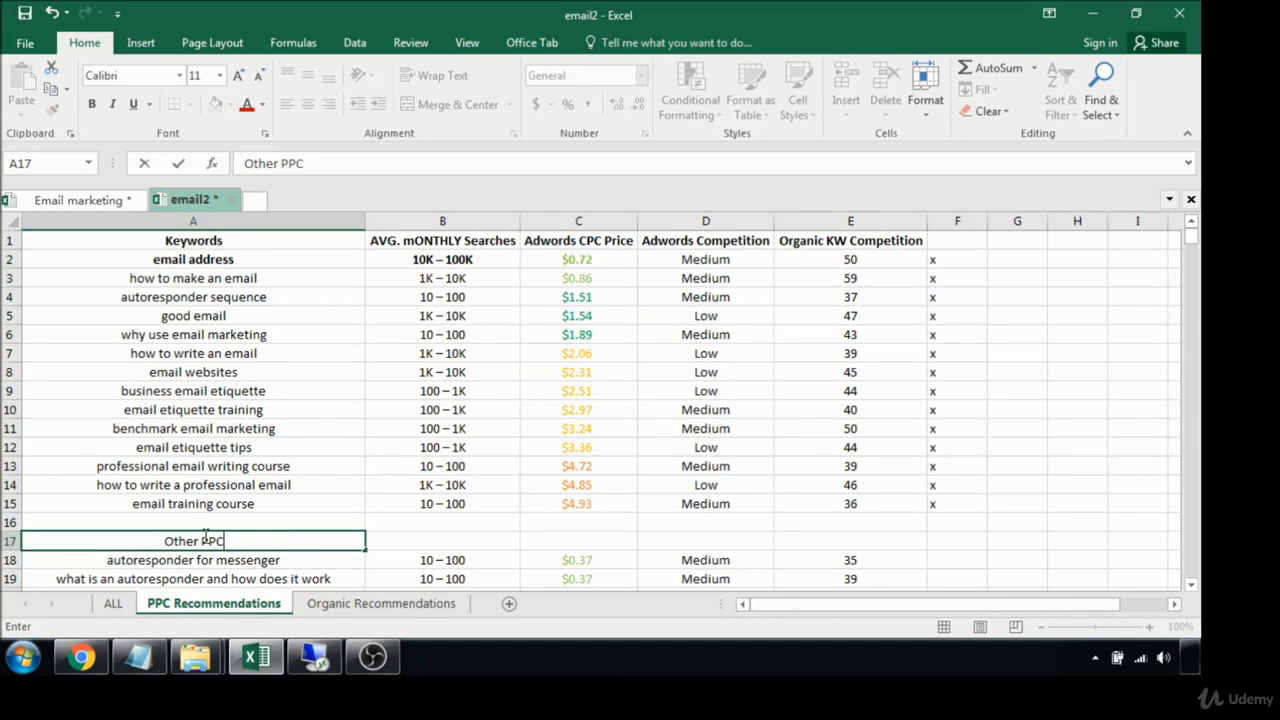
pyautogui.write('KW Ideas')
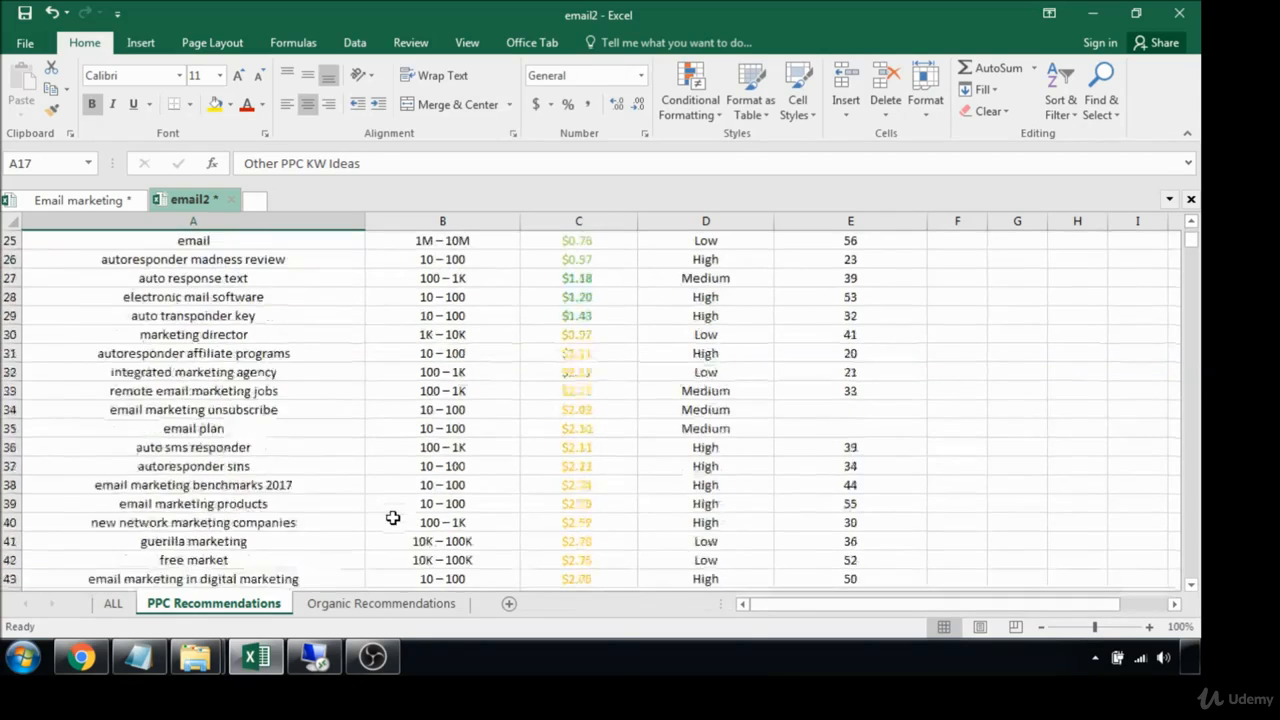
pyautogui.scroll(-3)
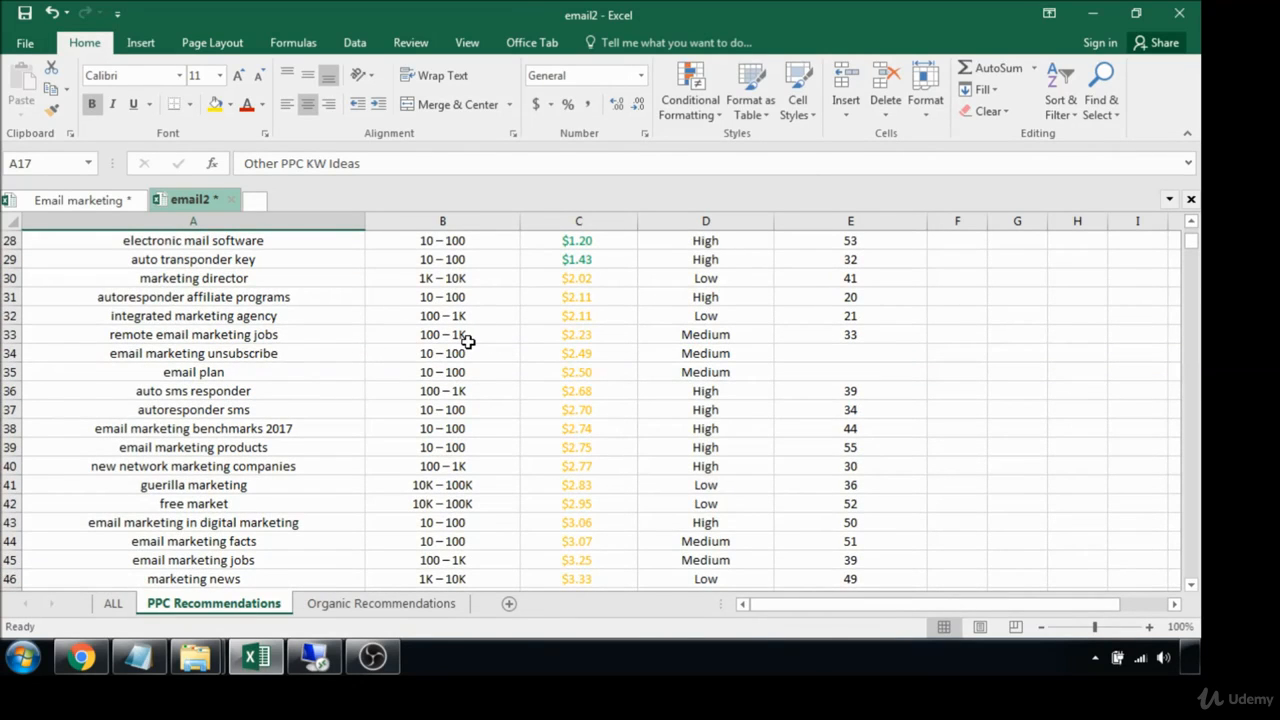
pyautogui.scroll(-3)
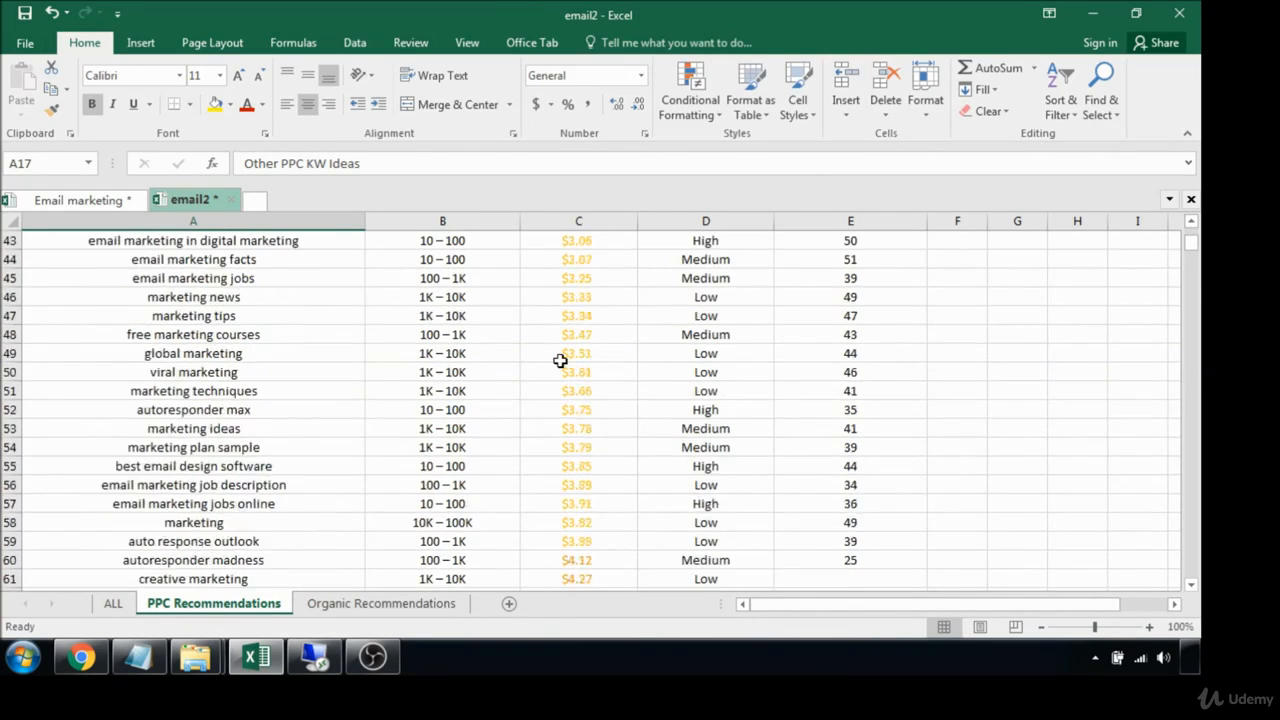
pyautogui.scroll(-3)
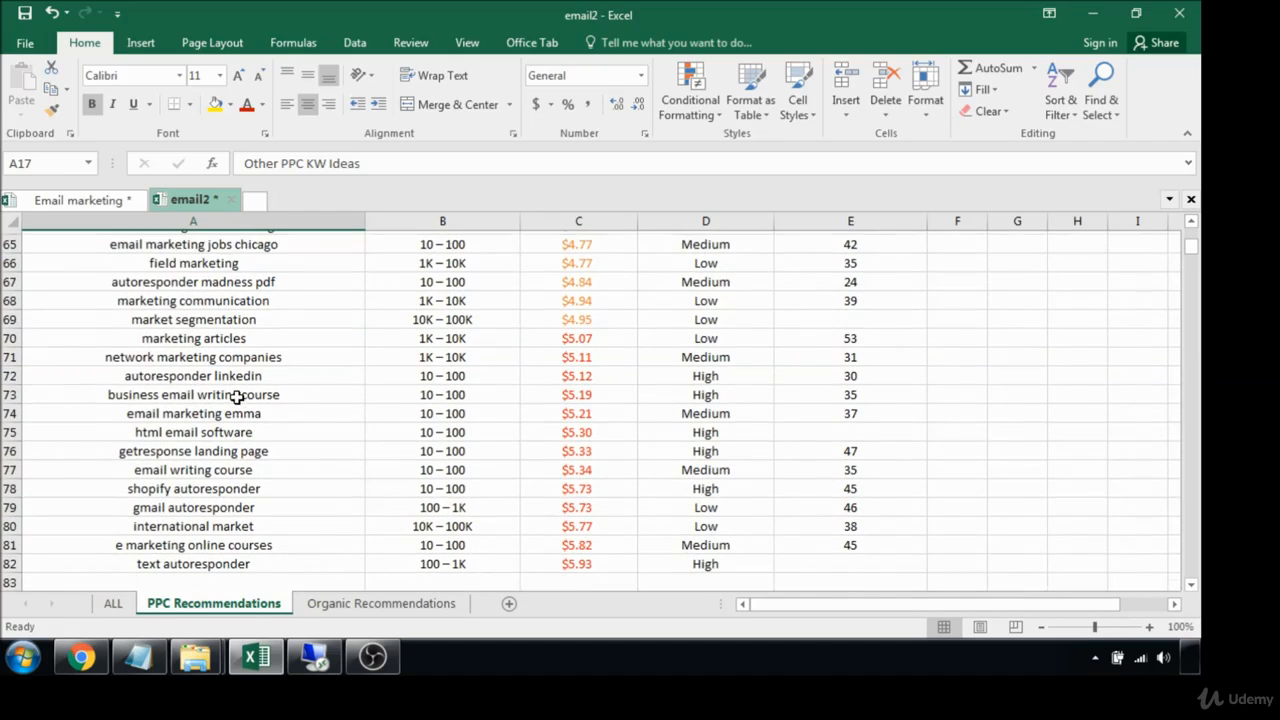
pyautogui.scroll(-3)
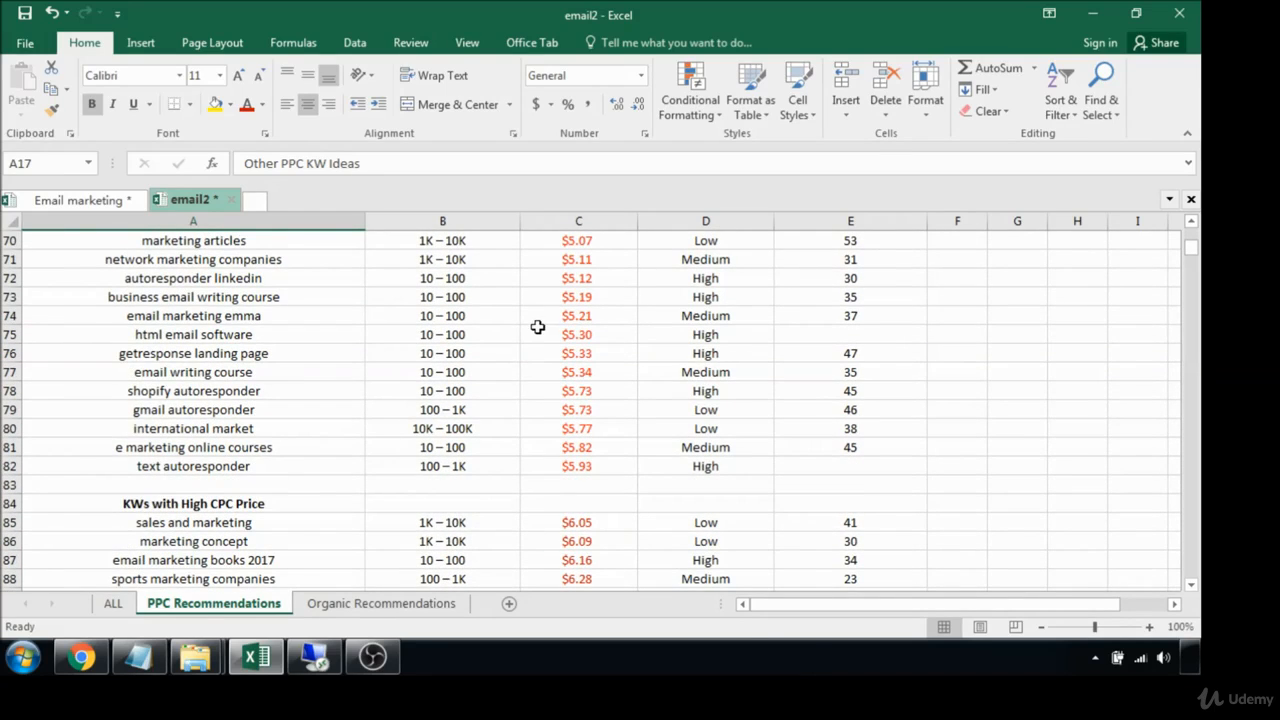
pyautogui.moveTo(940, 312)
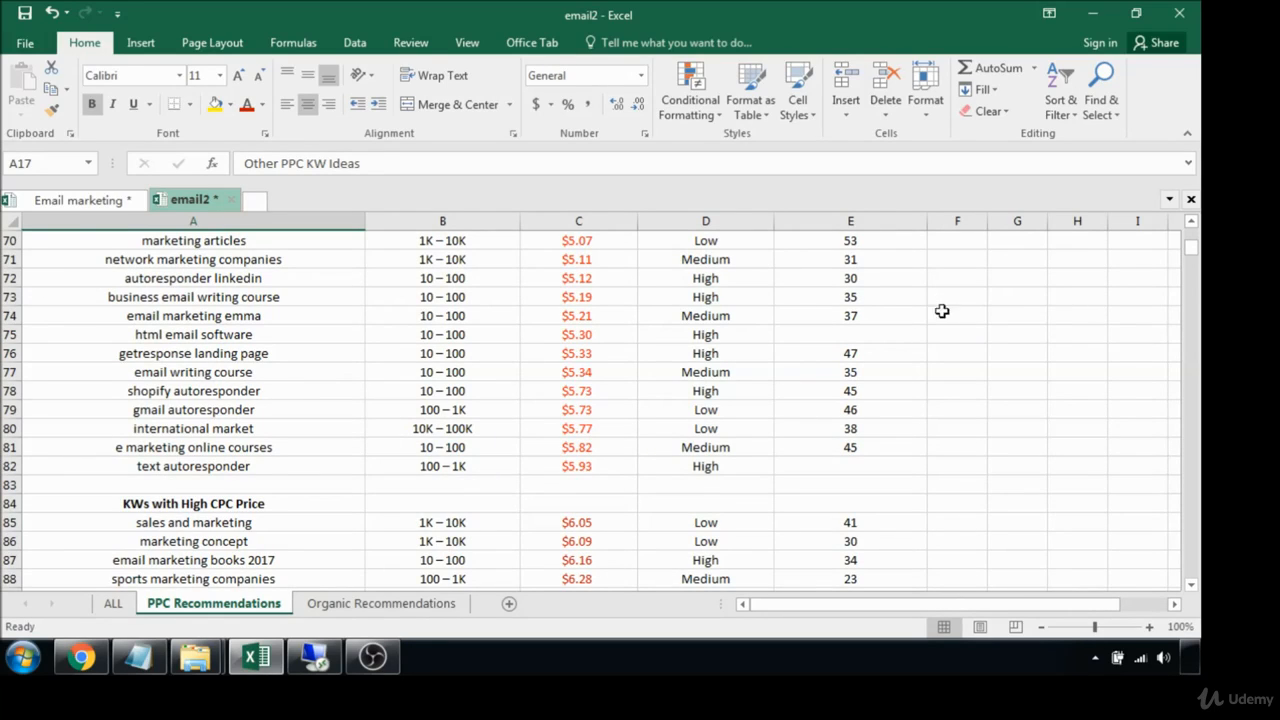
pyautogui.moveTo(288, 370)
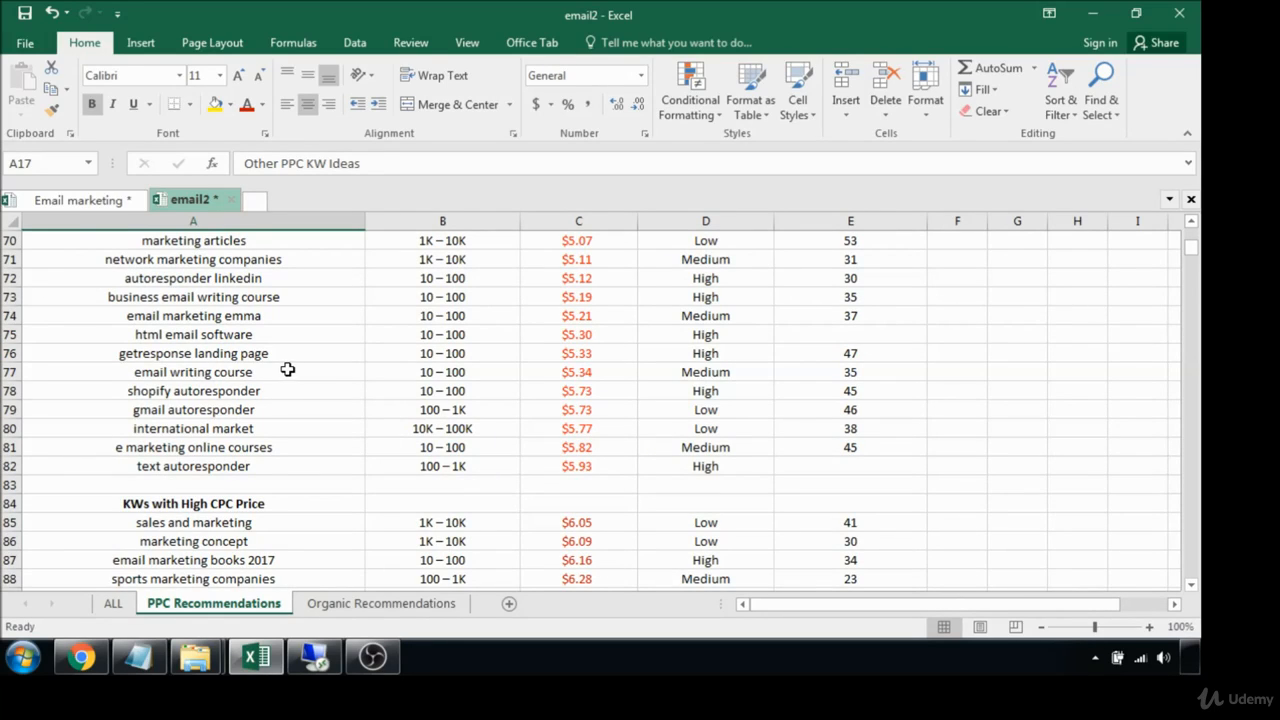
pyautogui.click(192, 370)
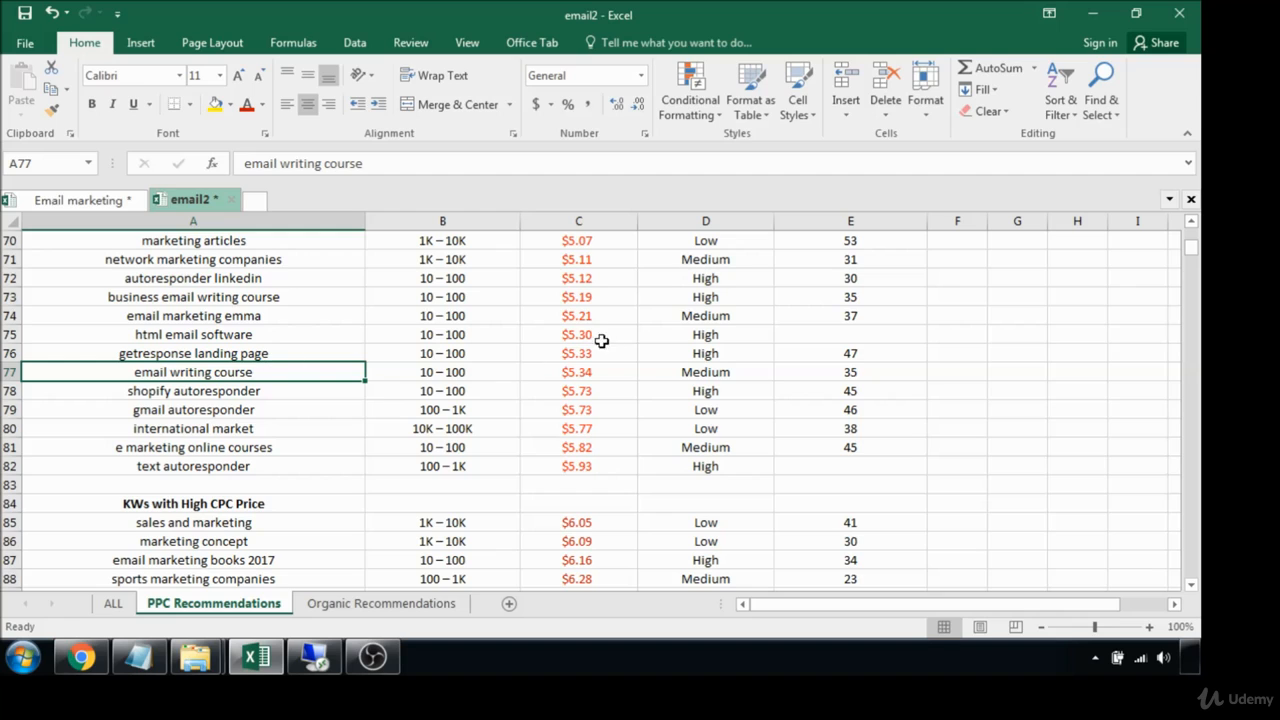
pyautogui.click(578, 370)
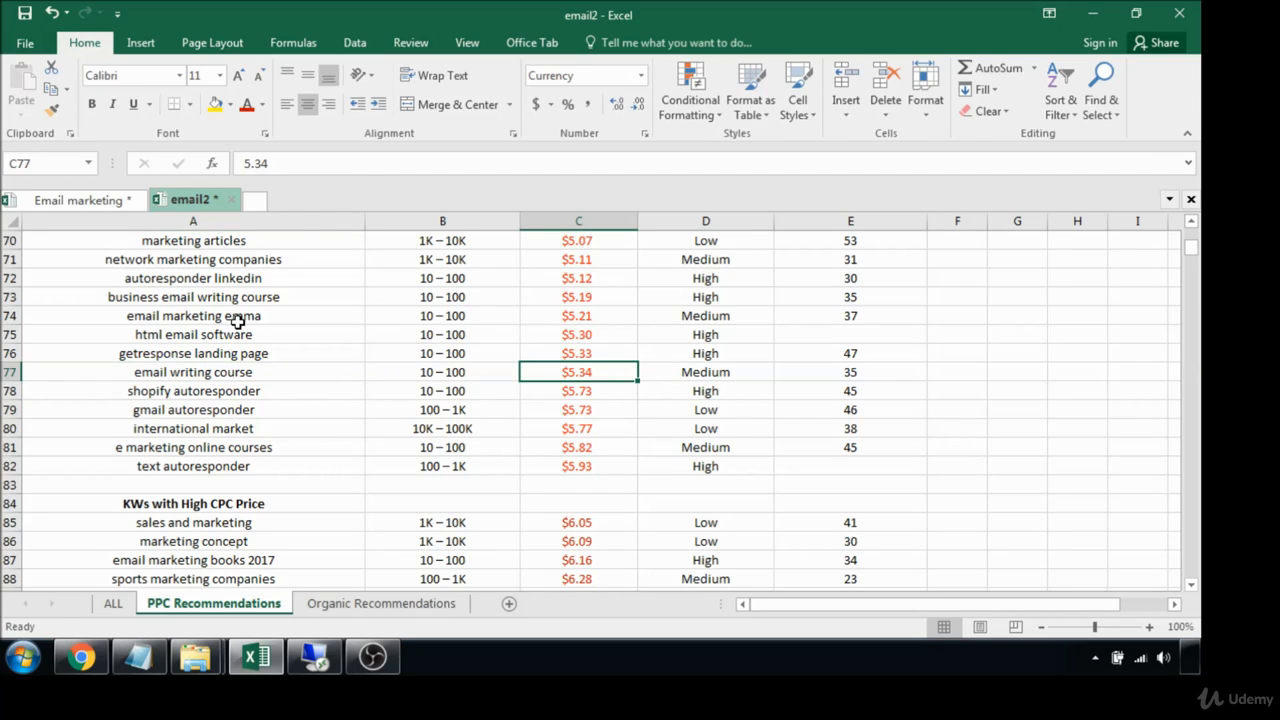
pyautogui.click(192, 316)
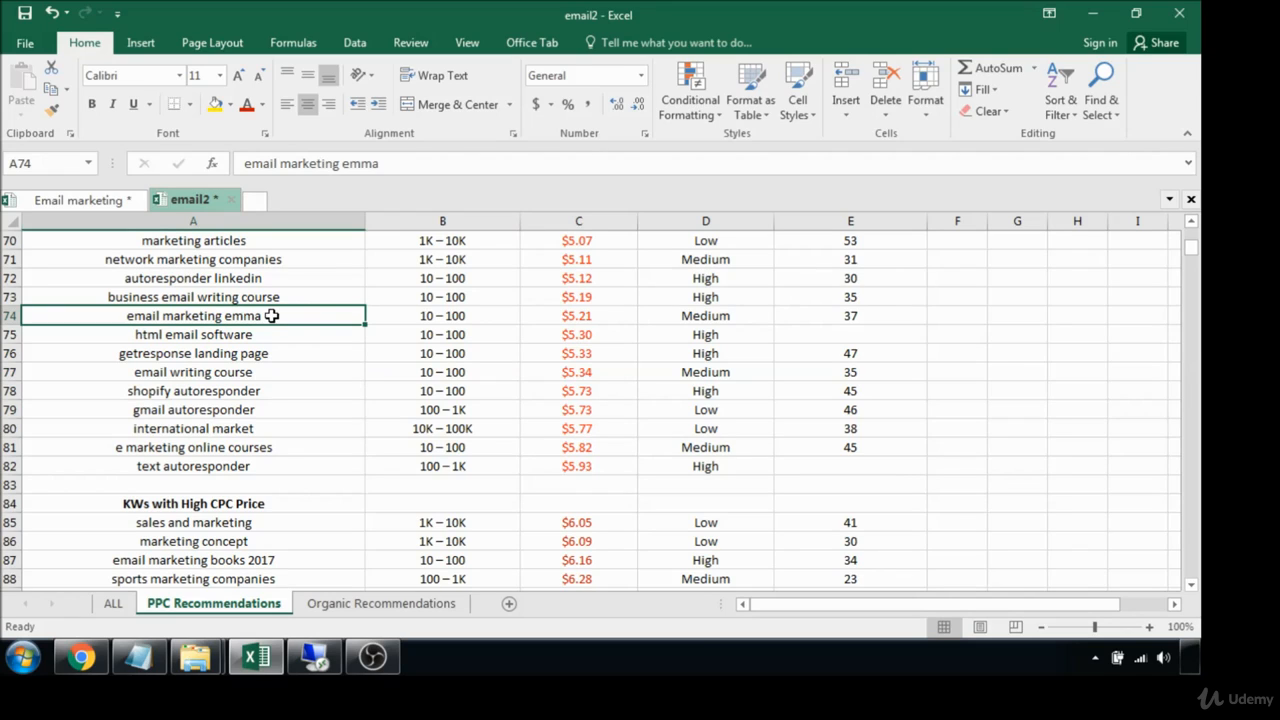
pyautogui.moveTo(296, 384)
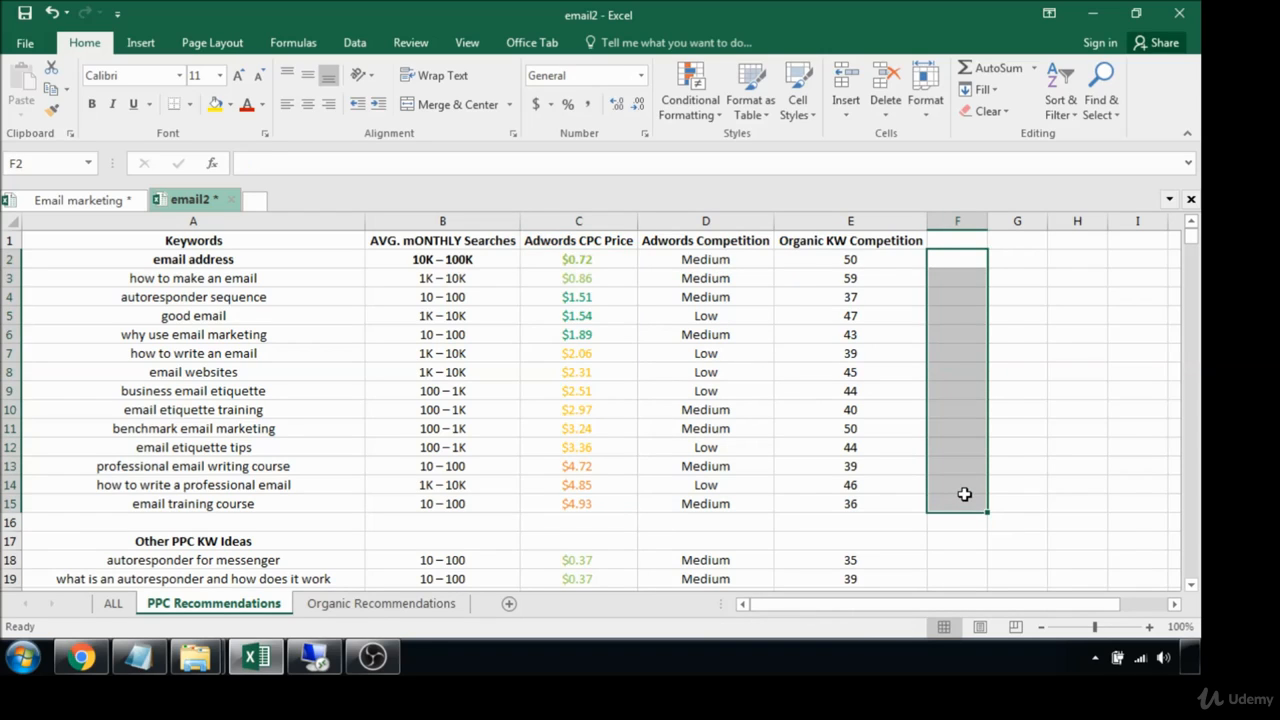
# - Retitle cell A1 as 'Recommended Keywords for Adwords'
pyautogui.click(192, 240)
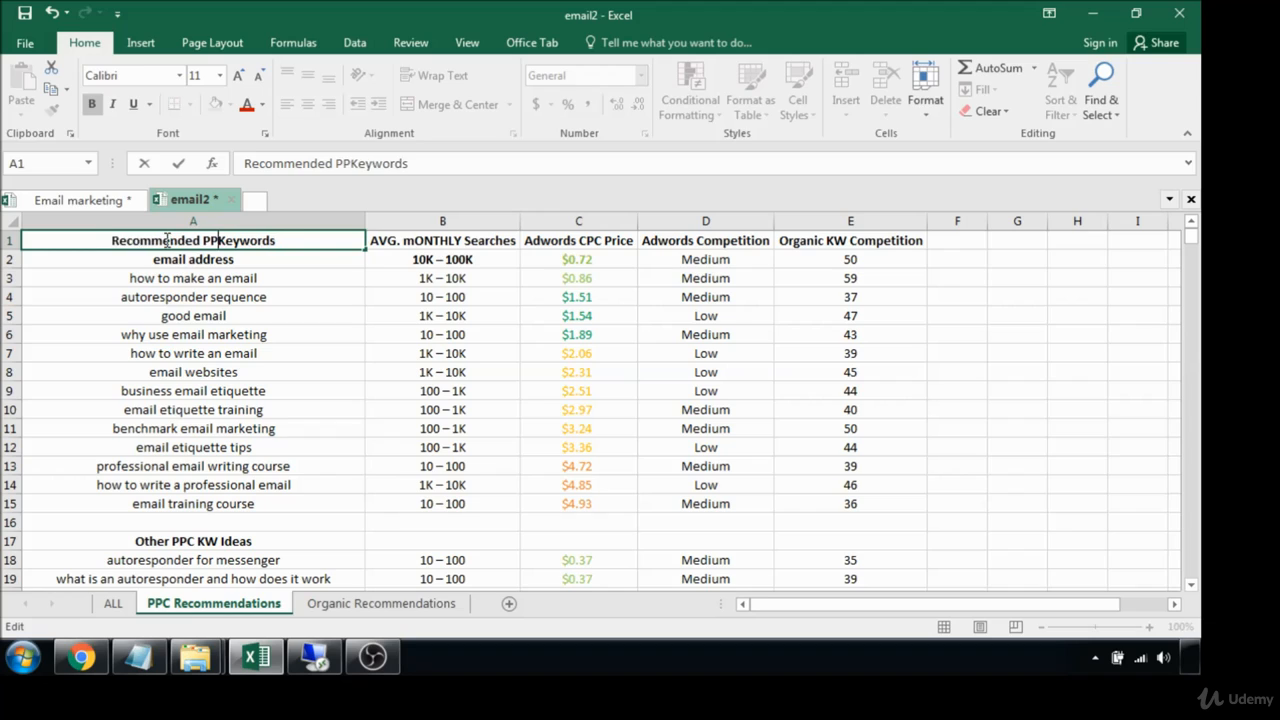
pyautogui.write('Recommended Keywords')
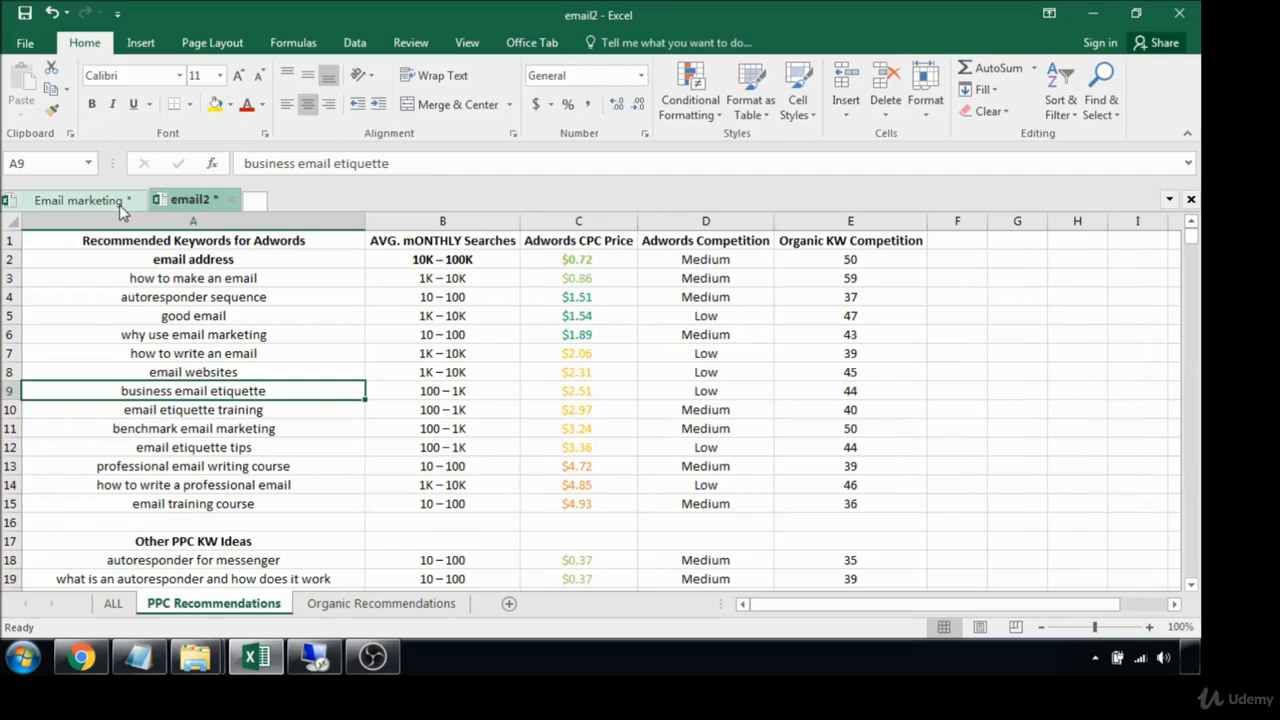
# - Save the workbook to the Desktop as 'Email Marketing KWs' via Save As
pyautogui.click(24, 42)
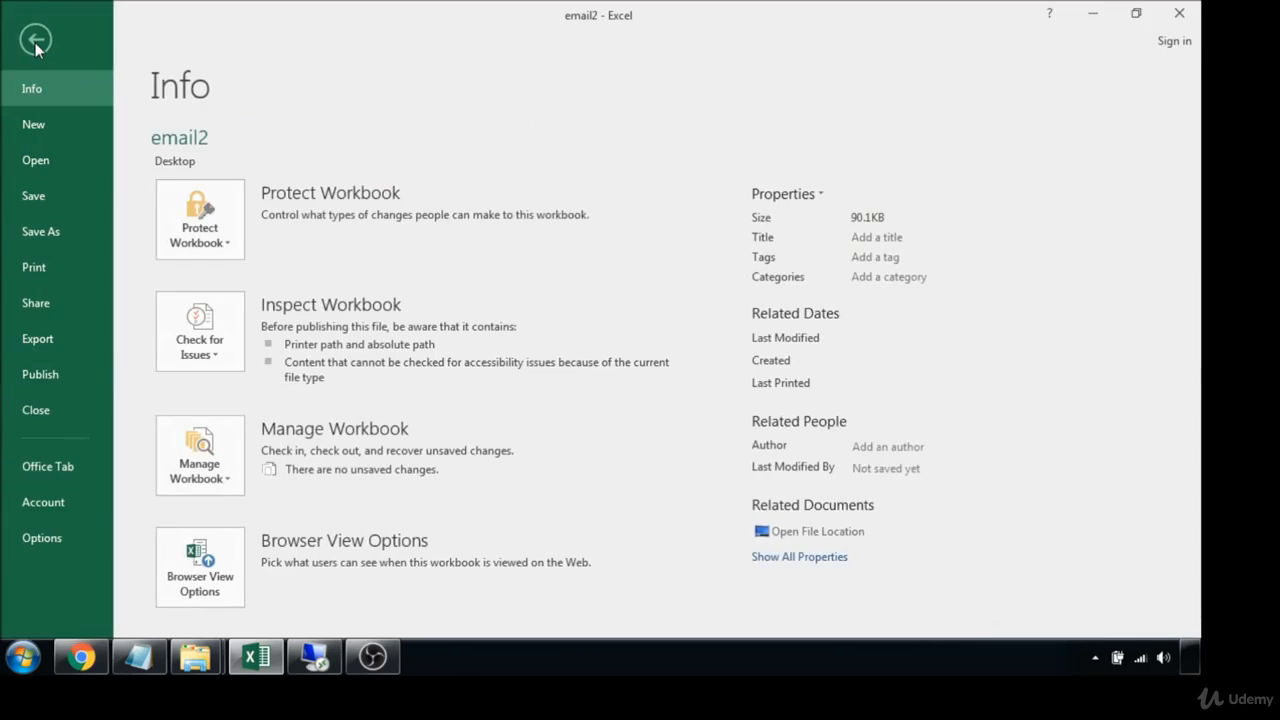
pyautogui.click(40, 232)
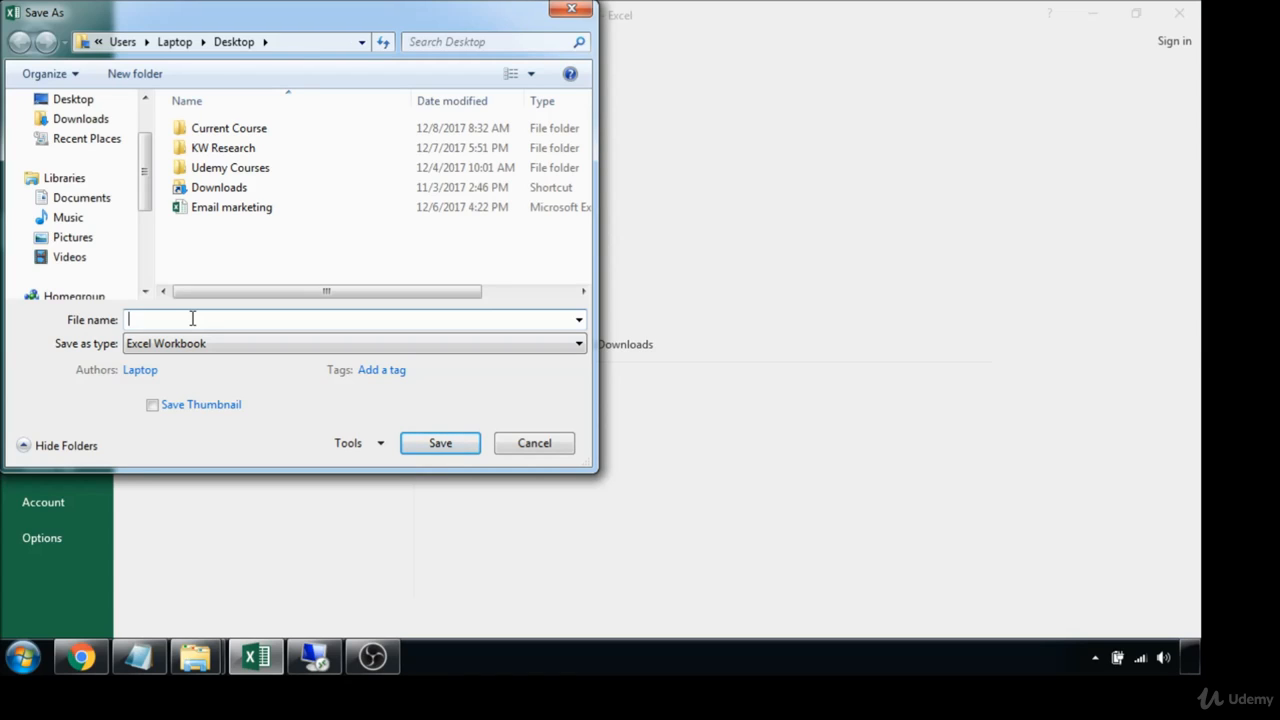
pyautogui.write('Email Marketing KWs')
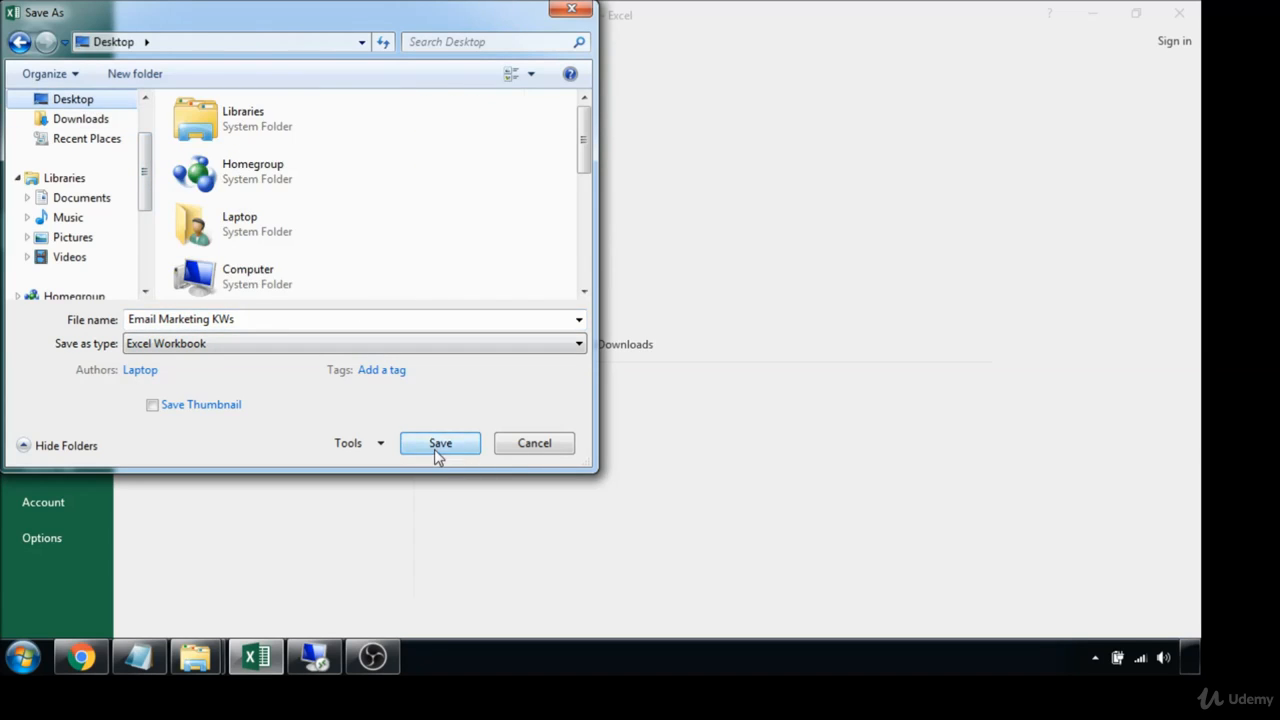
pyautogui.click(440, 444)
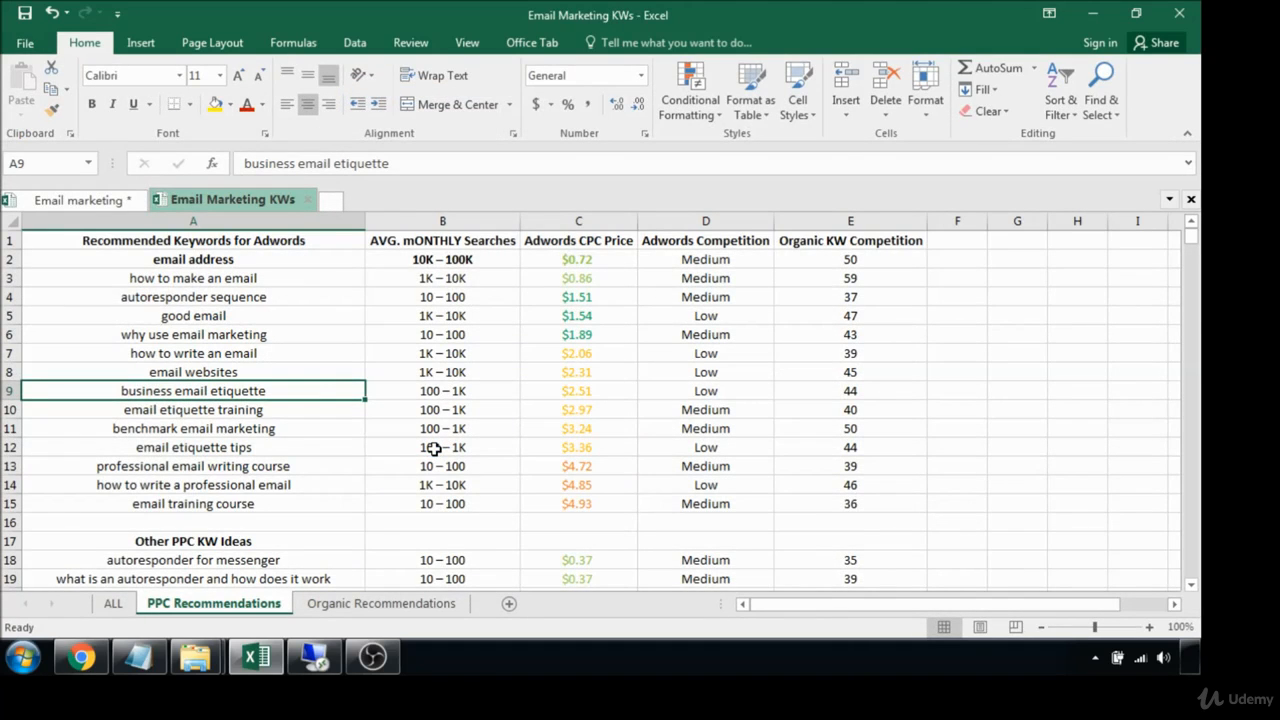
pyautogui.moveTo(412, 364)
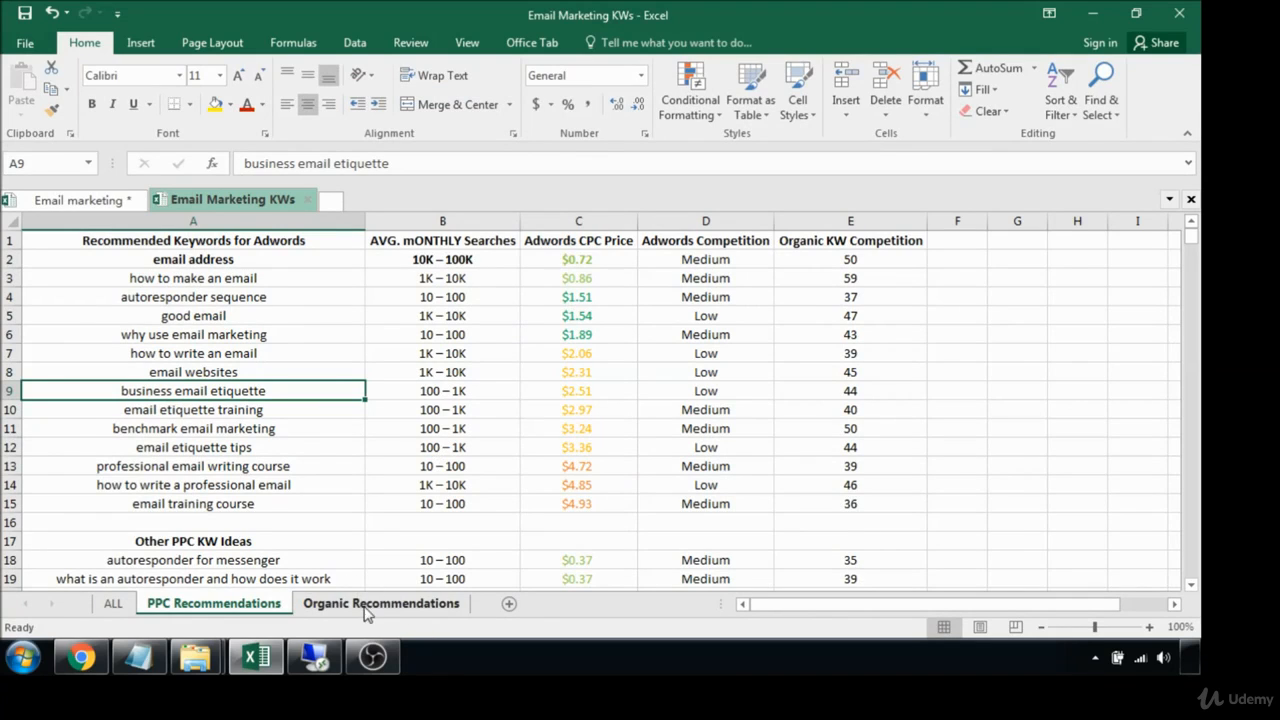
pyautogui.moveTo(388, 472)
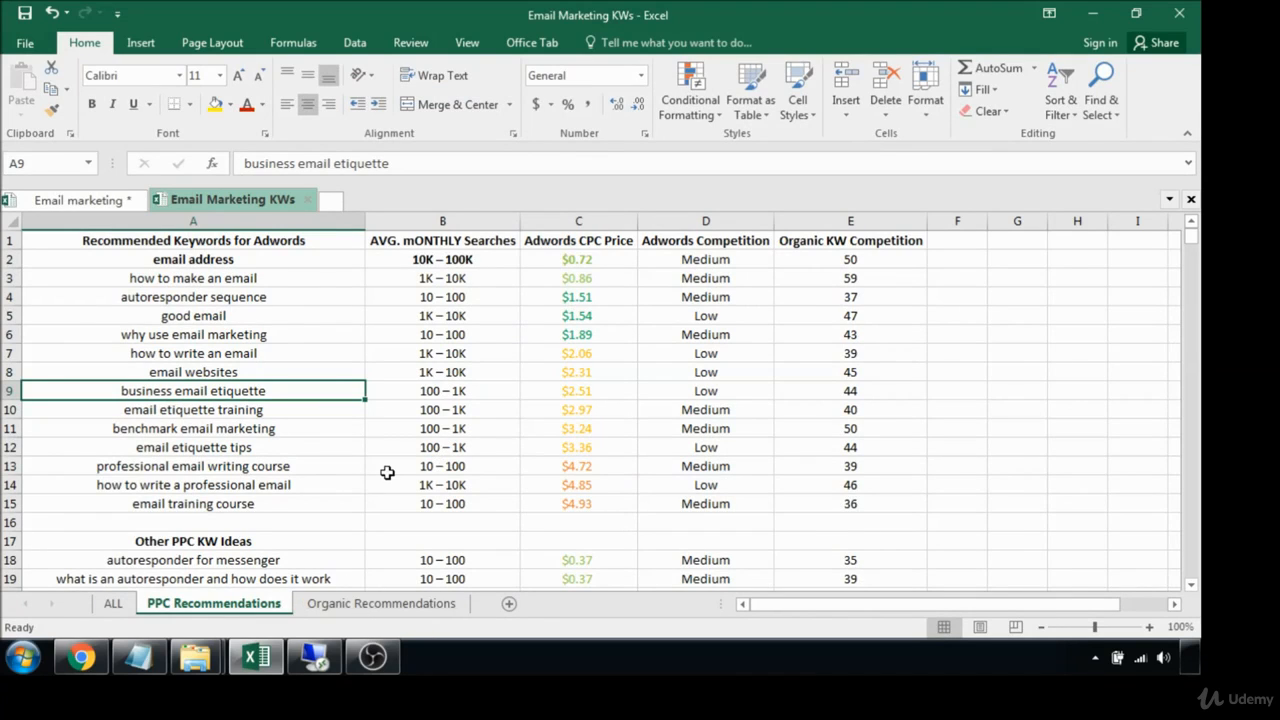